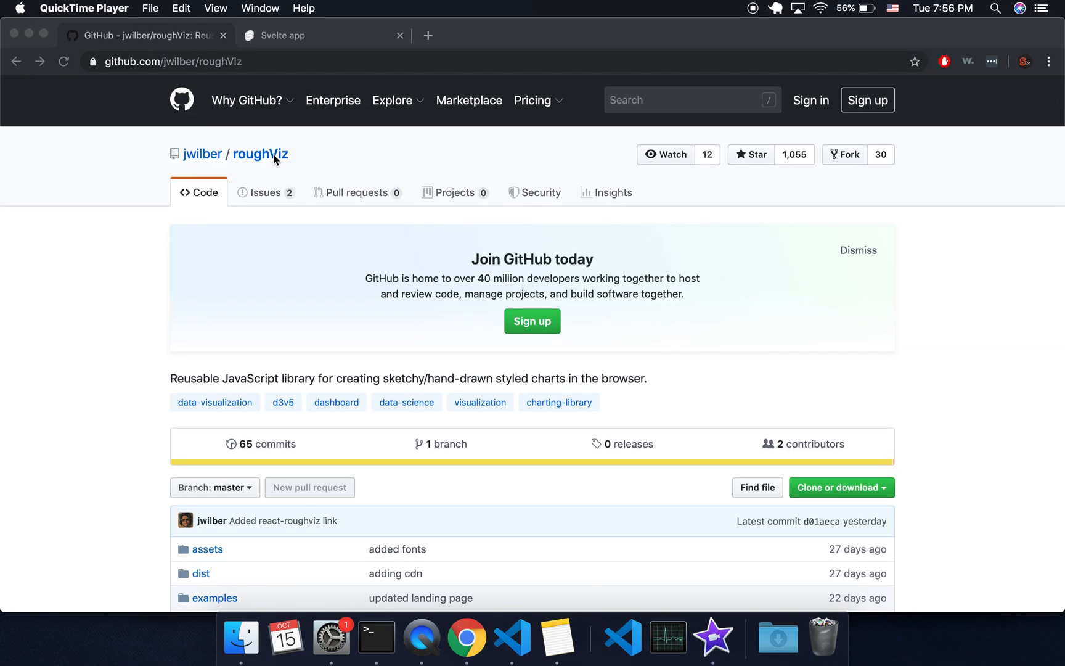
Step: Scroll the roughViz README down to its sample line, scatter, bar and donut charts
scroll("down", 3)
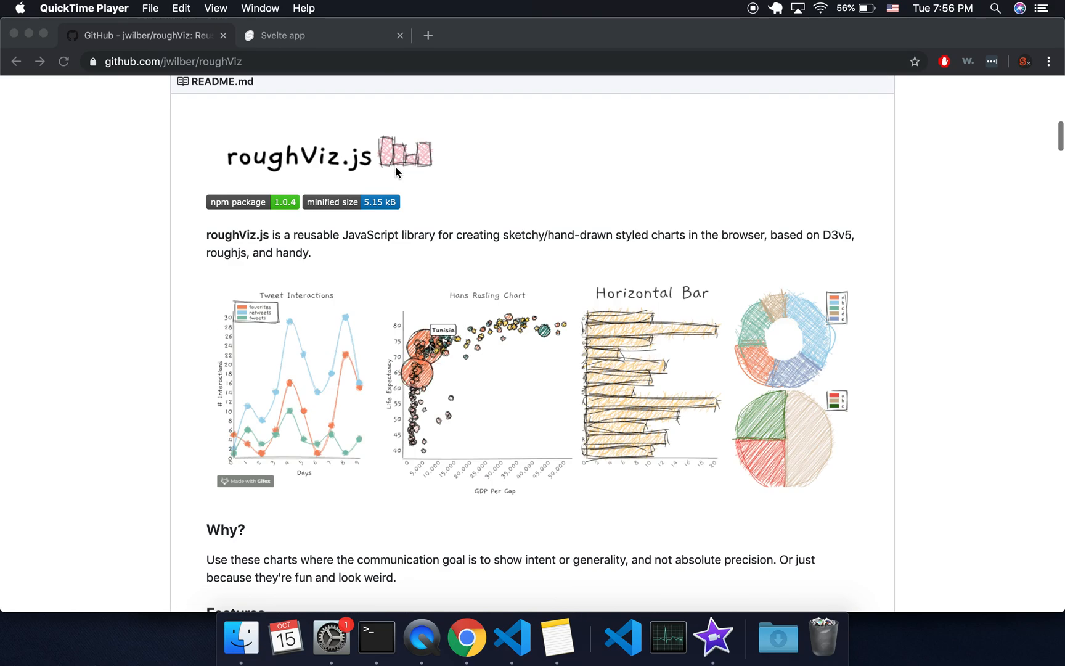
scroll("down", 3)
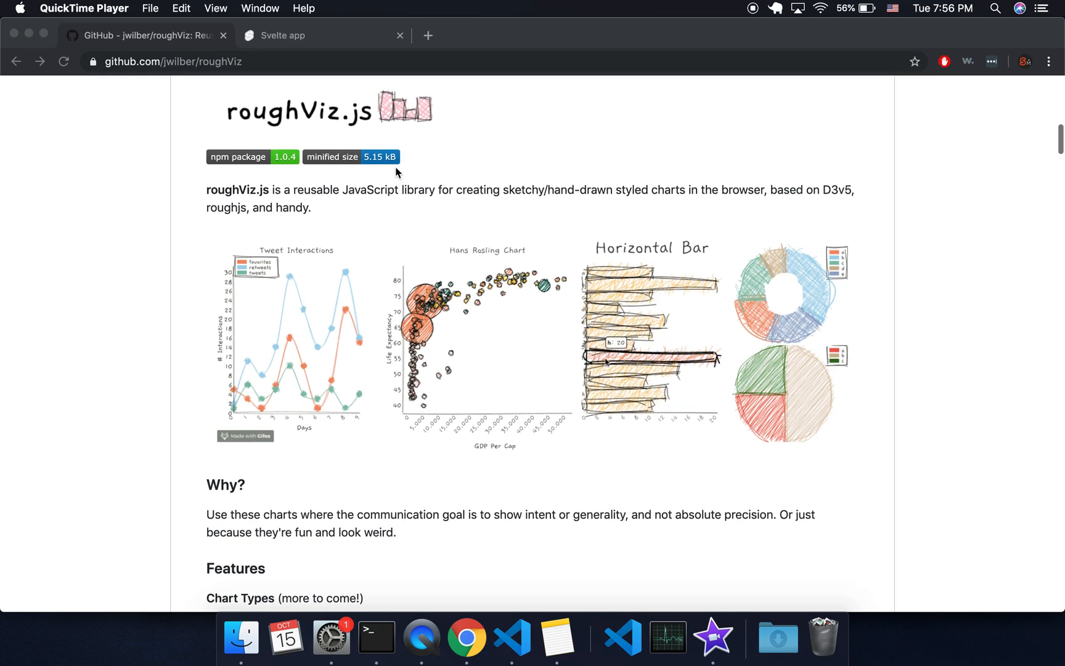
scroll("down", 3)
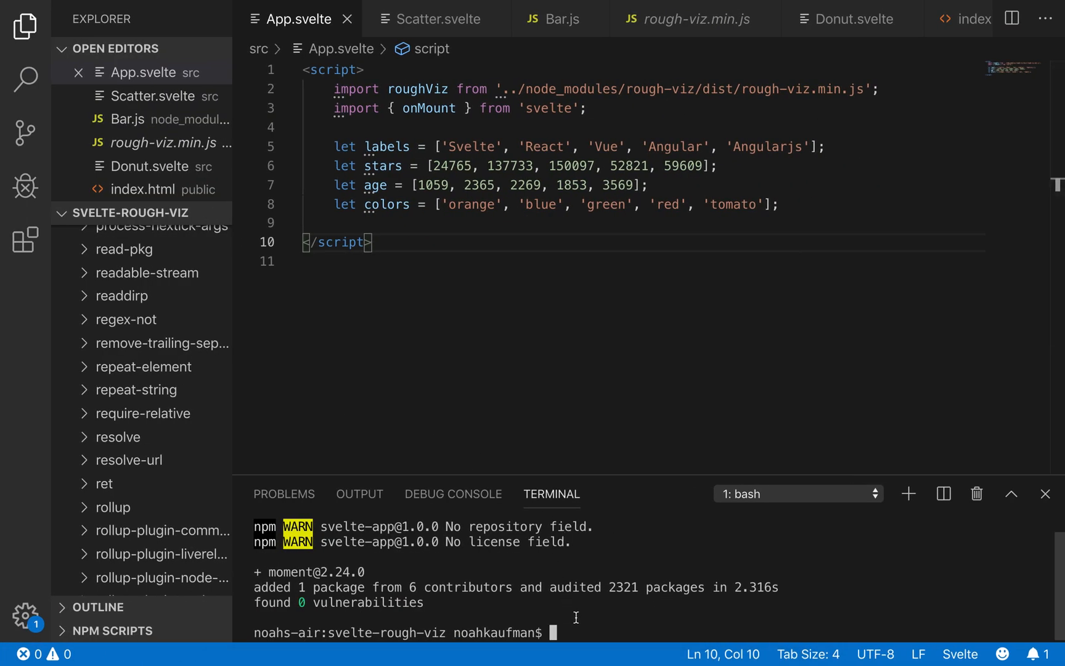
Step: Install rough-viz with npm i rough-viz and select the roughViz import path
type("npm i rough")
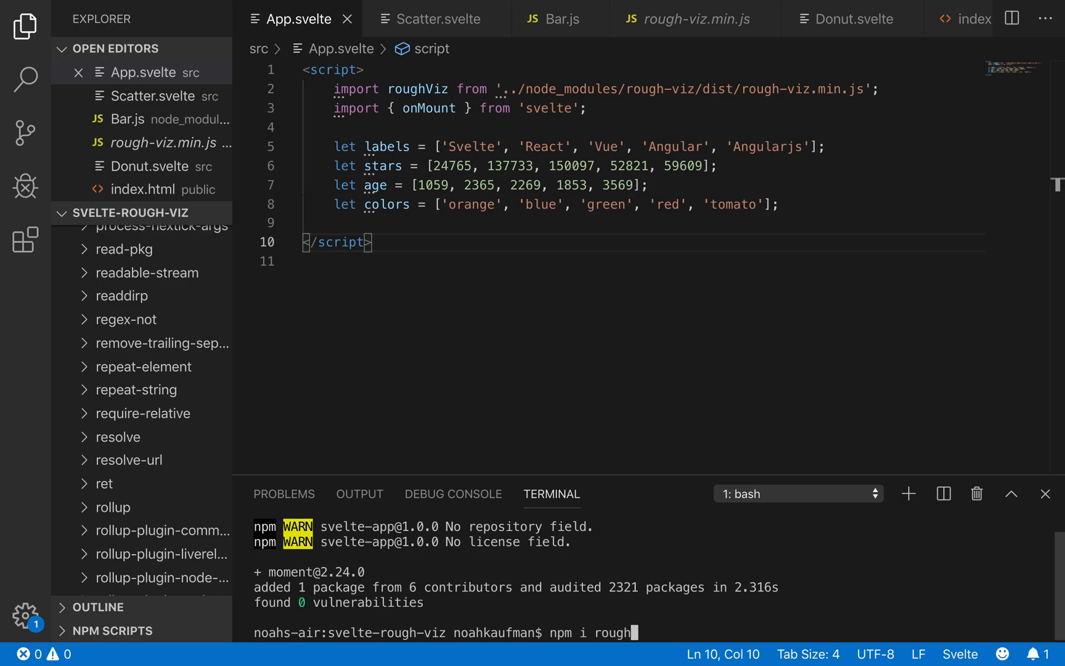
type("-v")
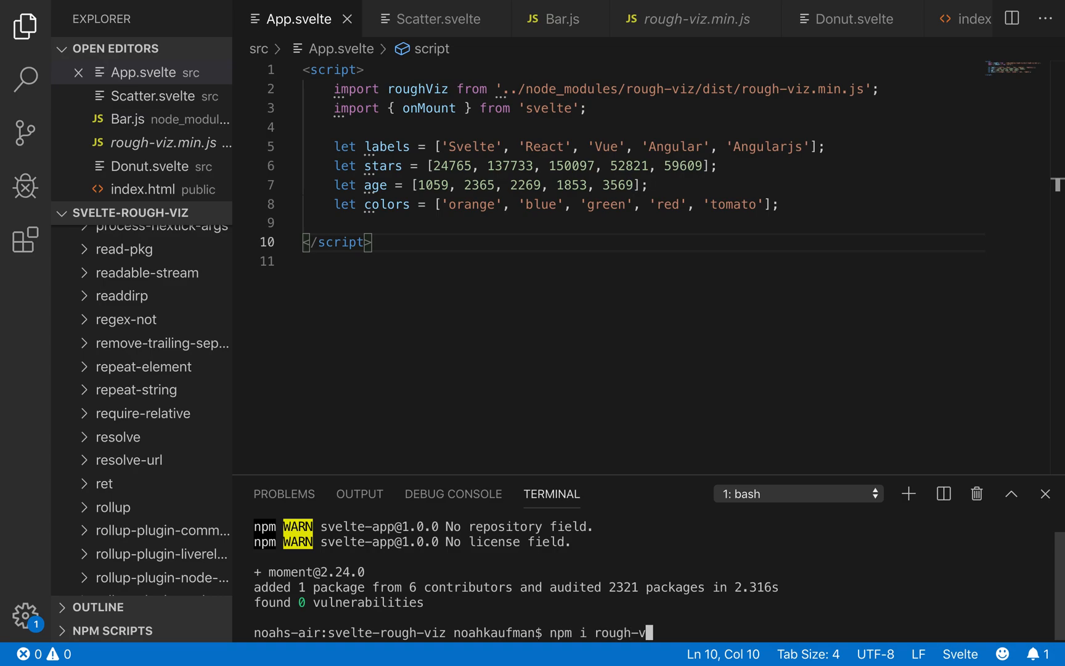
type("iz")
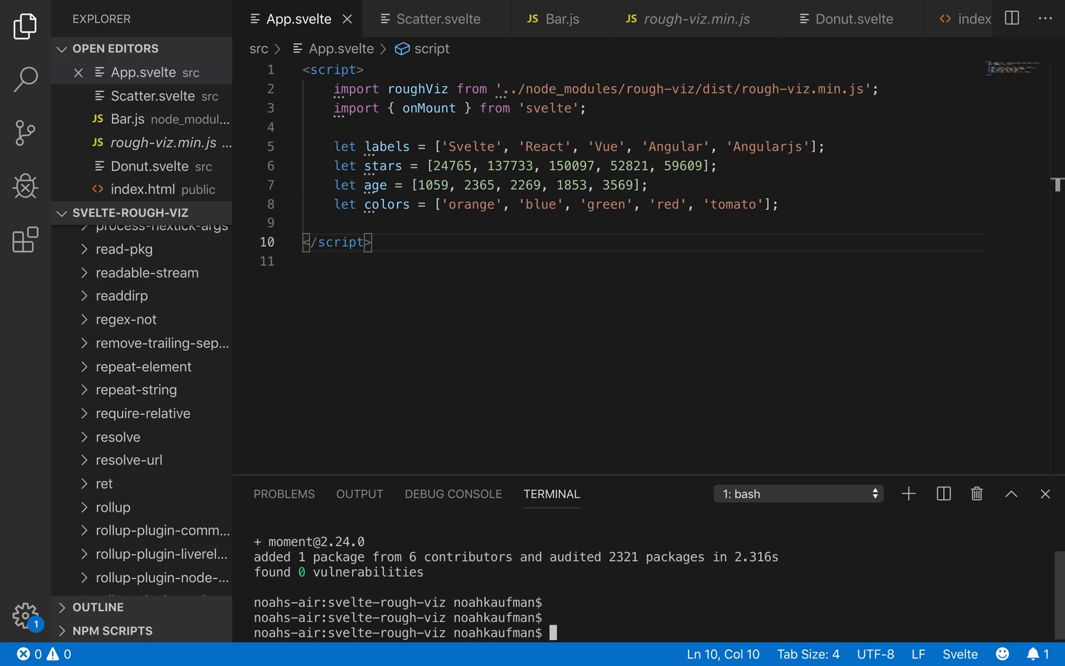
mouse_move(187, 280)
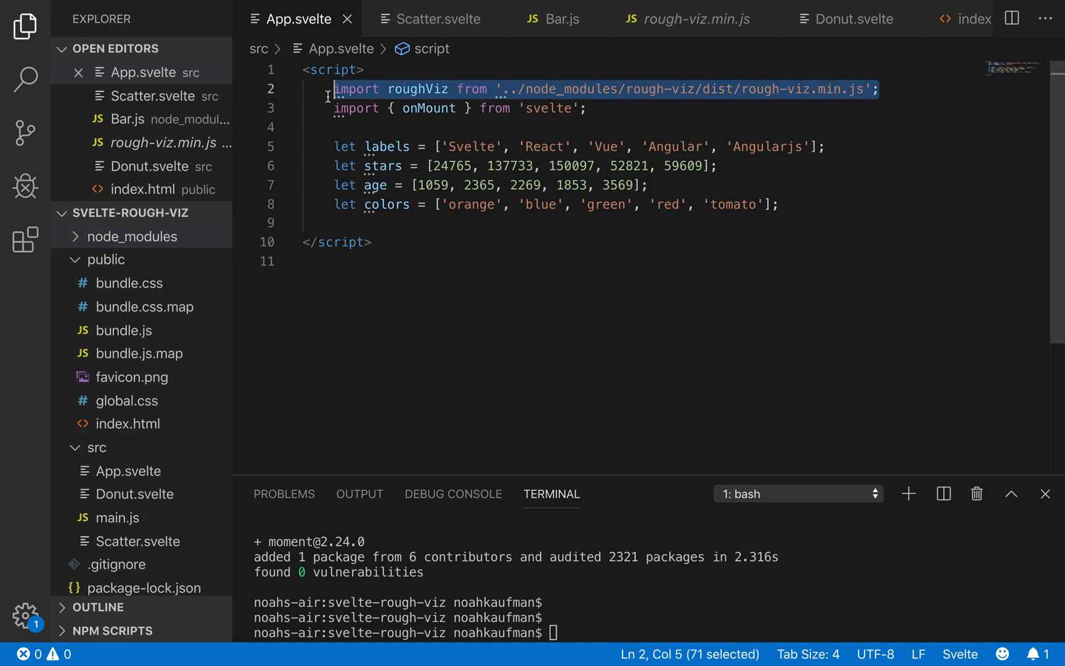
left_click(833, 90)
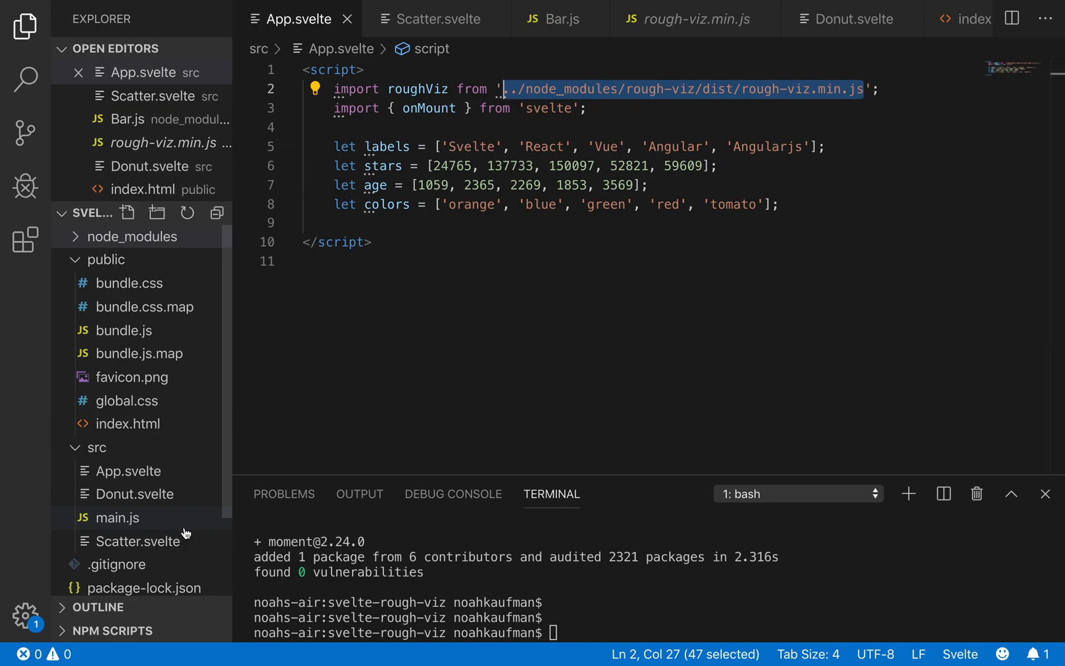
Step: Open index.js from node_modules > rough-viz > dist
left_click(132, 236)
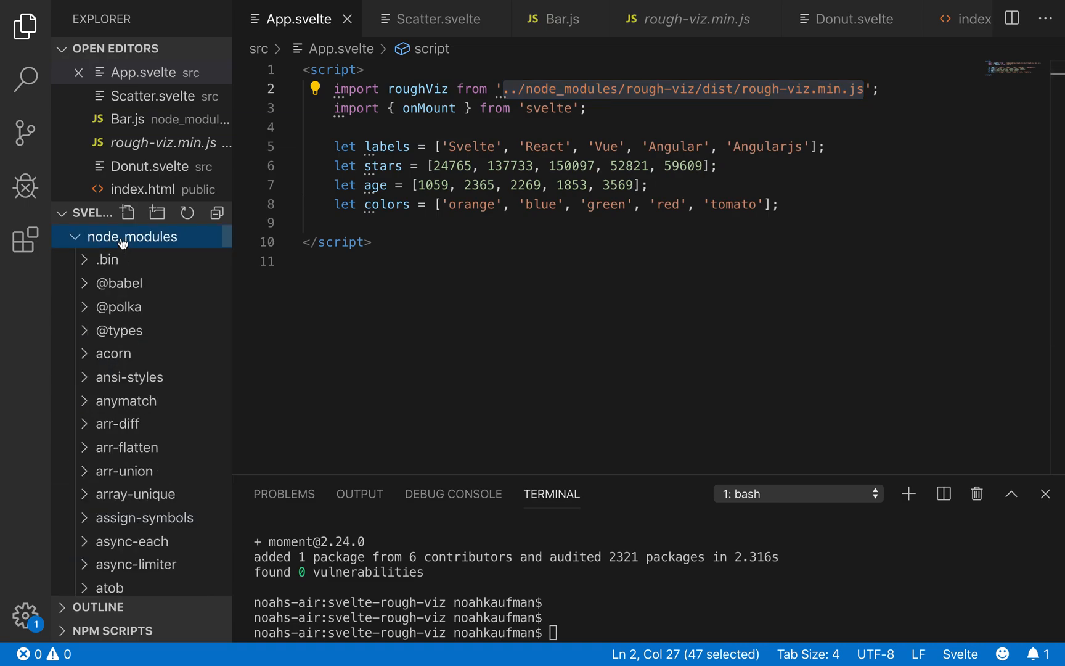
scroll("down", 3)
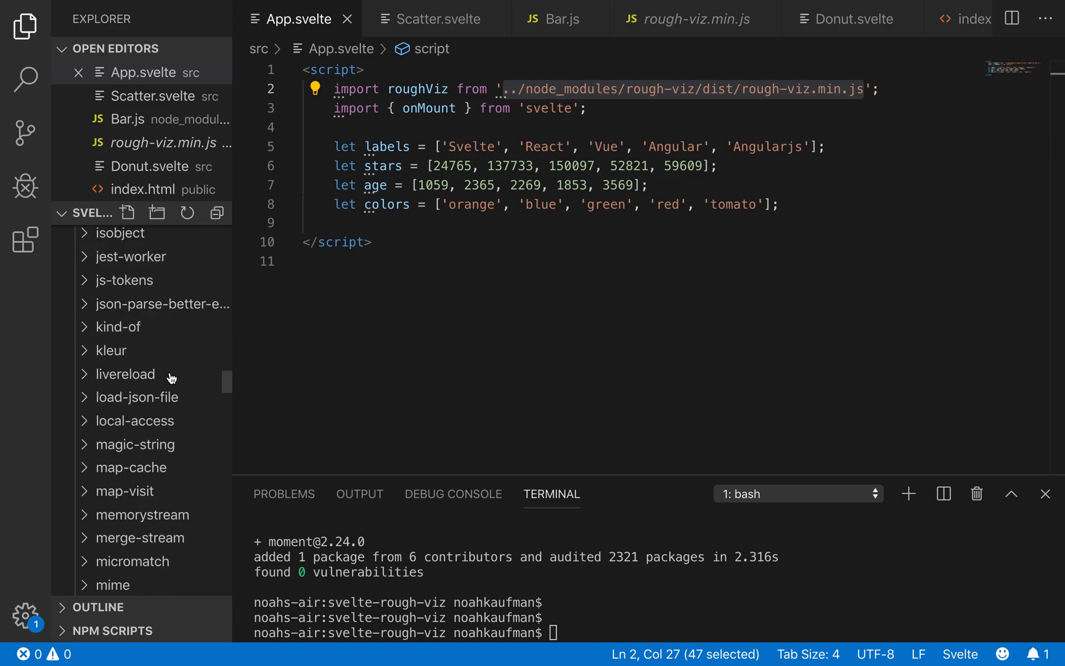
scroll("down", 3)
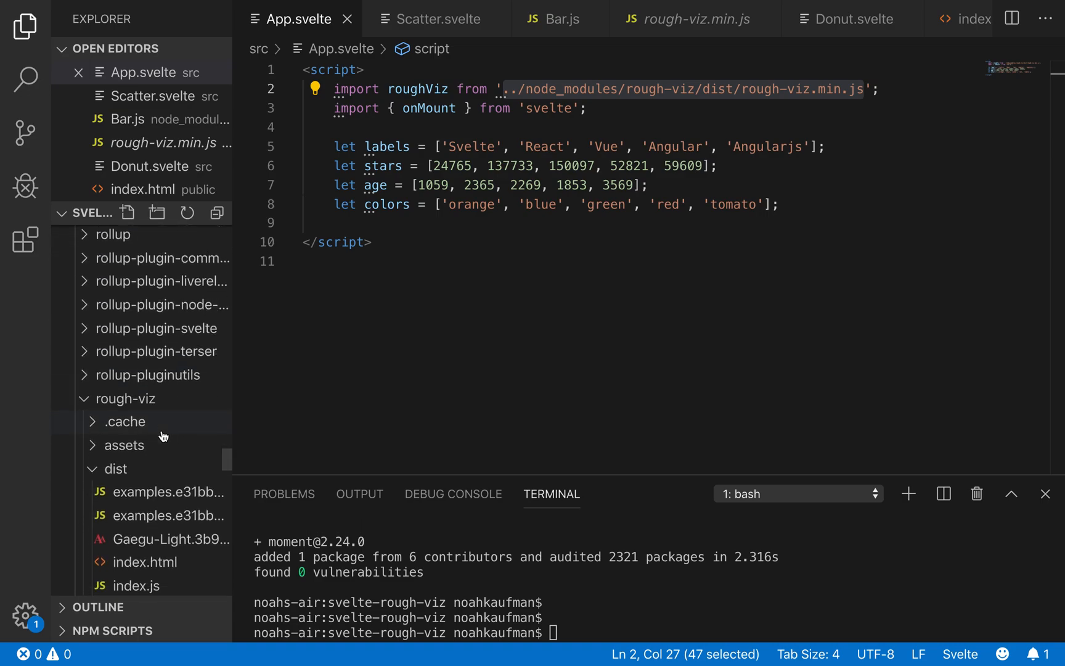
scroll("down", 3)
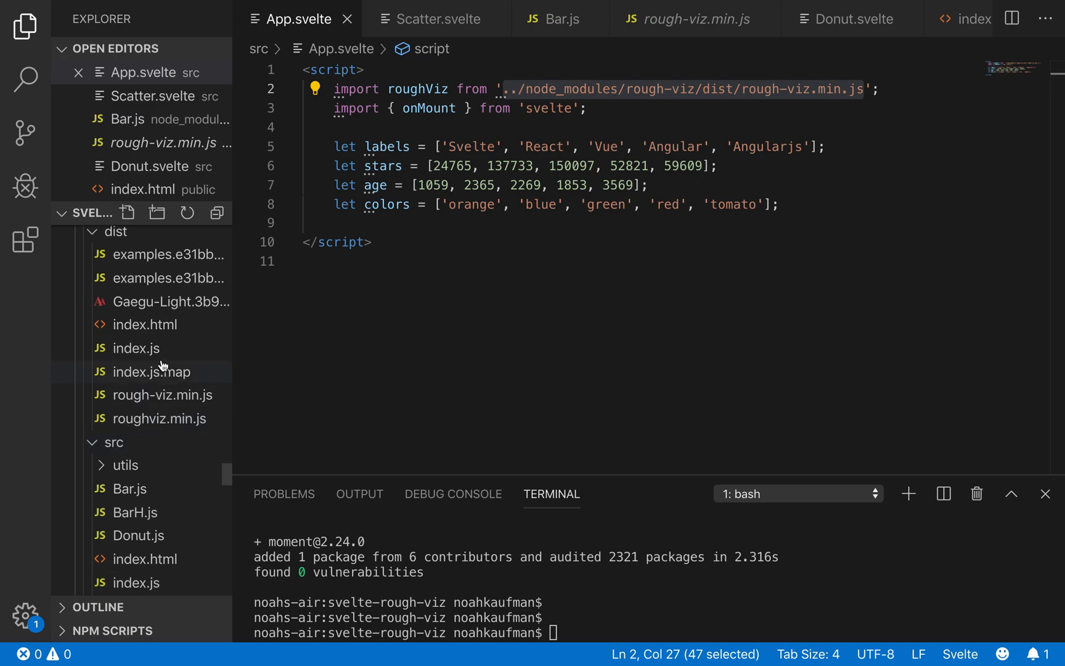
mouse_move(150, 419)
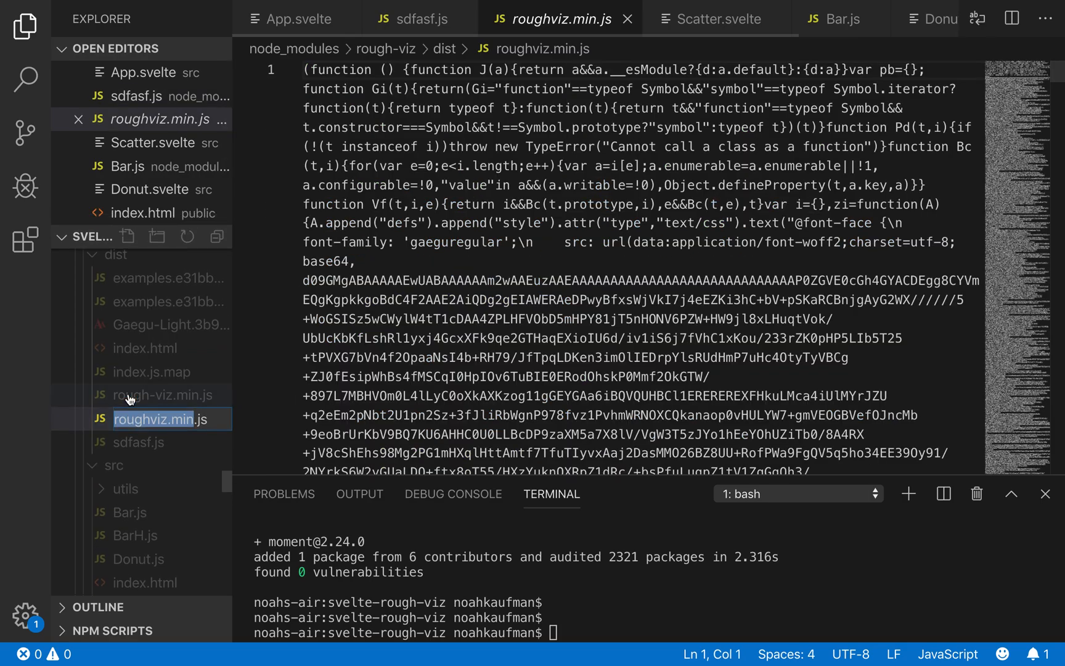
left_click(135, 372)
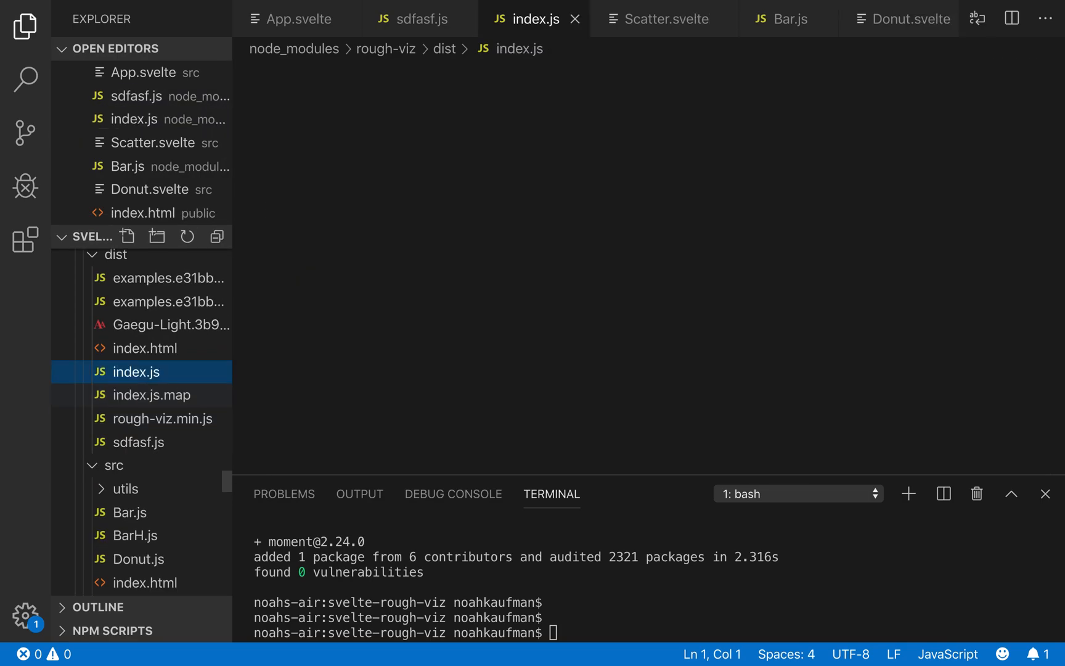
left_click(136, 371)
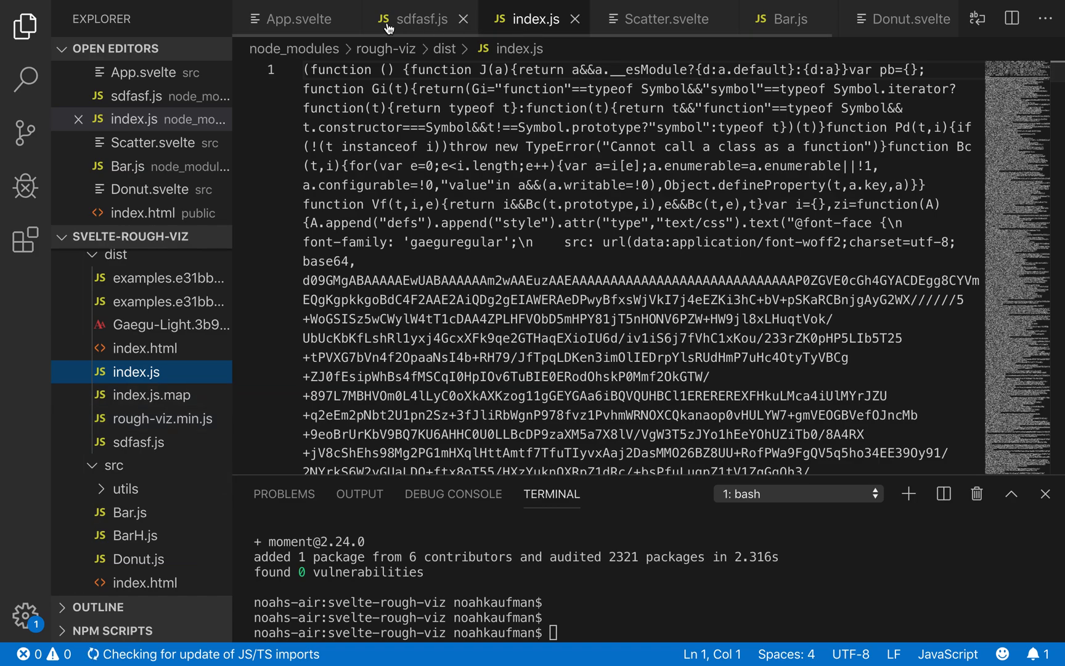
Step: Import roughViz from 'rough-viz' in App.svelte, save, then select the labels and stars arrays
left_click(296, 19)
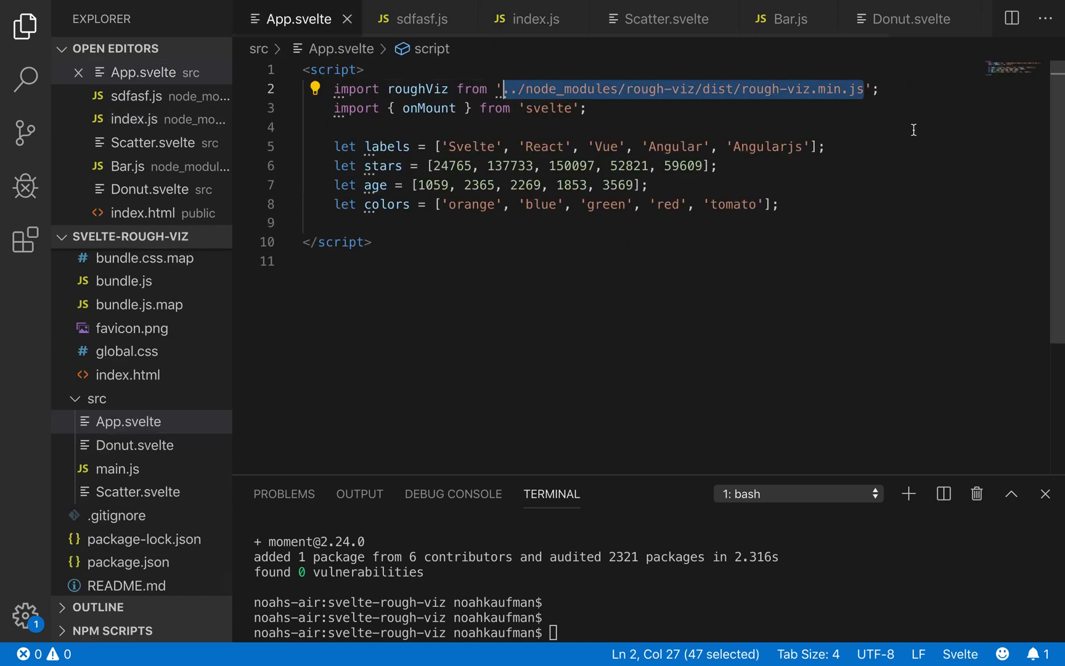
type("rough-';")
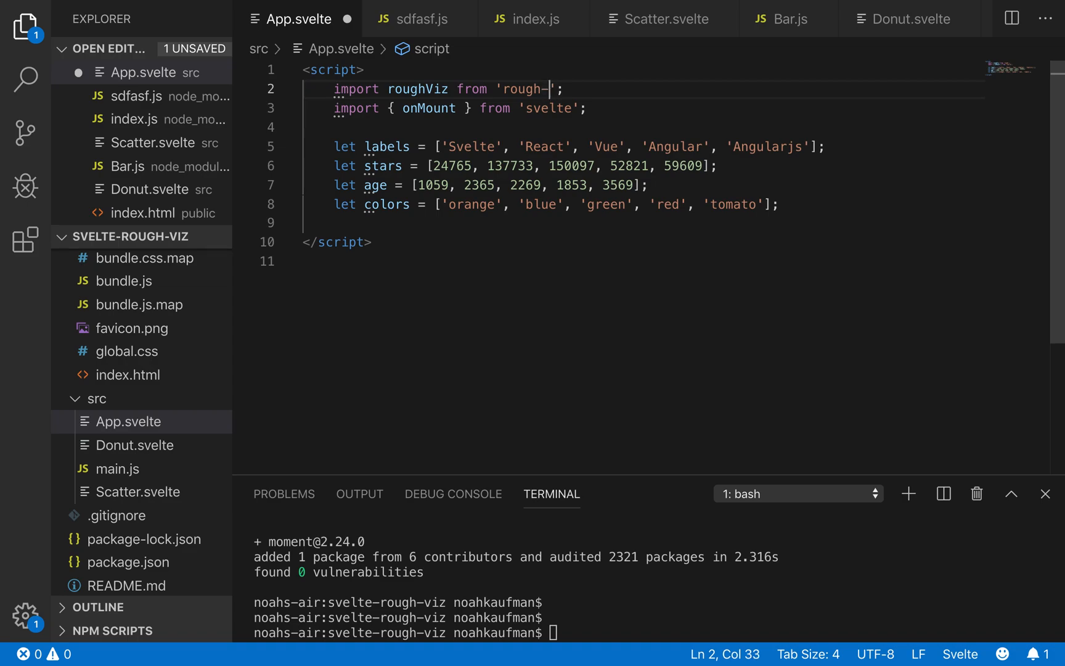
type("viz")
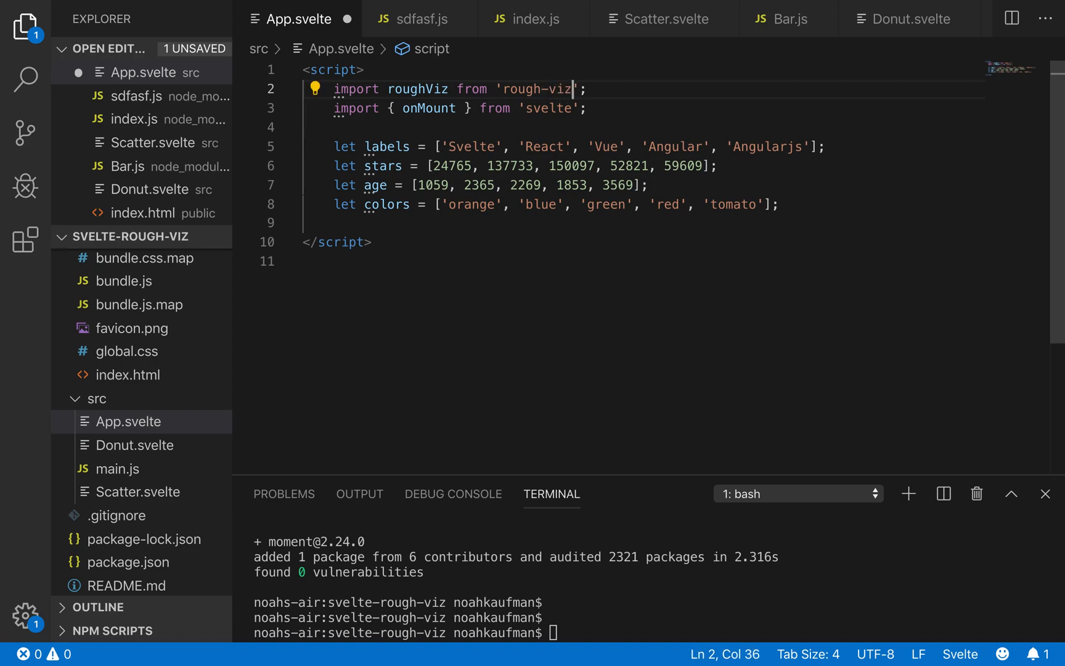
key("Ctrl+s")
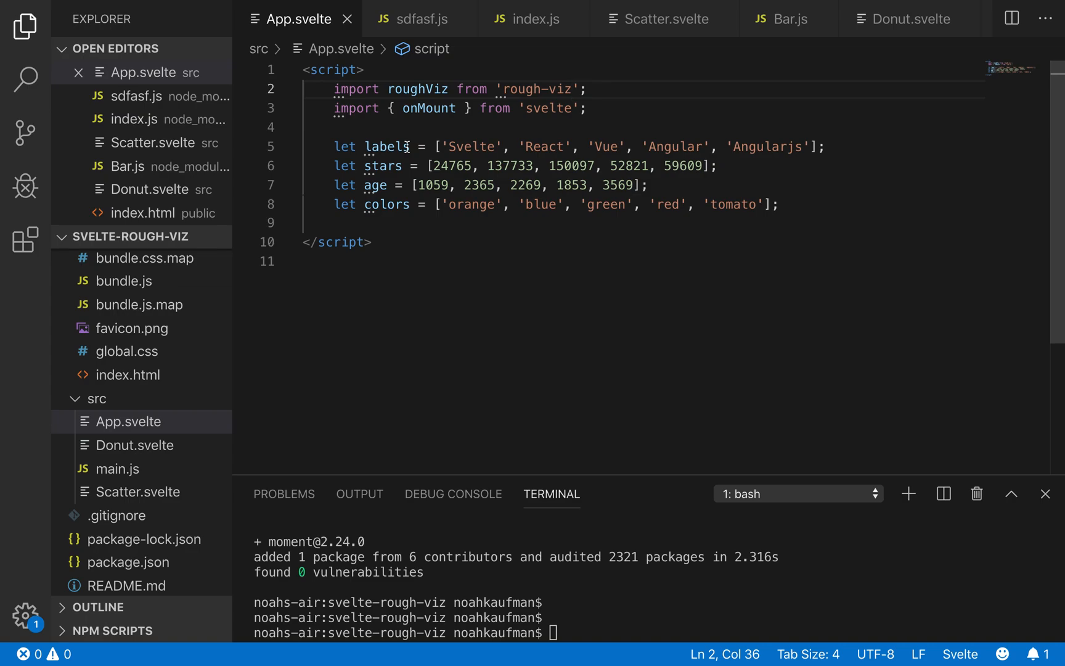
double_click(387, 147)
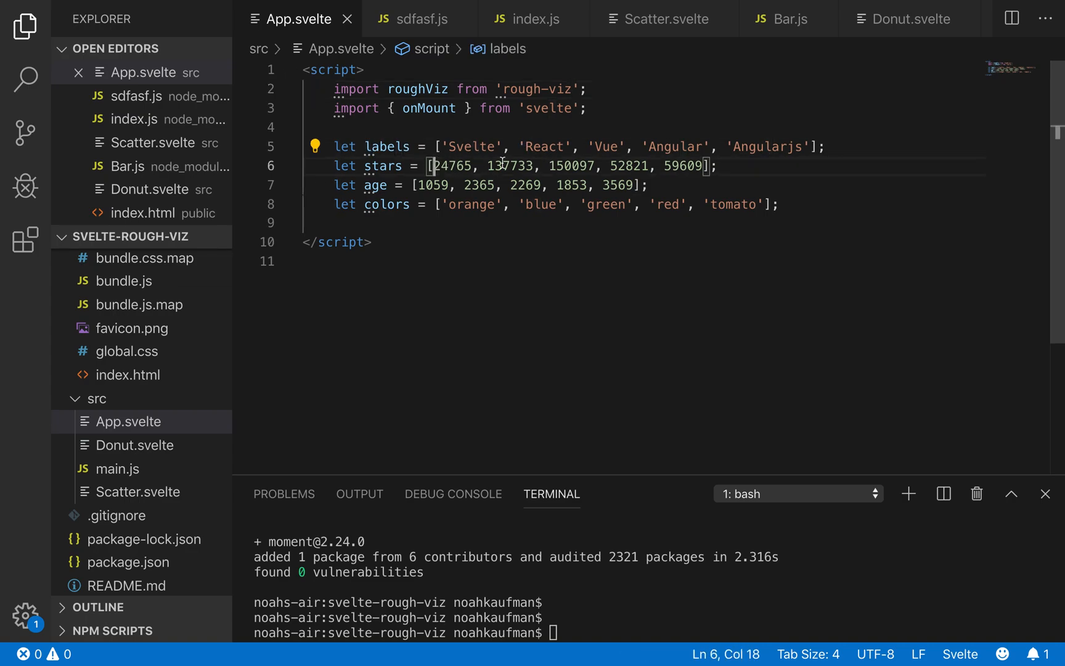
left_click_drag(420, 185, 644, 185)
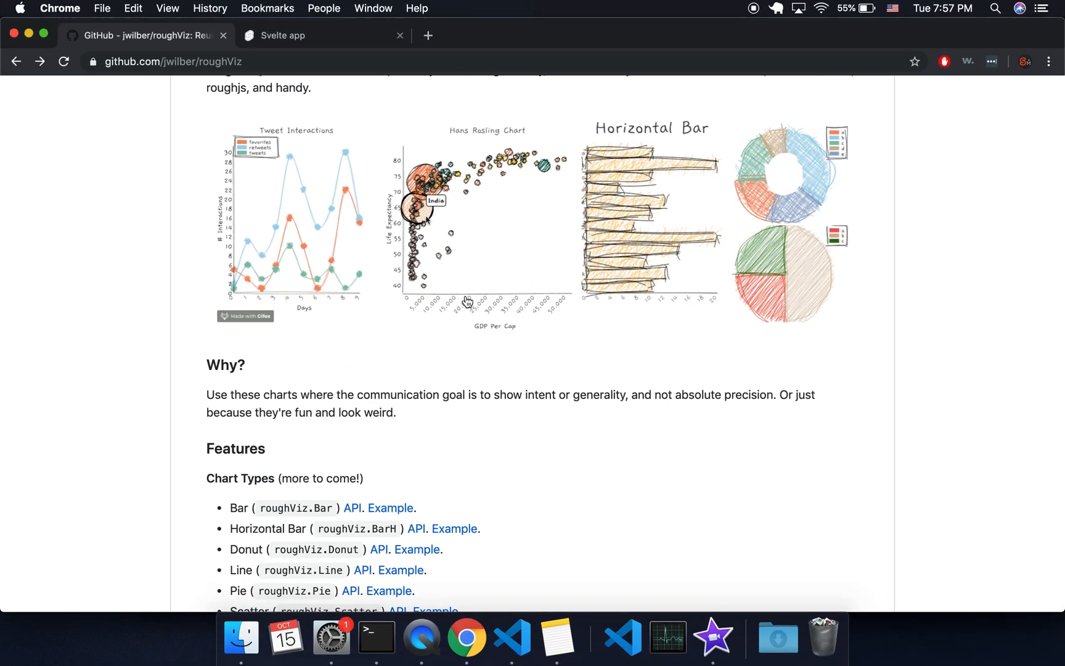
Step: Jump to the roughViz.Bar API docs and select its example code snippet
scroll("down", 3)
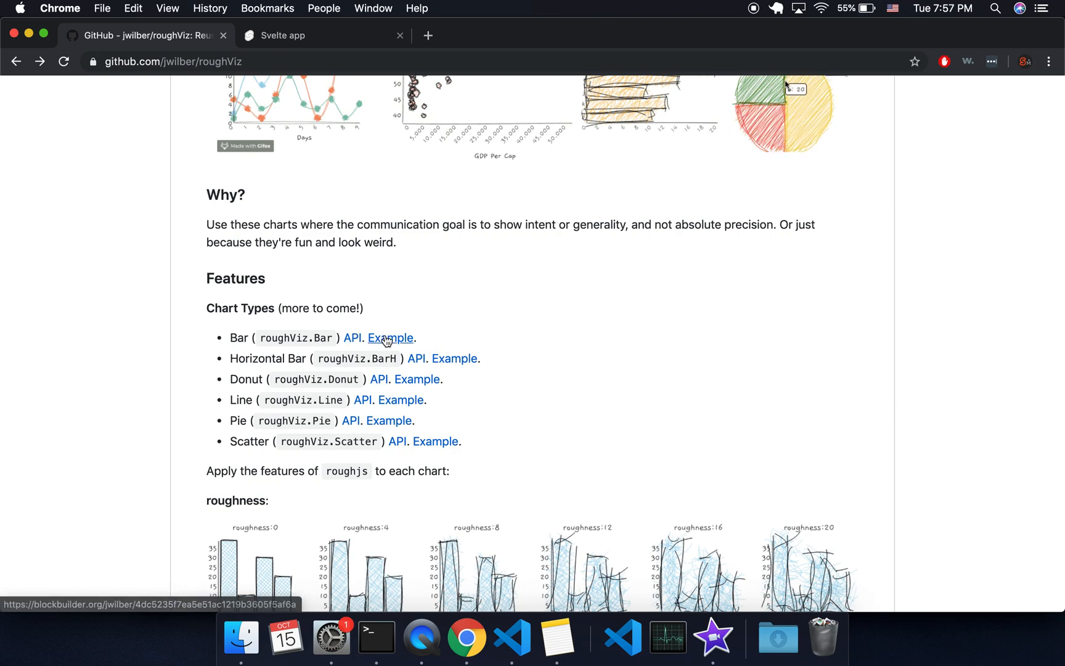
mouse_move(333, 490)
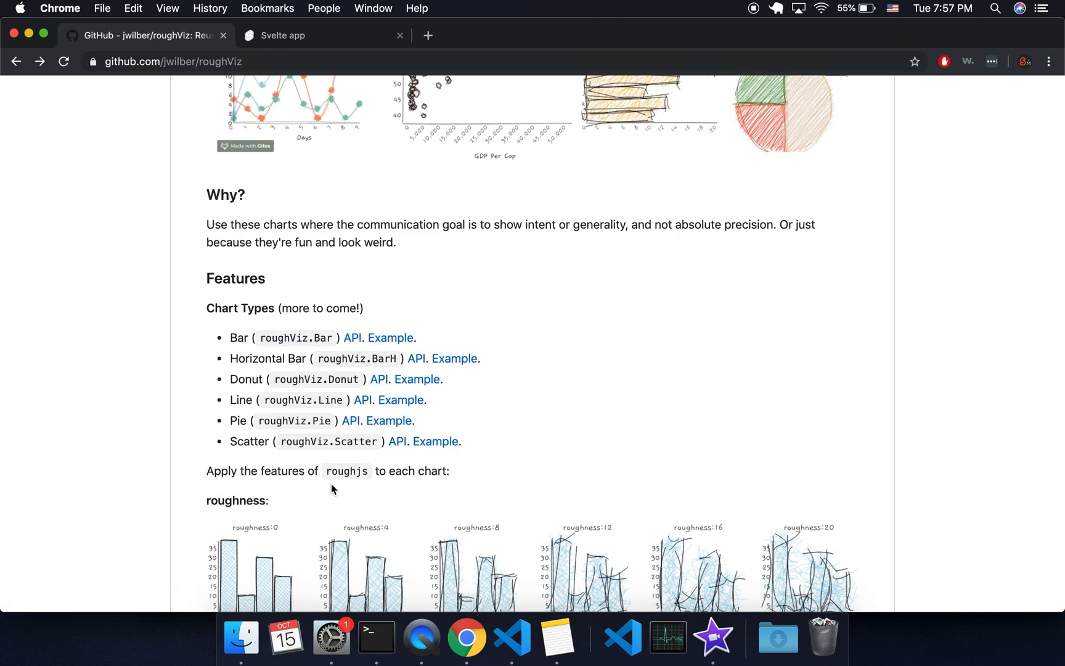
mouse_move(353, 342)
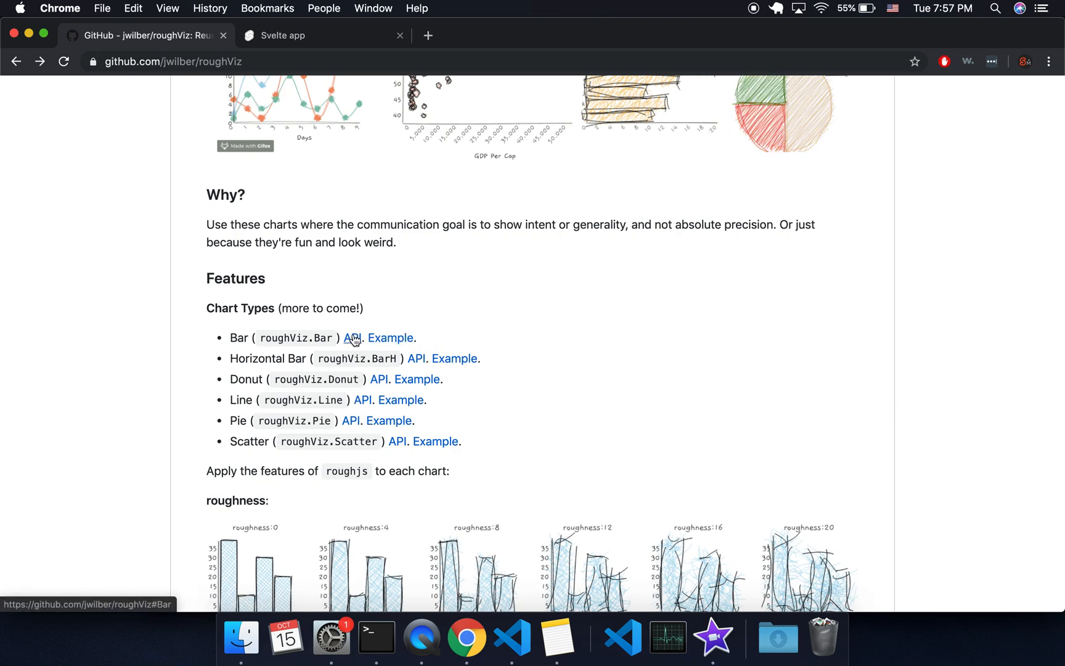
mouse_move(351, 343)
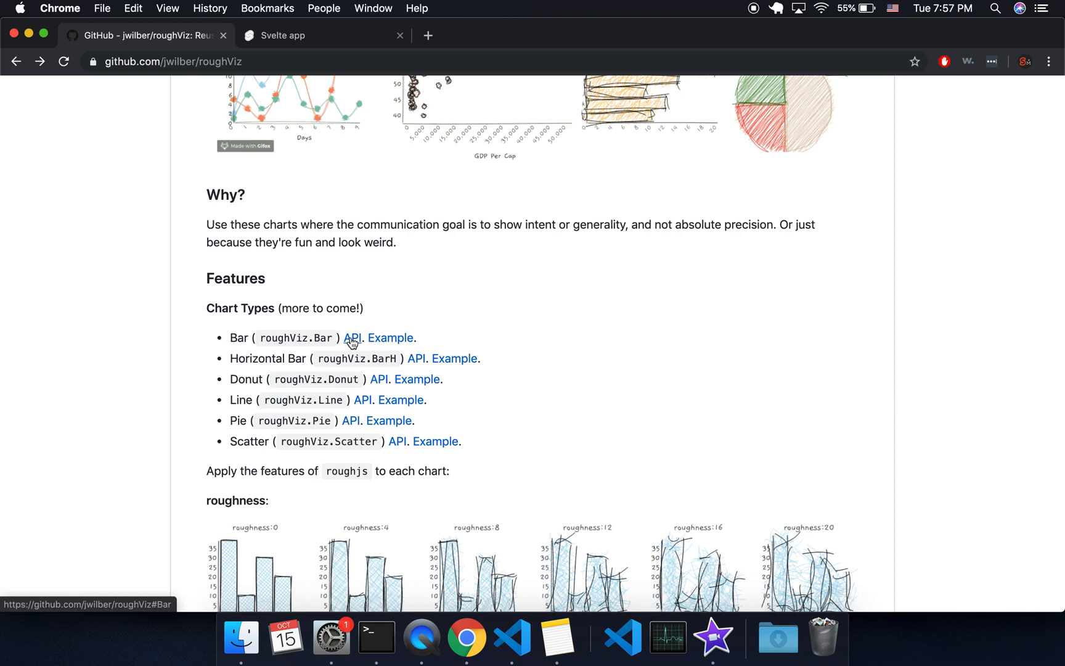
left_click(353, 338)
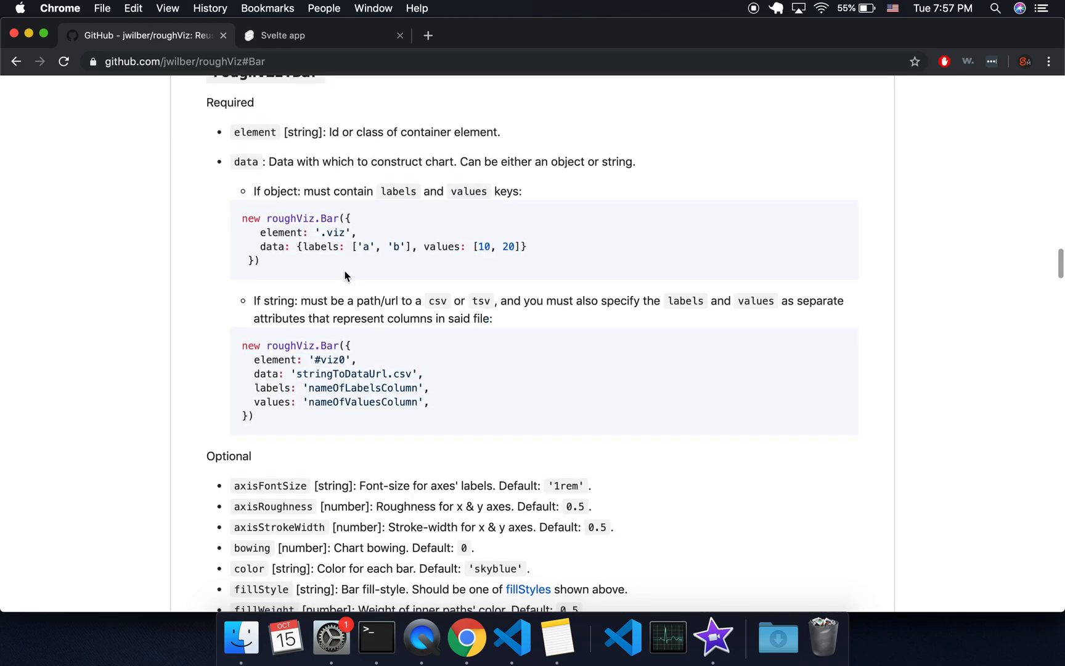
left_click_drag(241, 218, 259, 260)
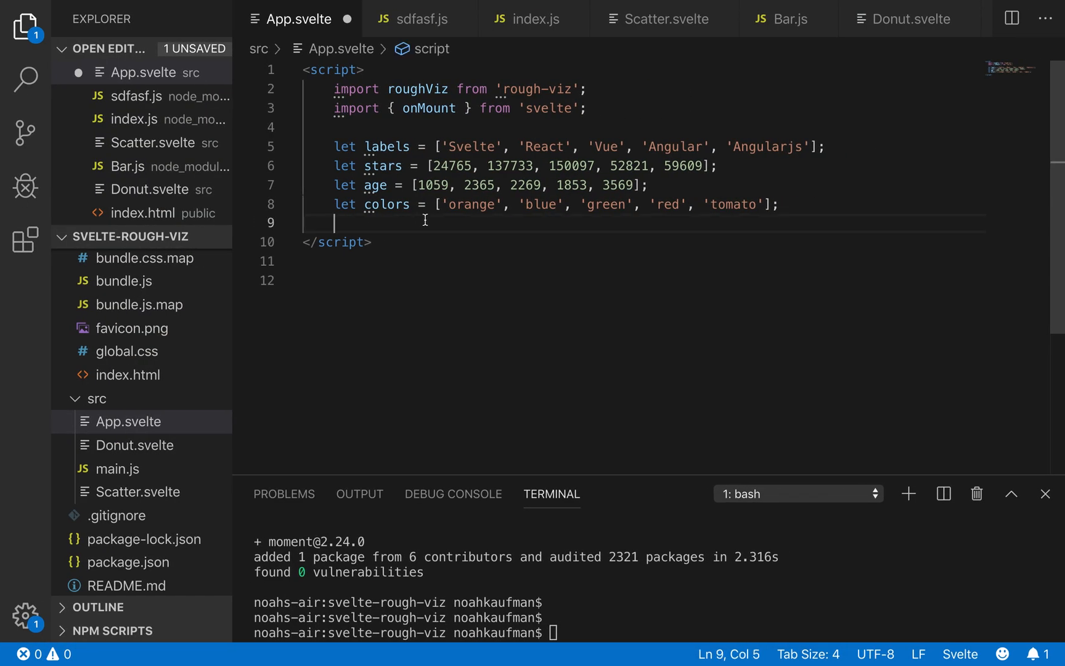
Step: Wrap the pasted roughViz.Bar example inside an onMount callback
type("onMount(()")
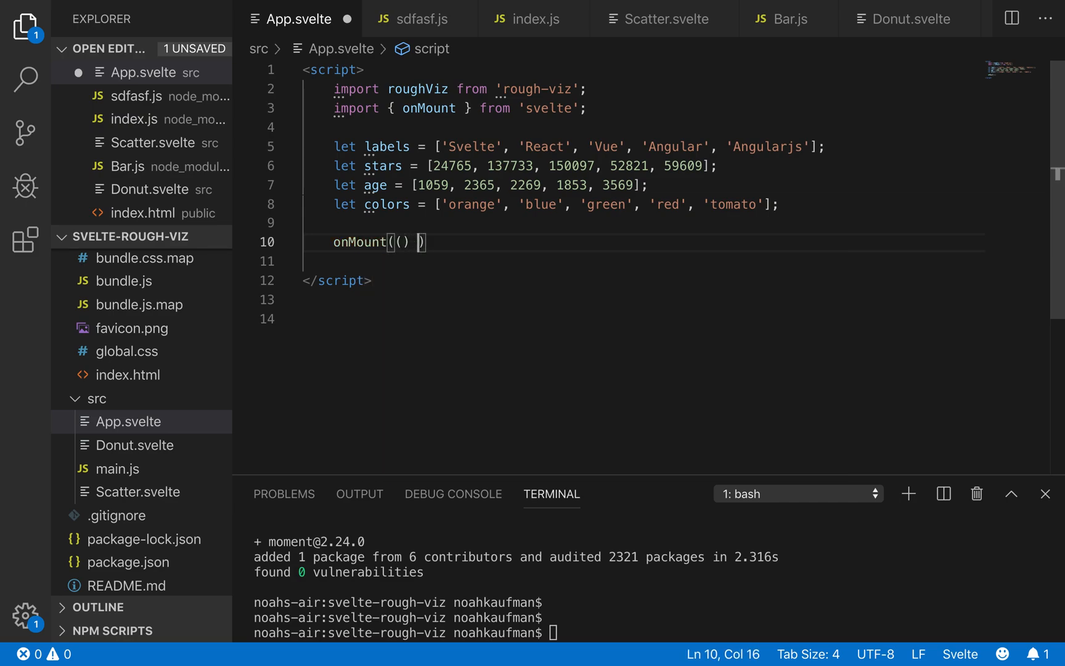
type("=> {")
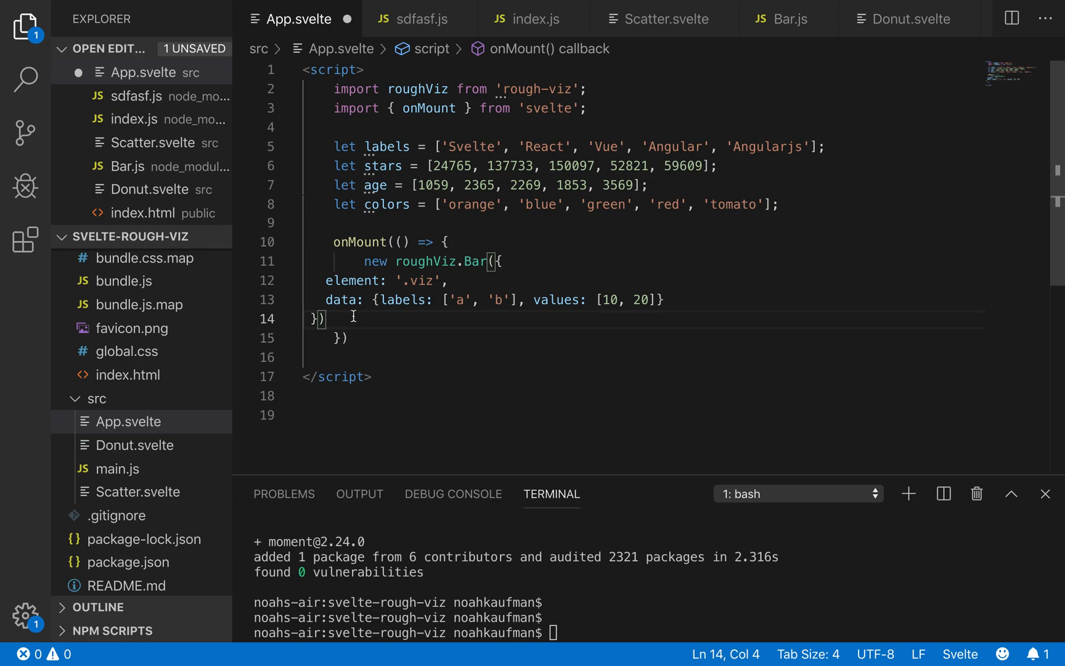
left_click_drag(363, 280, 380, 320)
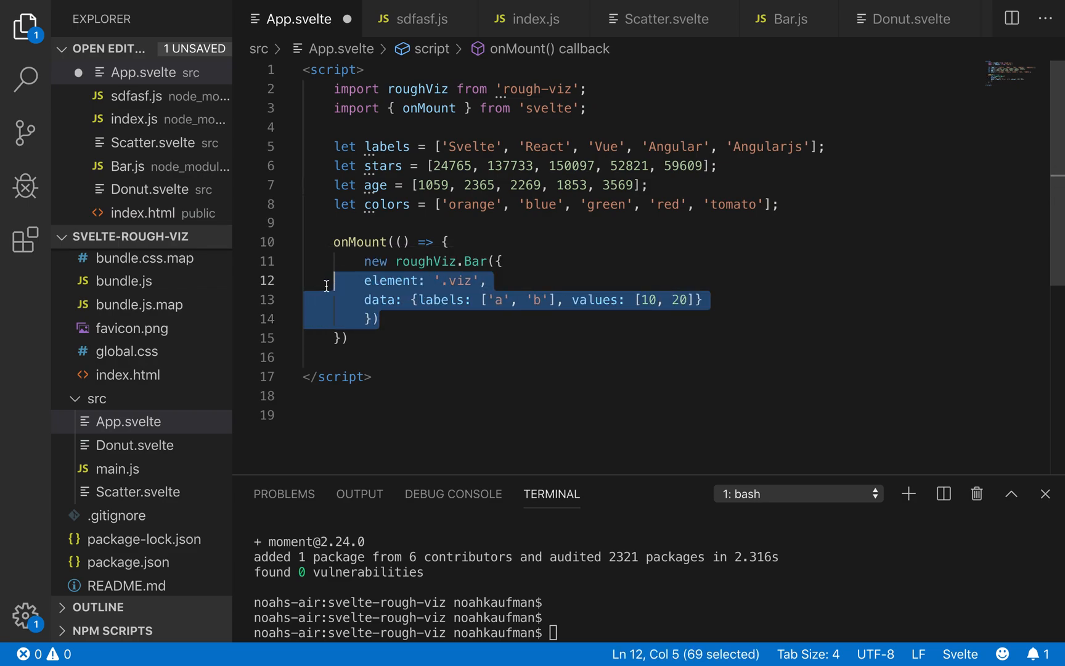
Step: Point the bar chart at a new #bar div with labels and stars as data
left_click(452, 281)
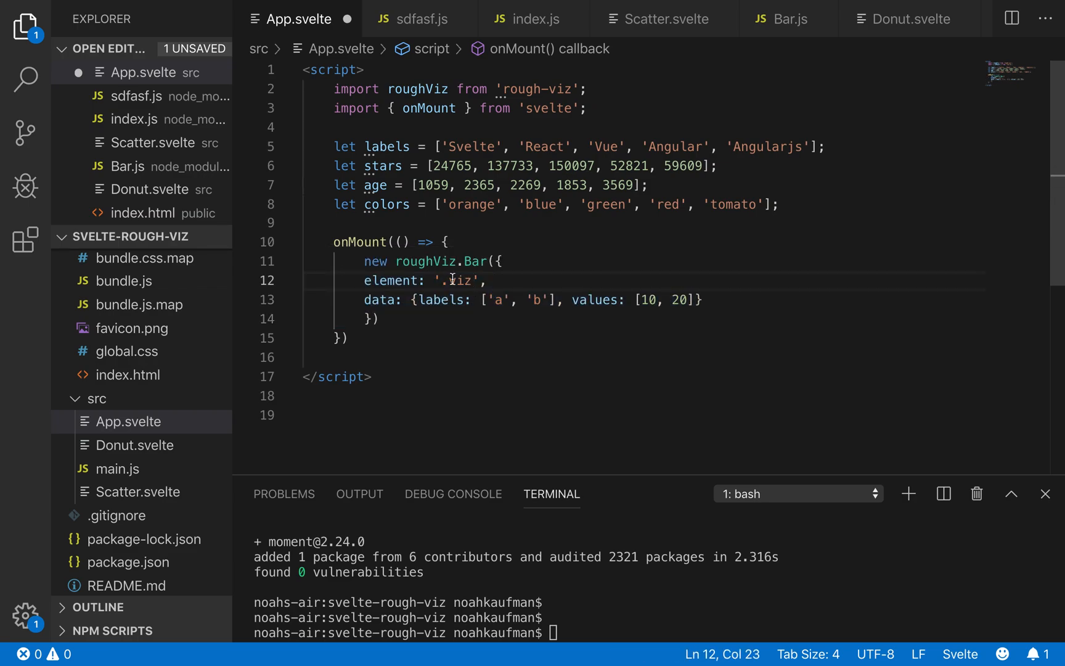
double_click(458, 281)
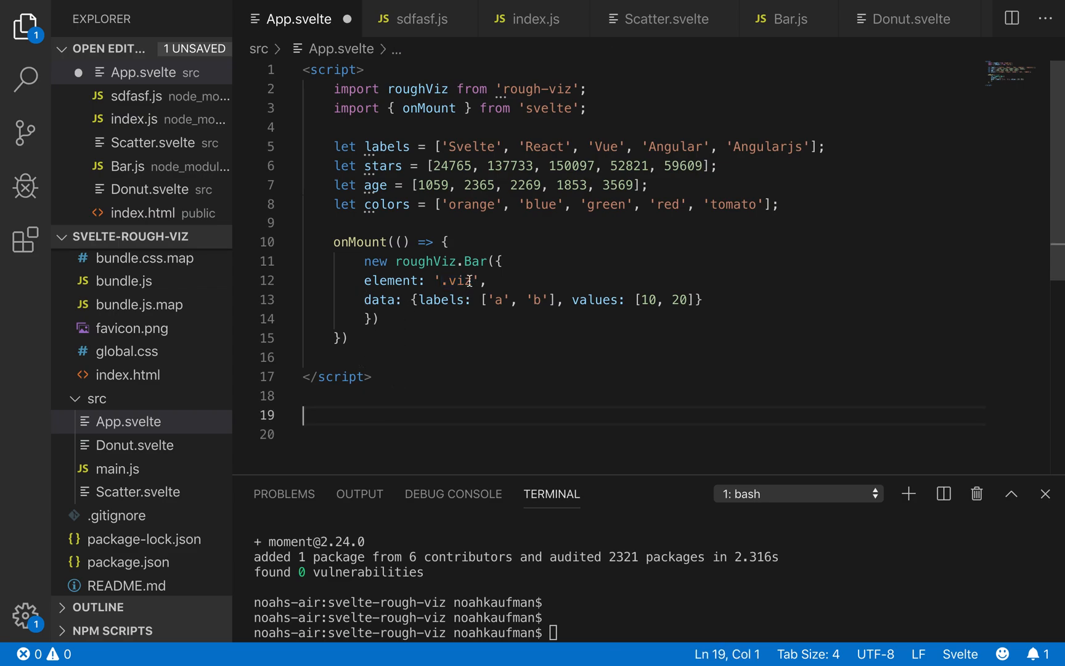
type("#ba")
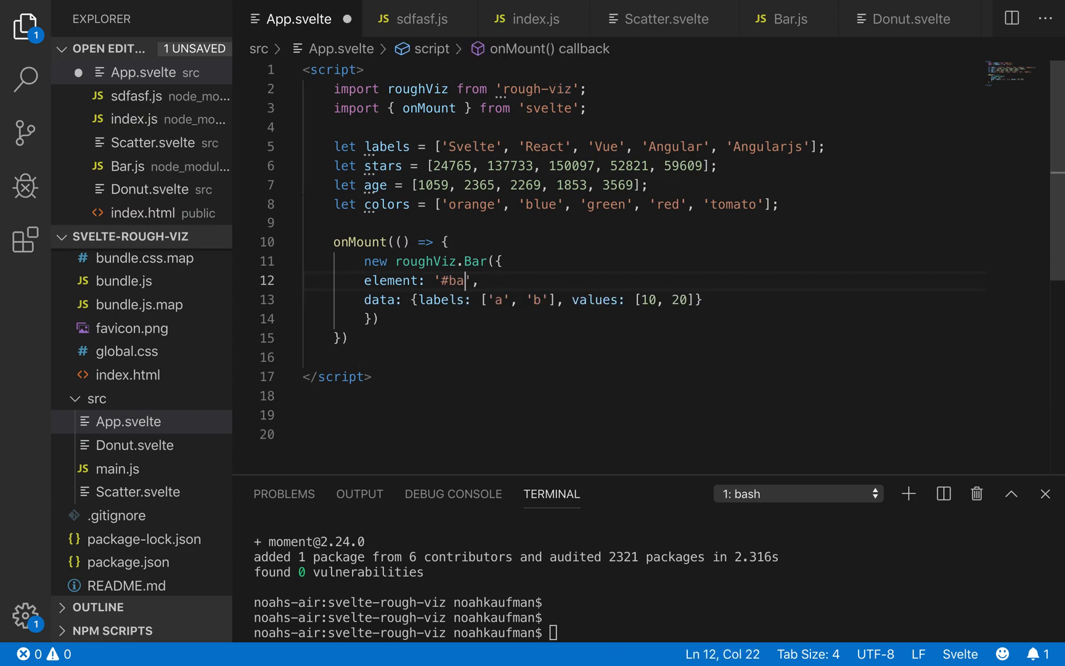
type("#bar")
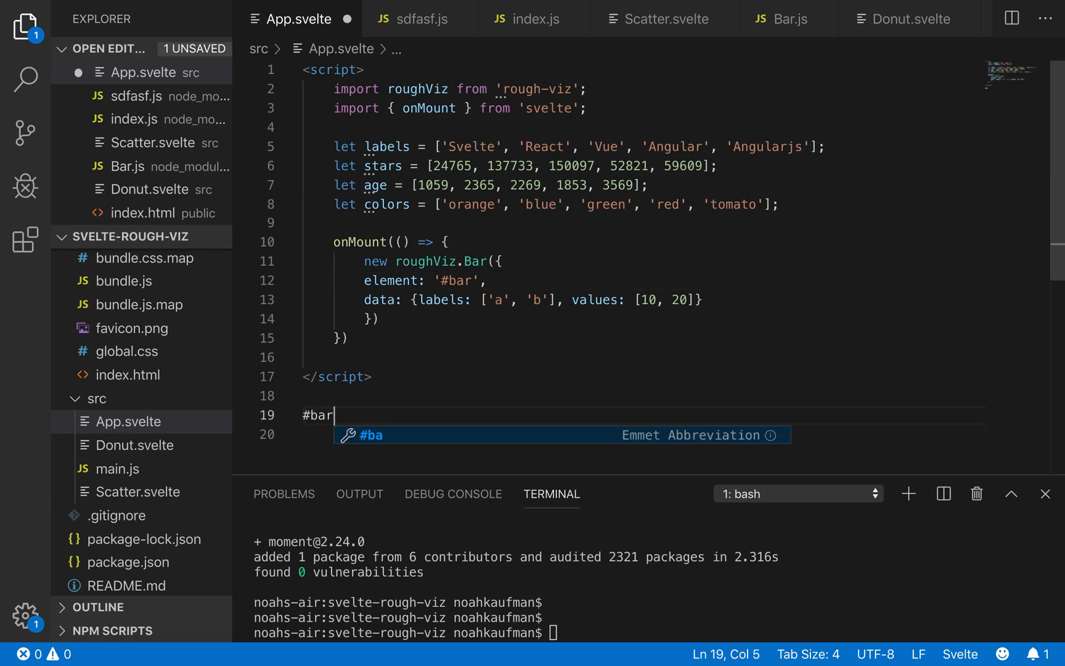
key("Tab")
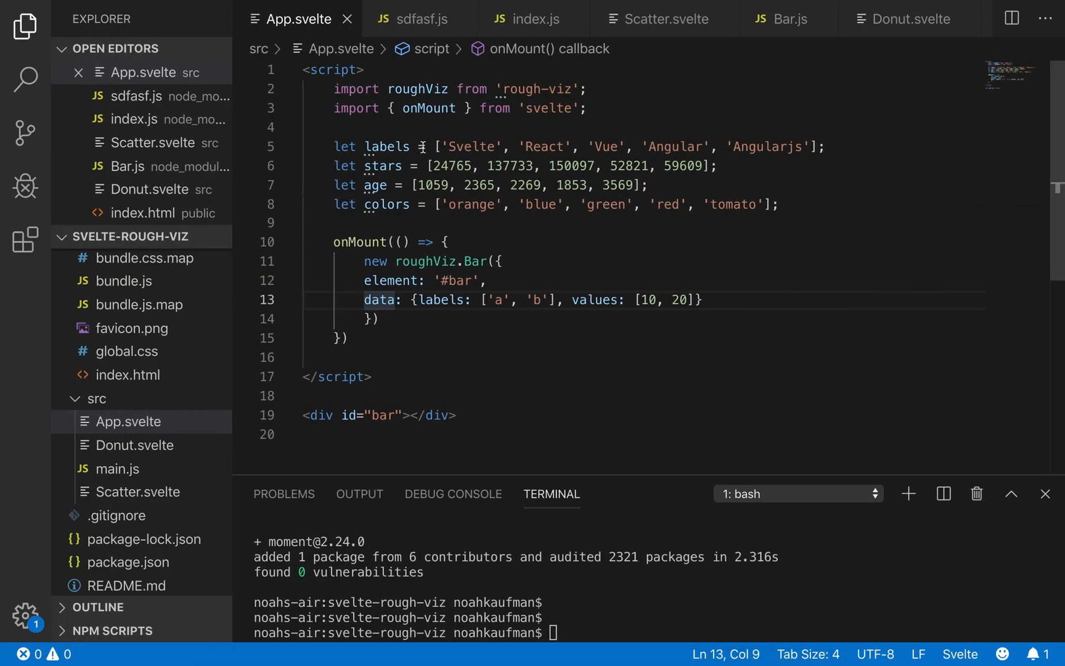
left_click_drag(474, 300, 555, 299)
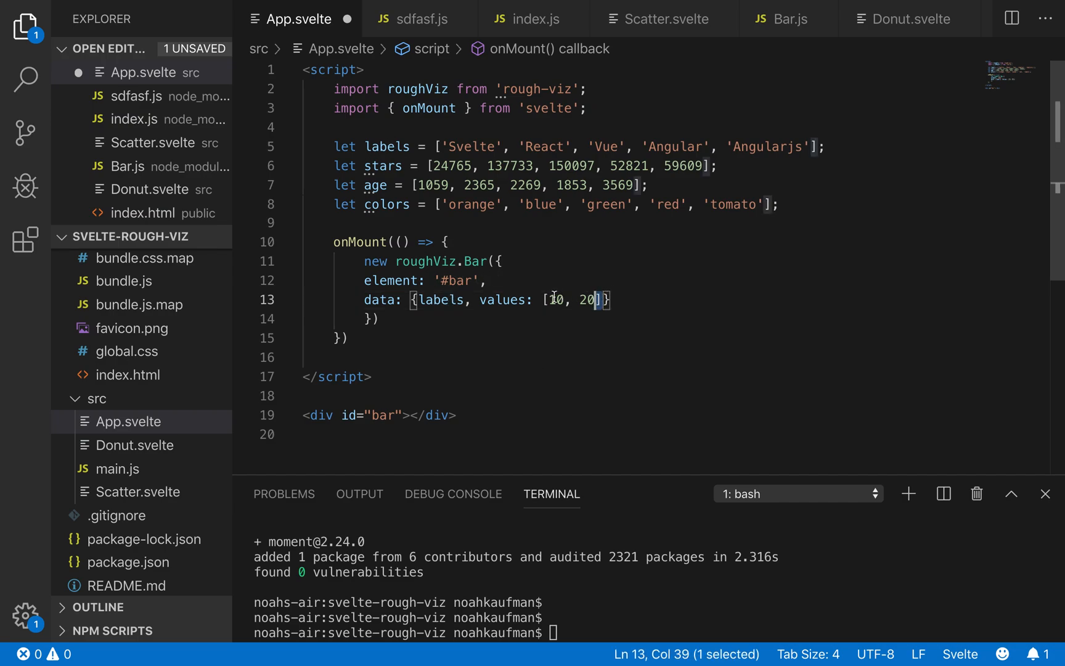
type("stars")
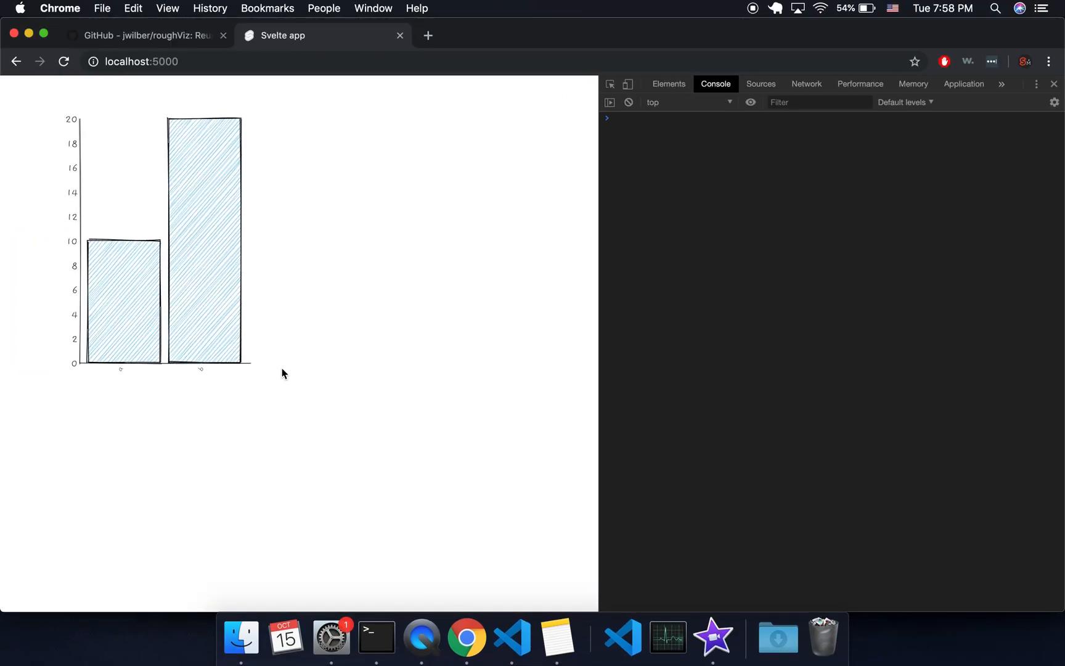
Step: Reload localhost:5000 to see the star-count bar chart, then return to the roughViz README
left_click(63, 61)
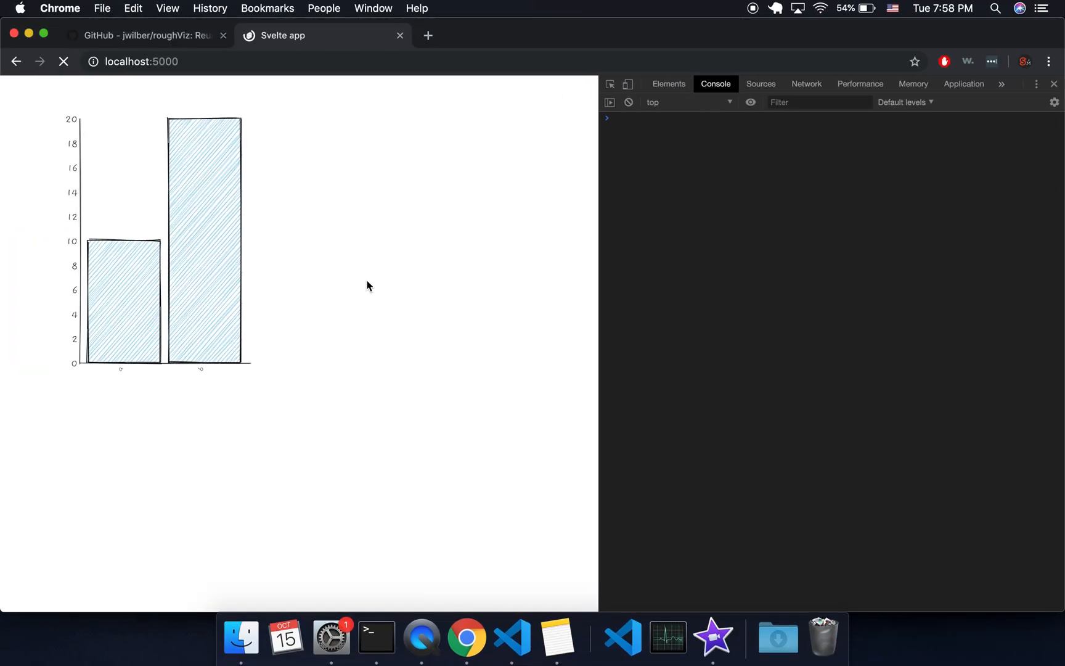
left_click(62, 61)
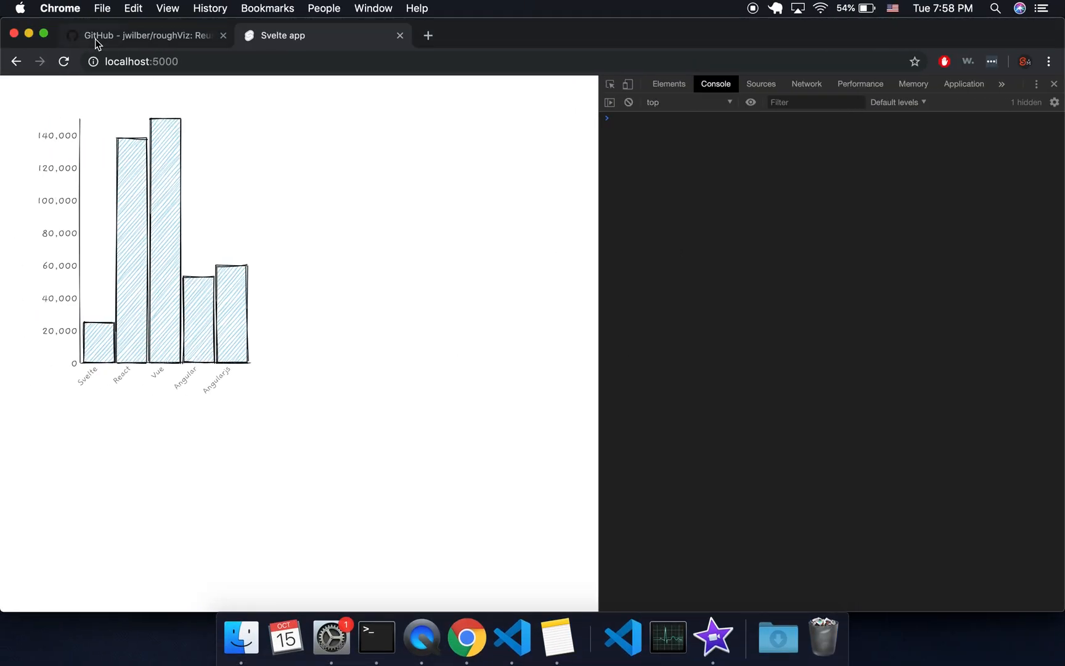
left_click(148, 35)
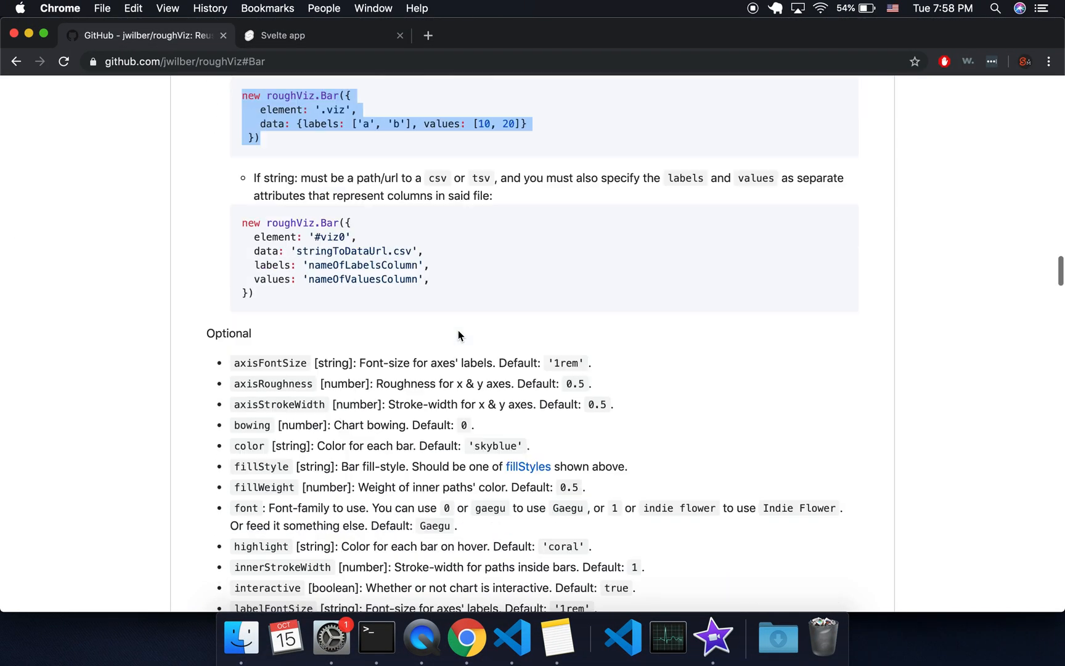
scroll("down", 3)
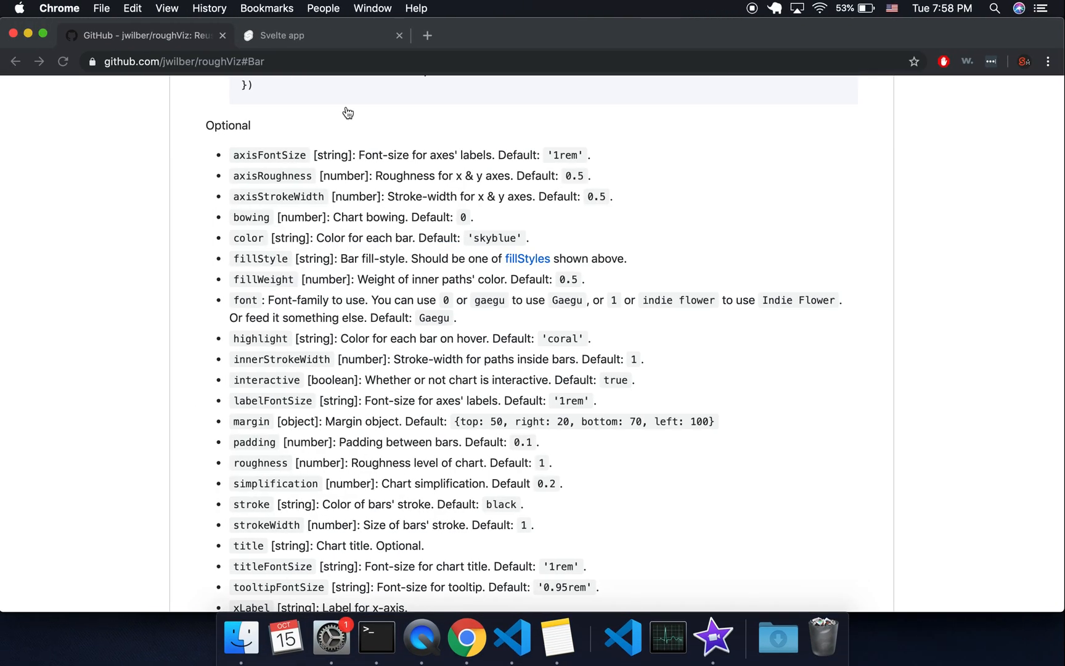
left_click(301, 35)
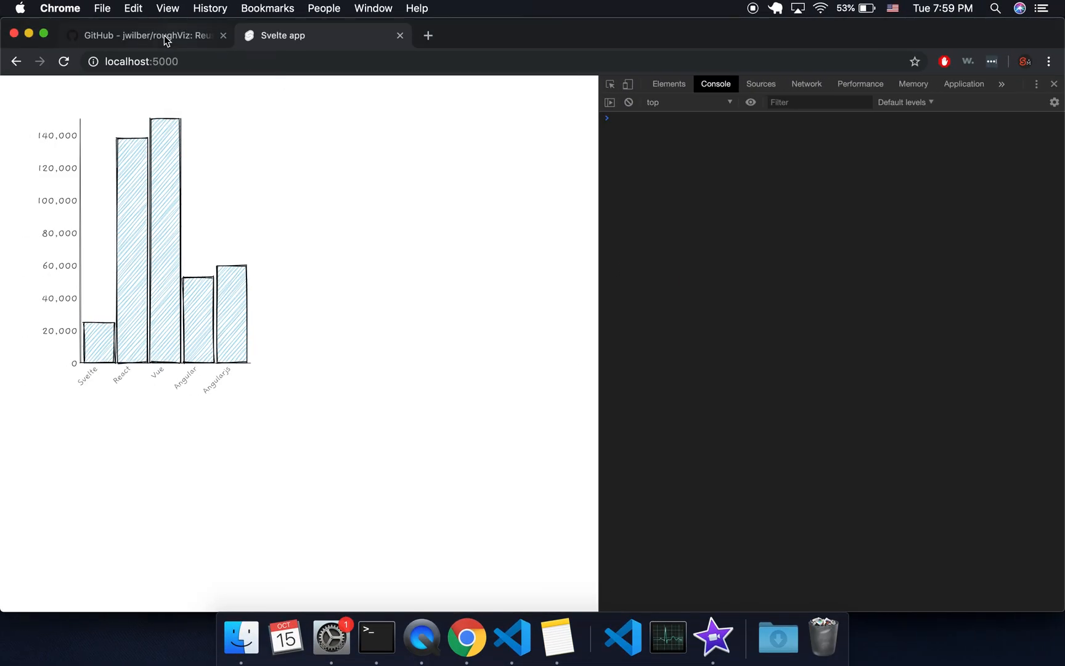
left_click(154, 35)
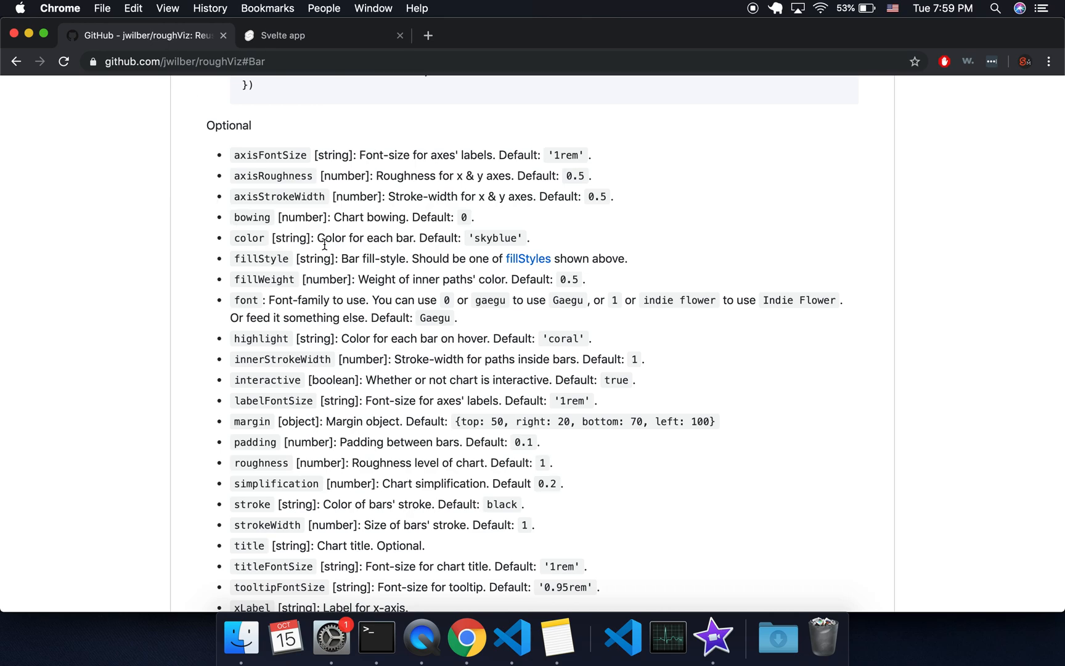
mouse_move(381, 278)
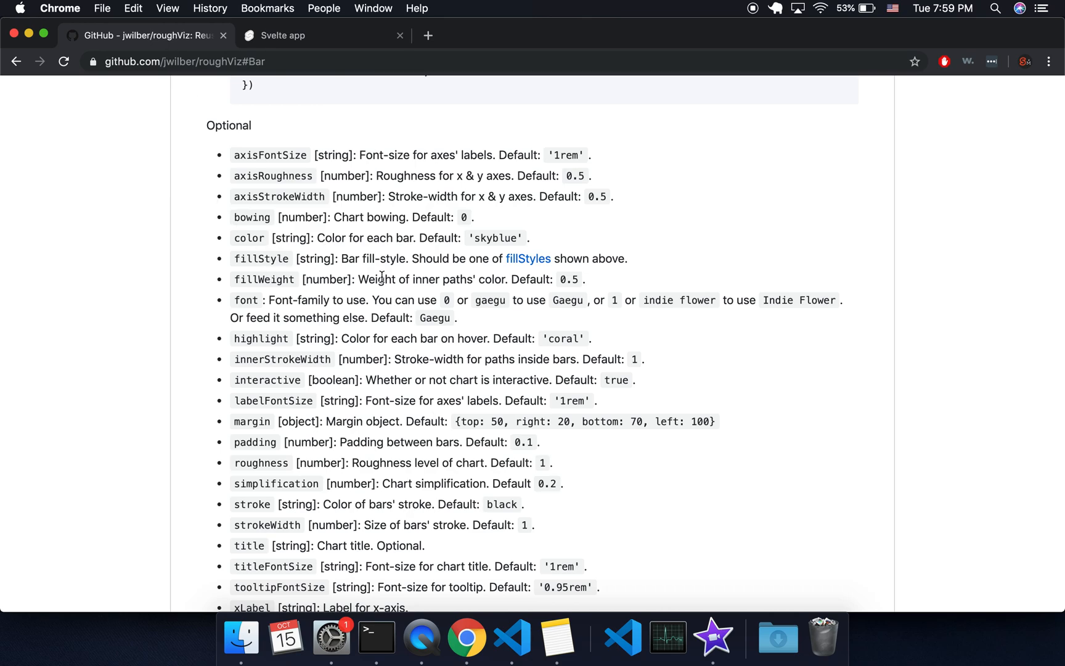
scroll("down", 3)
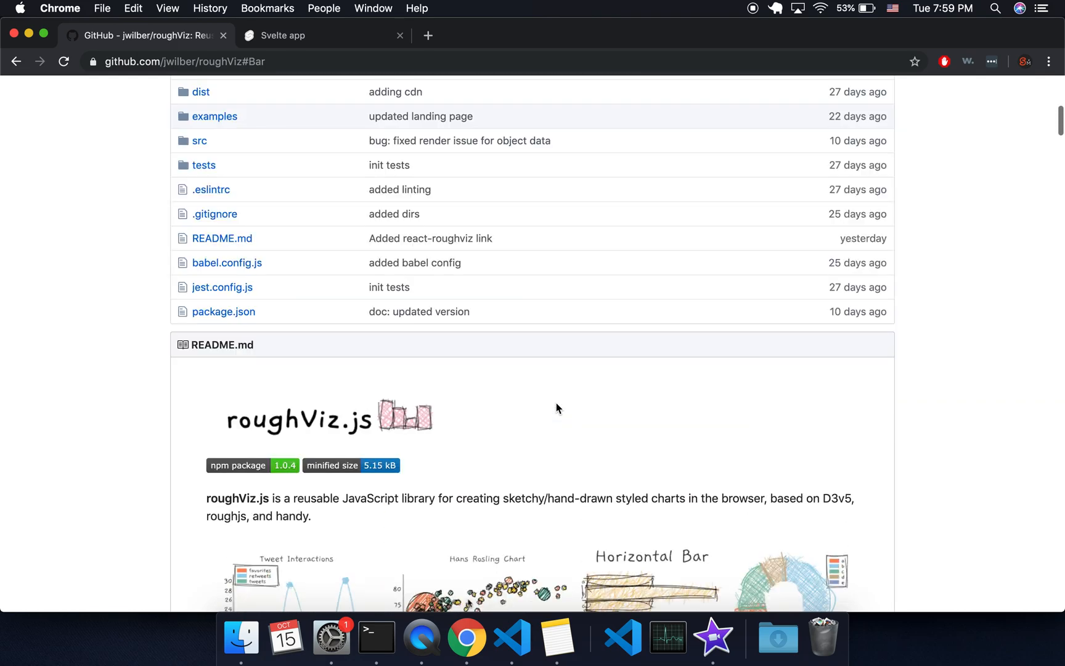
scroll("down", 3)
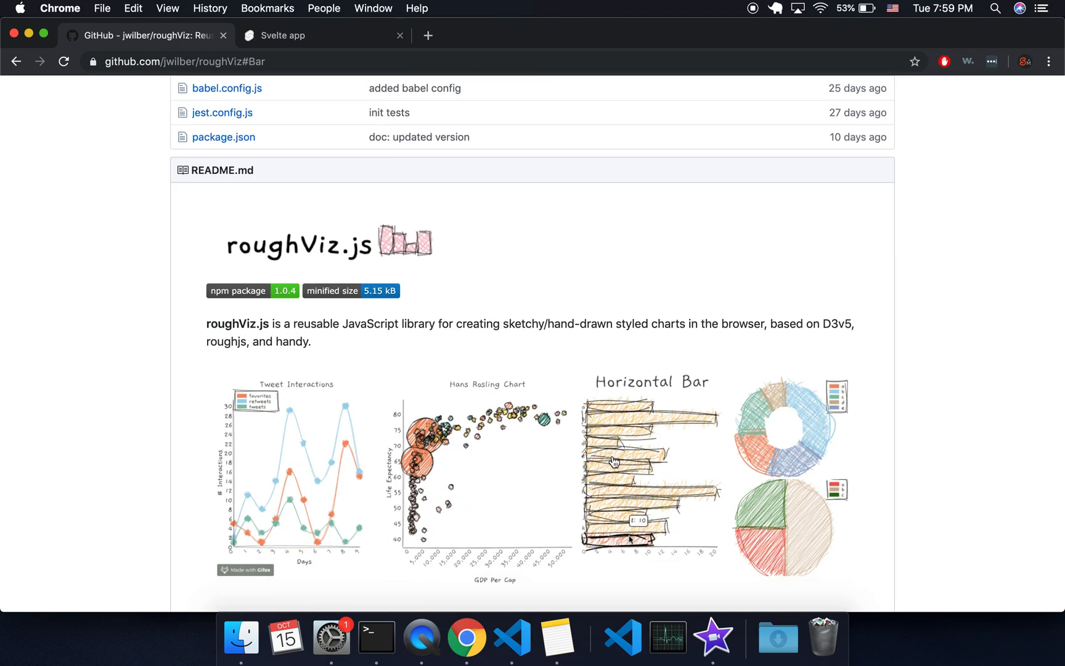
scroll("down", 3)
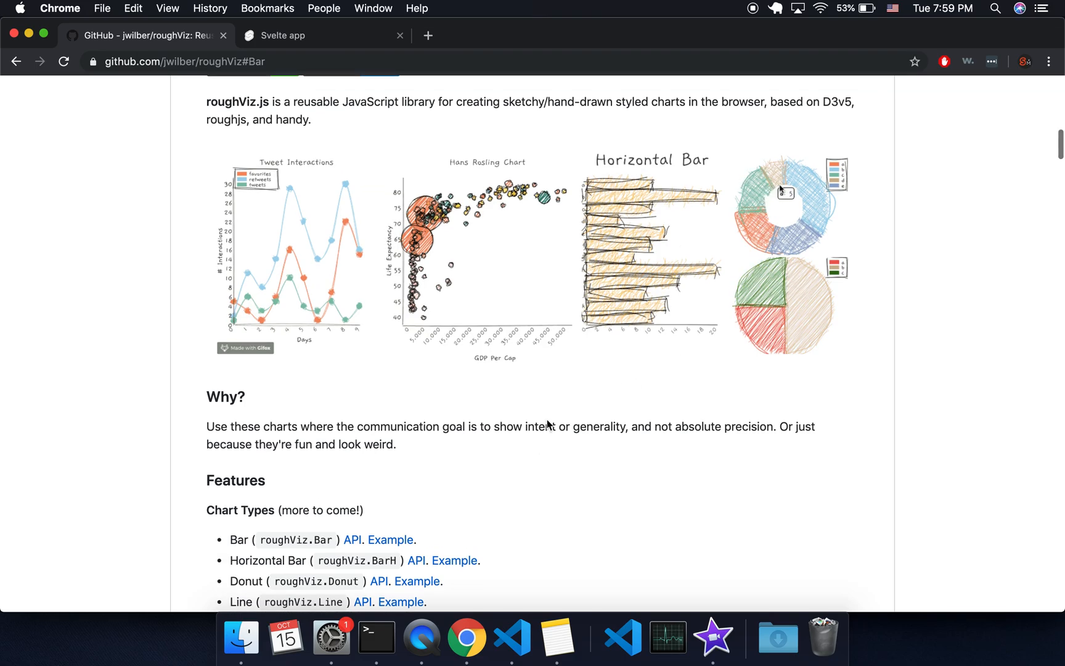
scroll("down", 3)
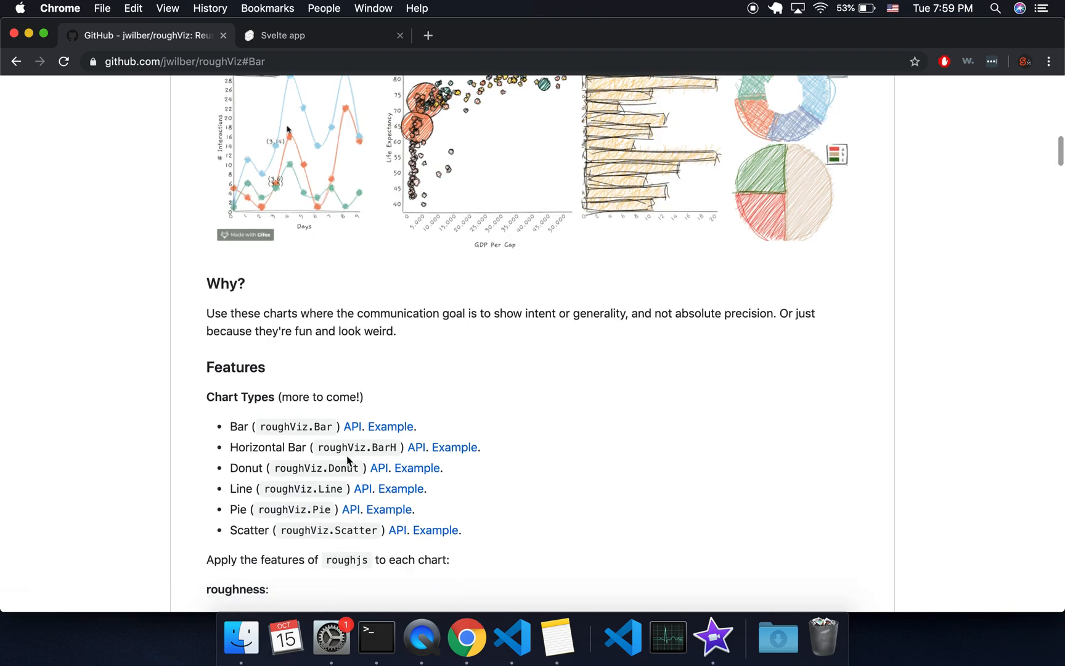
left_click(352, 426)
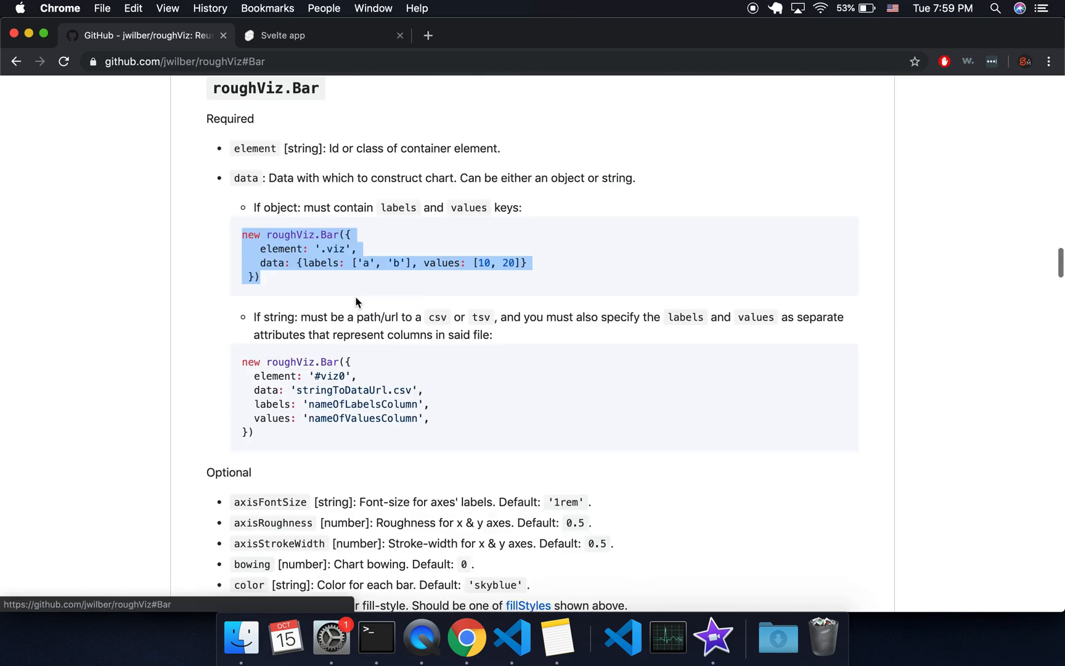
scroll("down", 3)
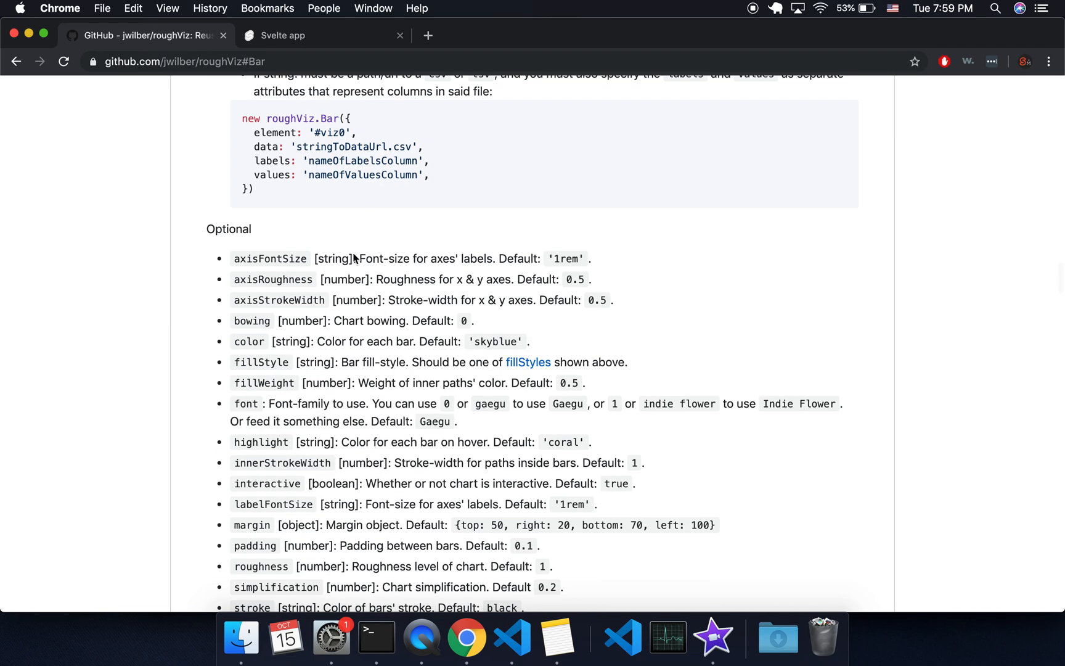
scroll("up", 3)
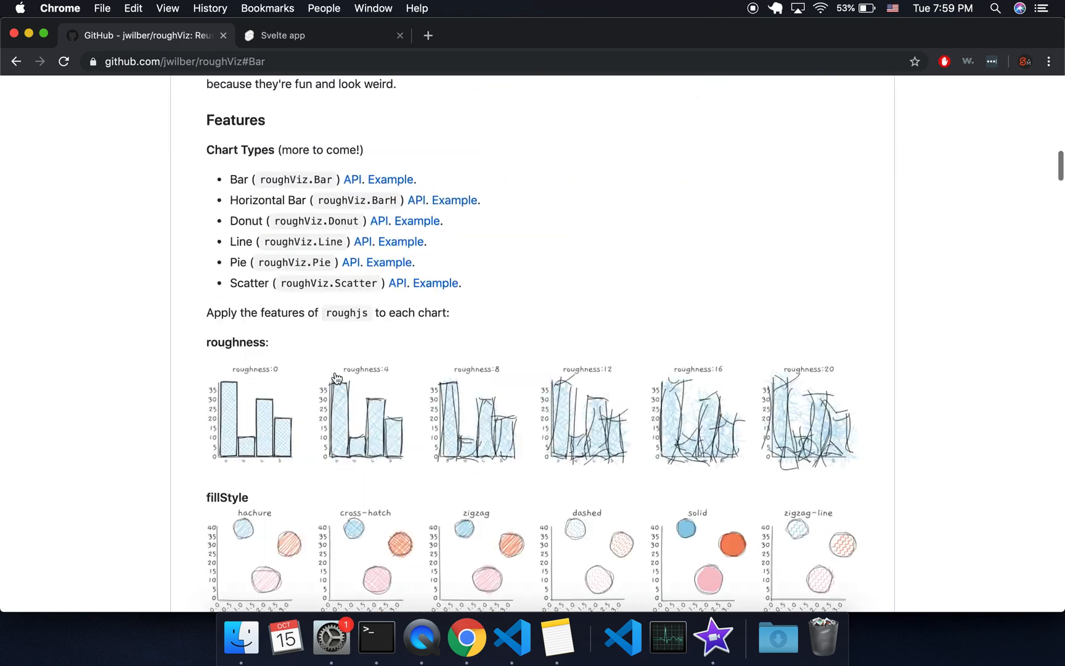
scroll("down", 3)
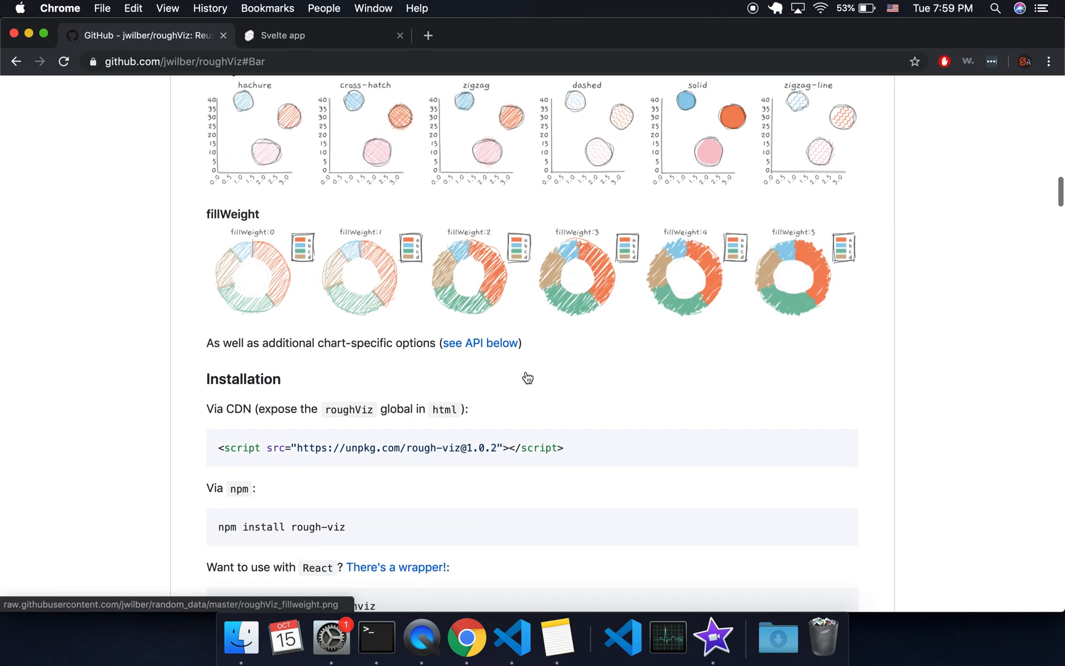
scroll("up", 3)
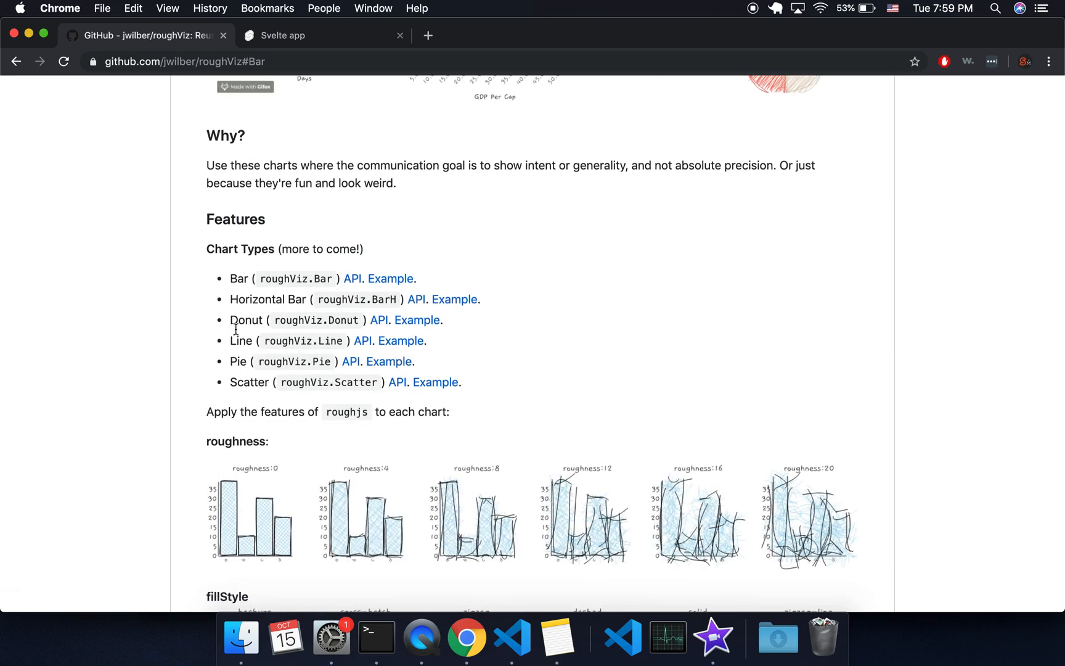
left_click(388, 361)
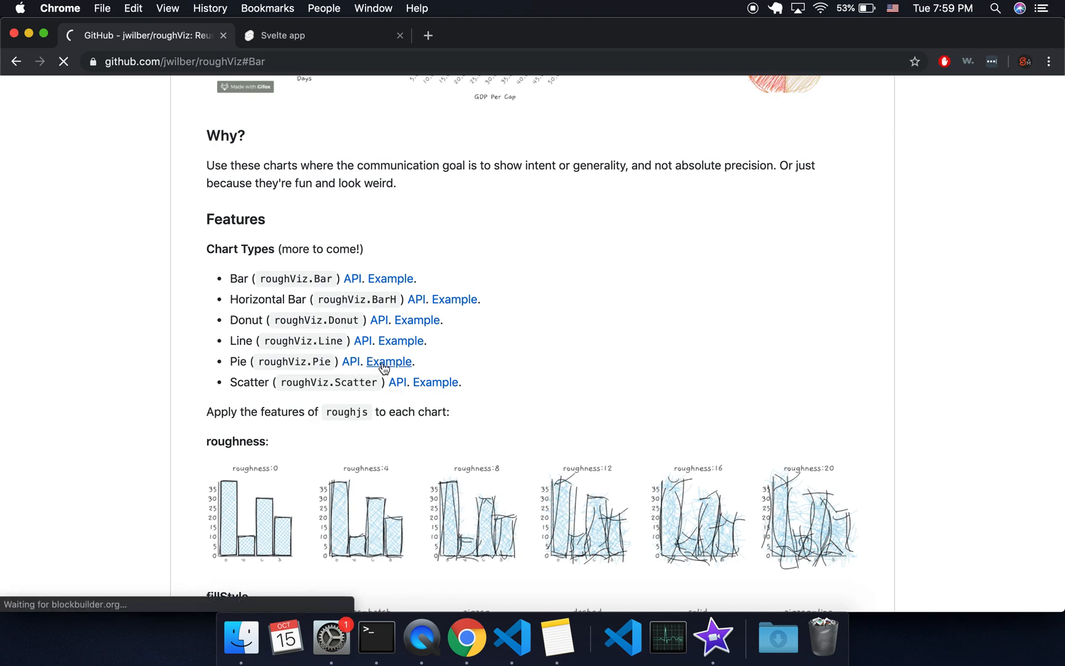
Step: Jump to the roughViz.Donut API reference and select its example code
left_click(387, 361)
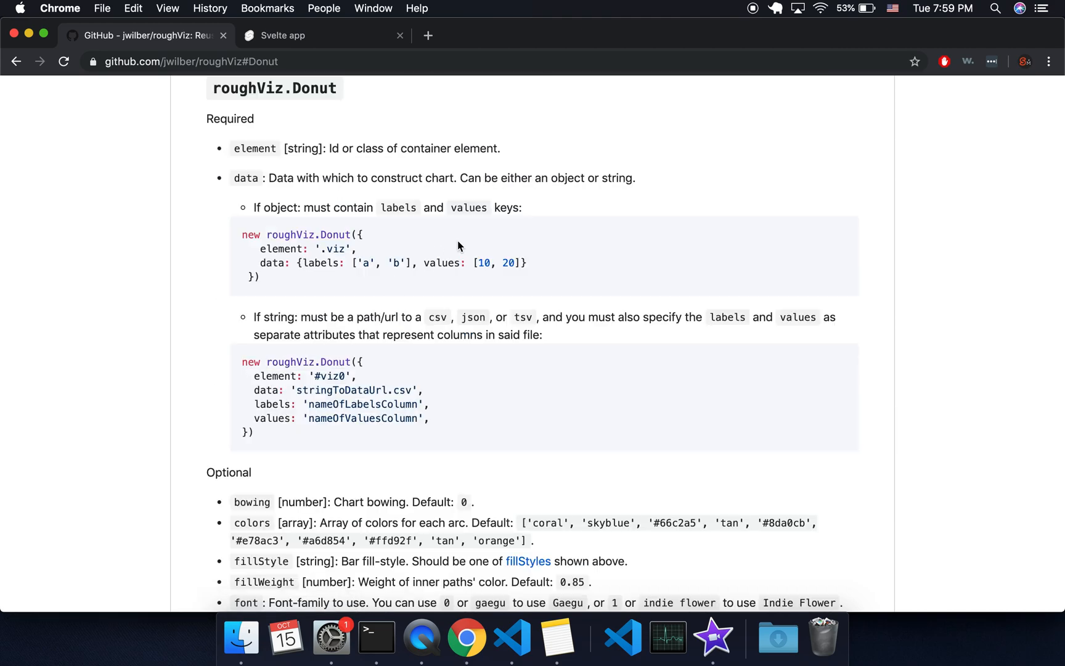
left_click_drag(242, 235, 259, 276)
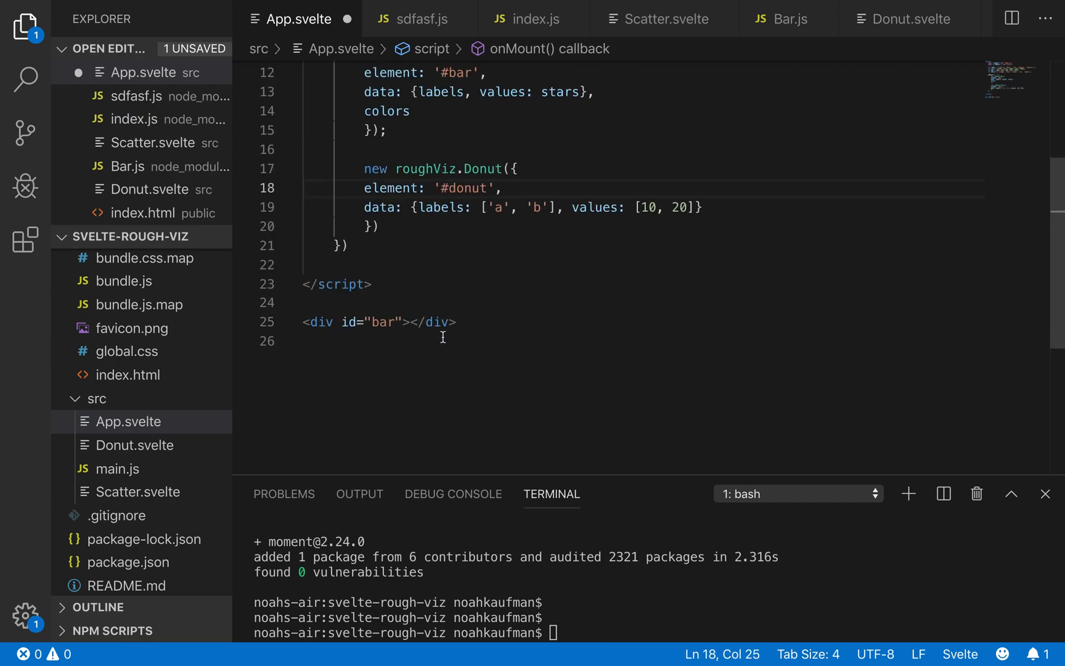
Step: Add a donut div for '#donut' and give the Donut chart labels with stars values
type("#d")
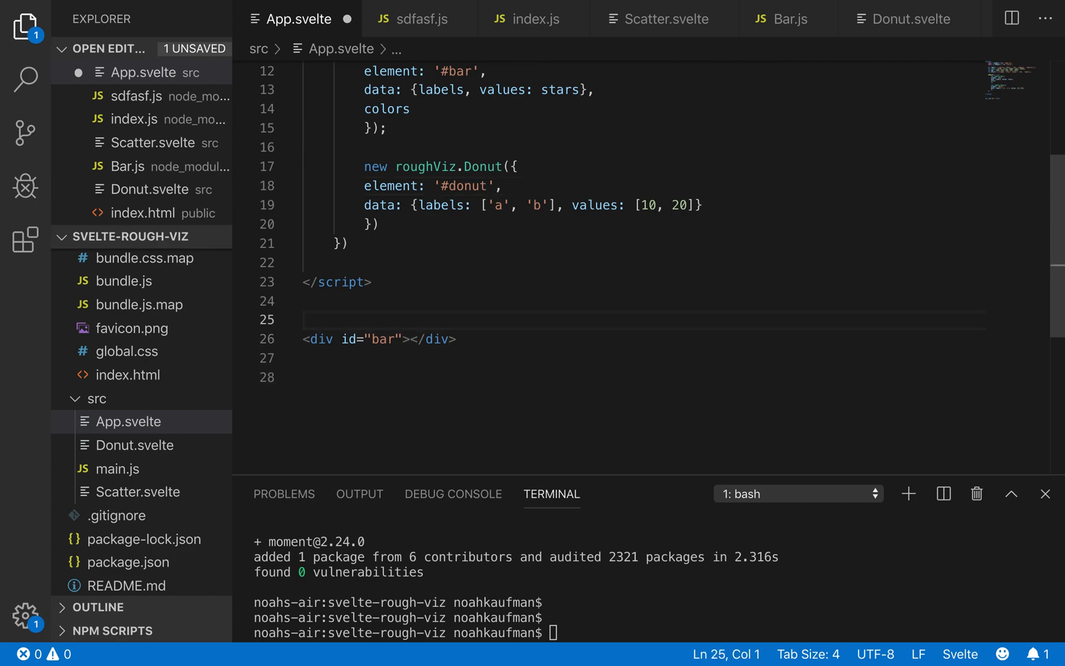
type("<div id=\"donut\"></div>")
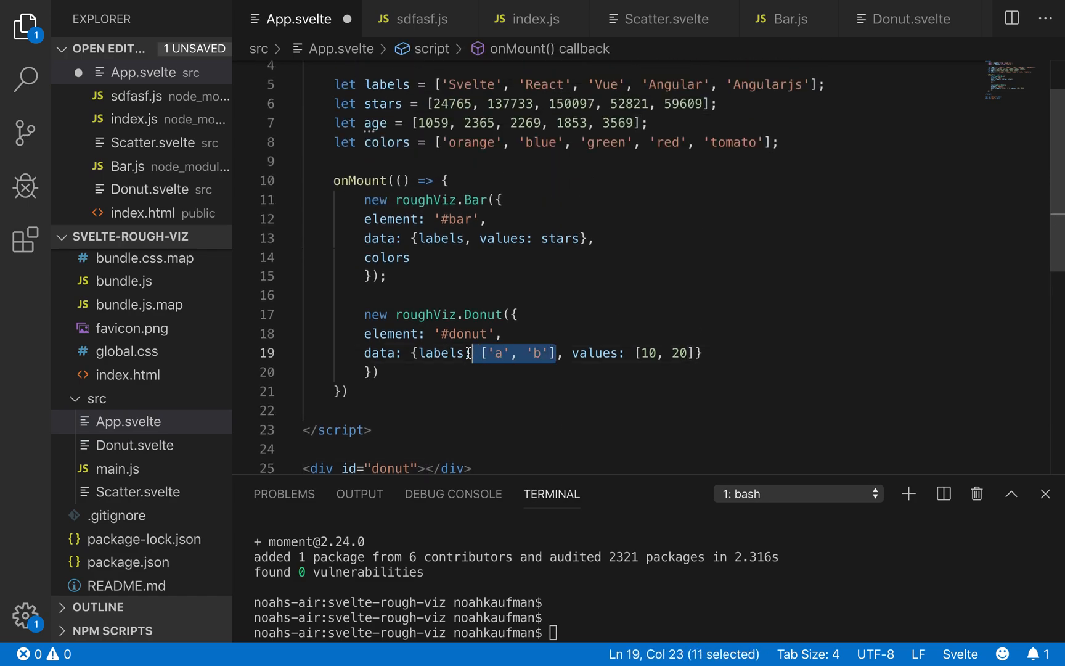
key("Delete")
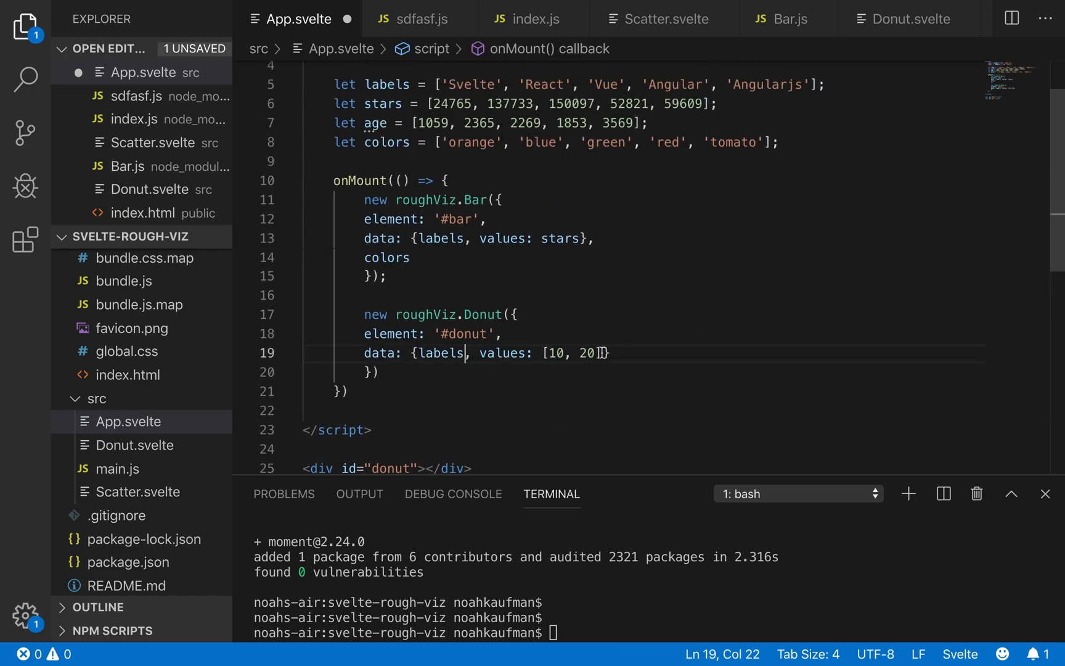
type("st")
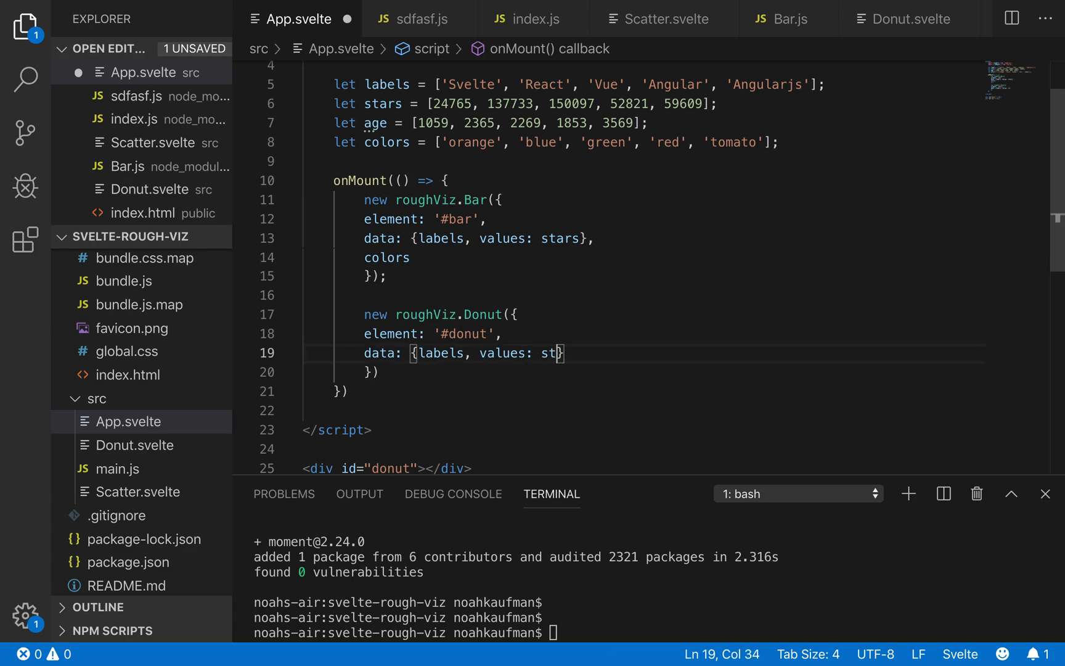
type("ars")
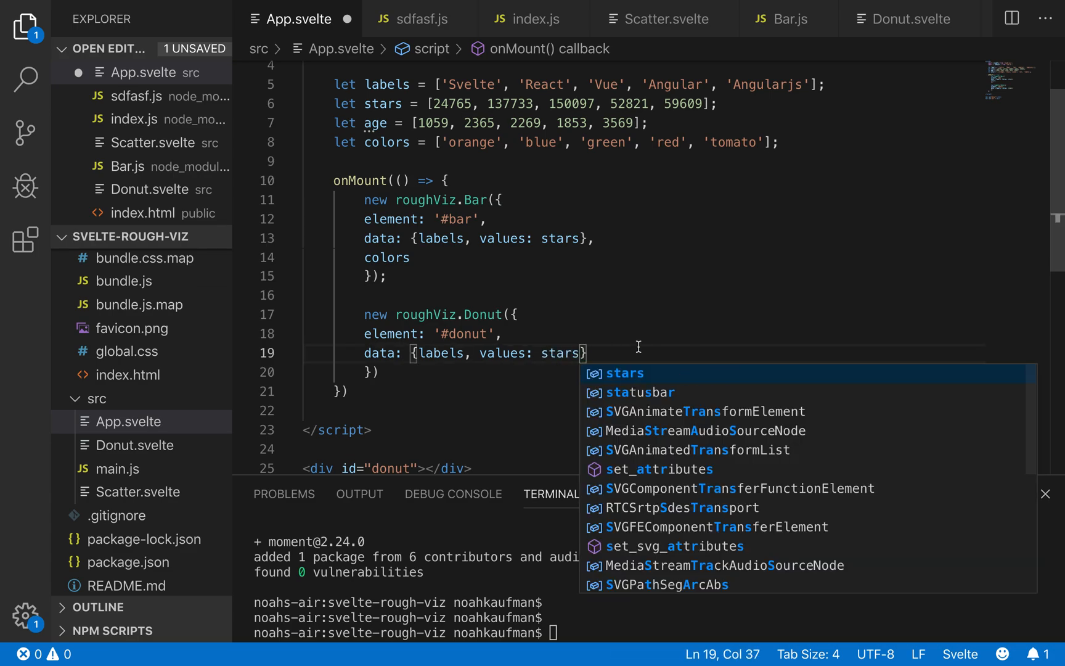
key("Escape")
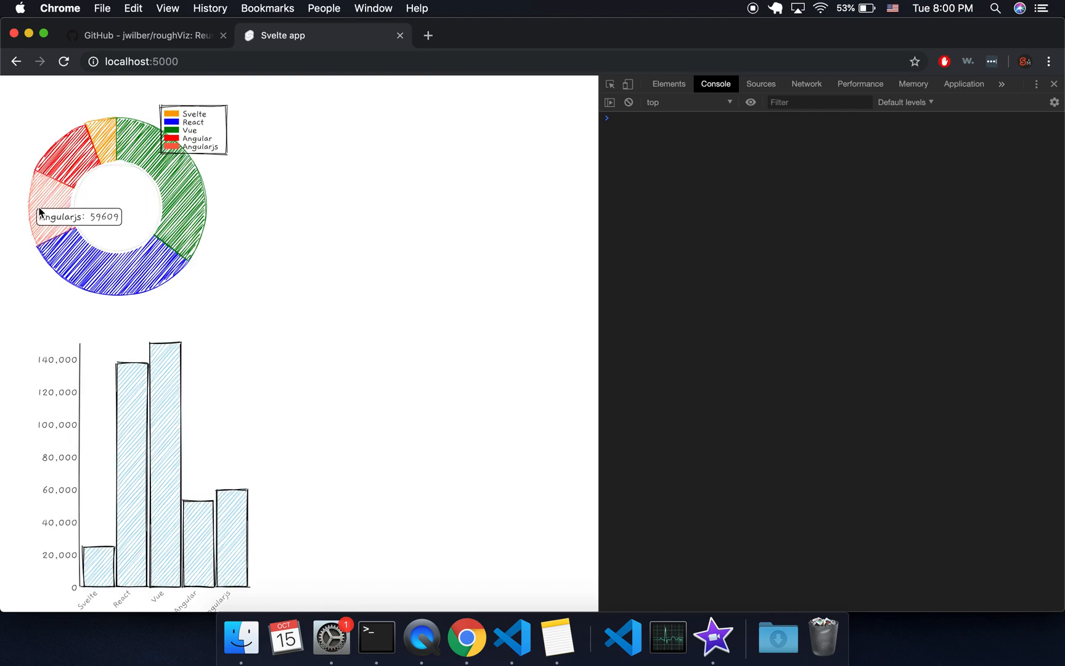
mouse_move(172, 197)
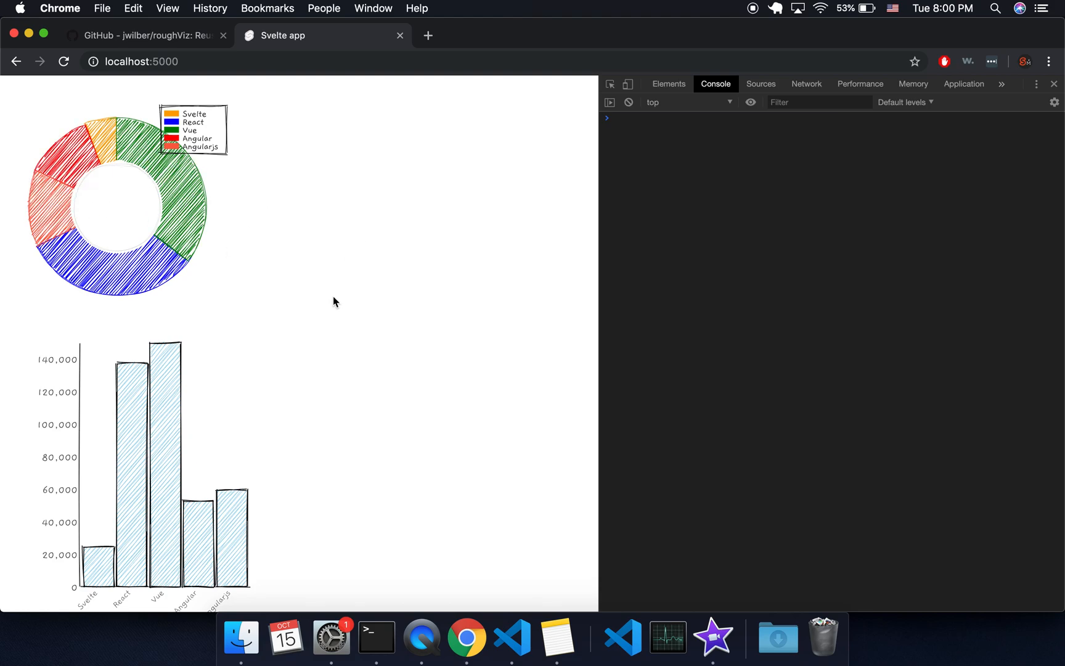
mouse_move(121, 283)
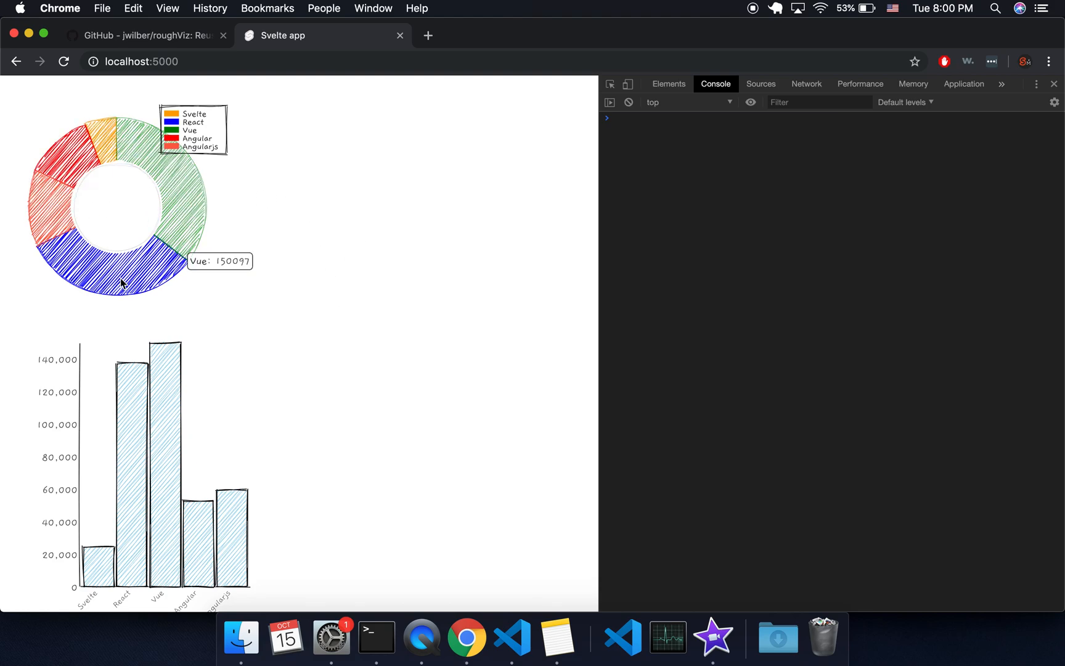
mouse_move(166, 45)
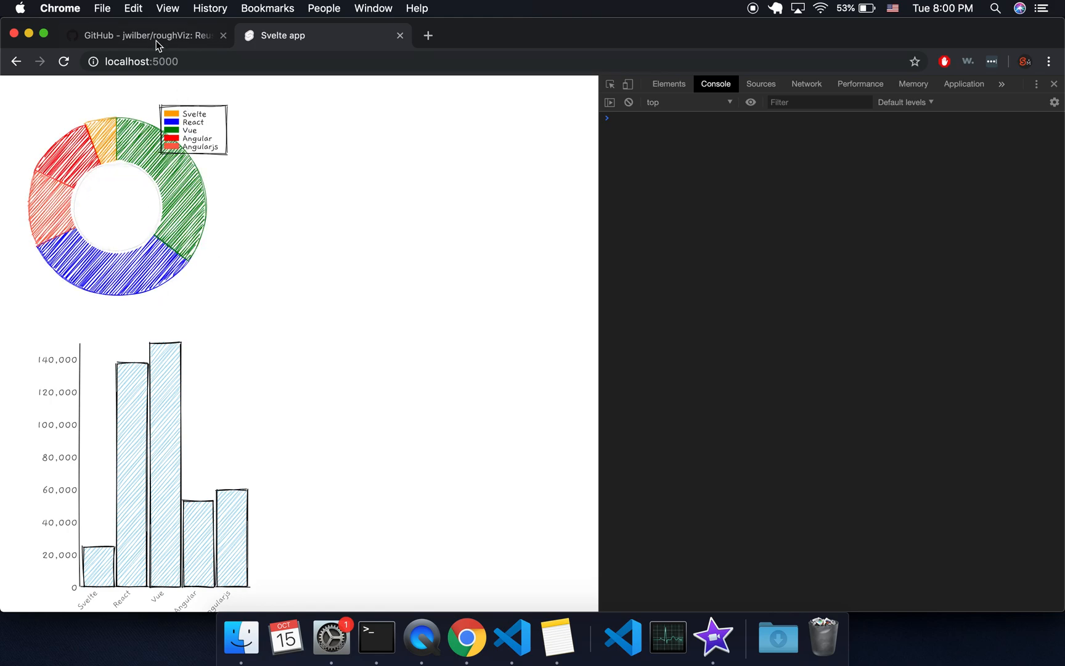
Step: Return to the roughViz README and scroll to the Donut optional settings
left_click(148, 35)
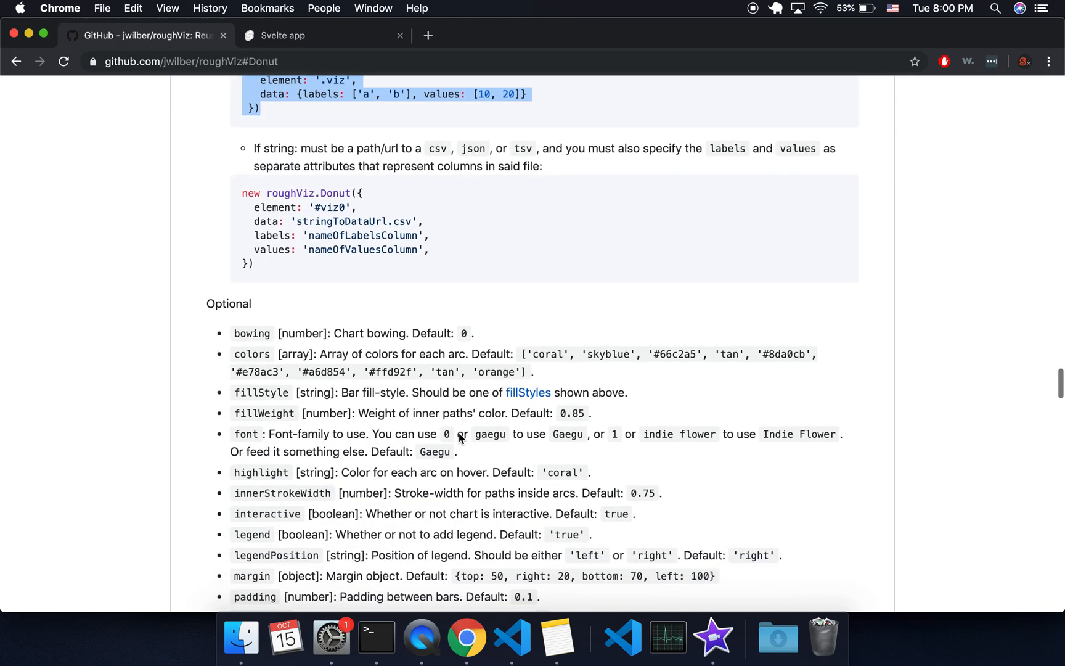
scroll("down", 3)
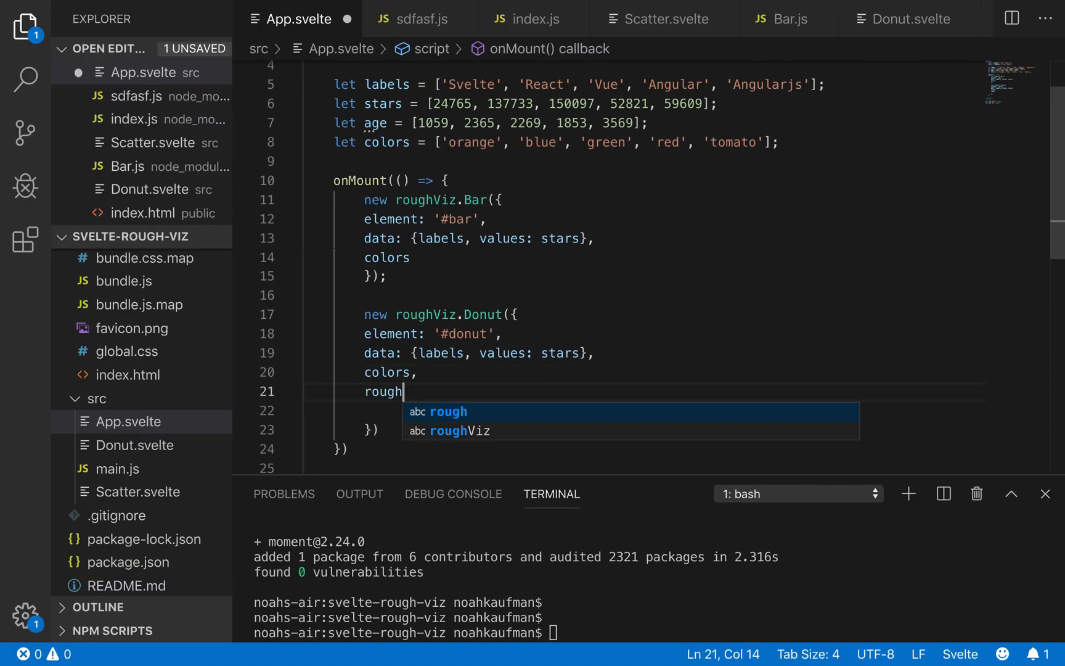
Step: Set the donut roughness to 4, then go back to the README and scroll up
type("ness: 4")
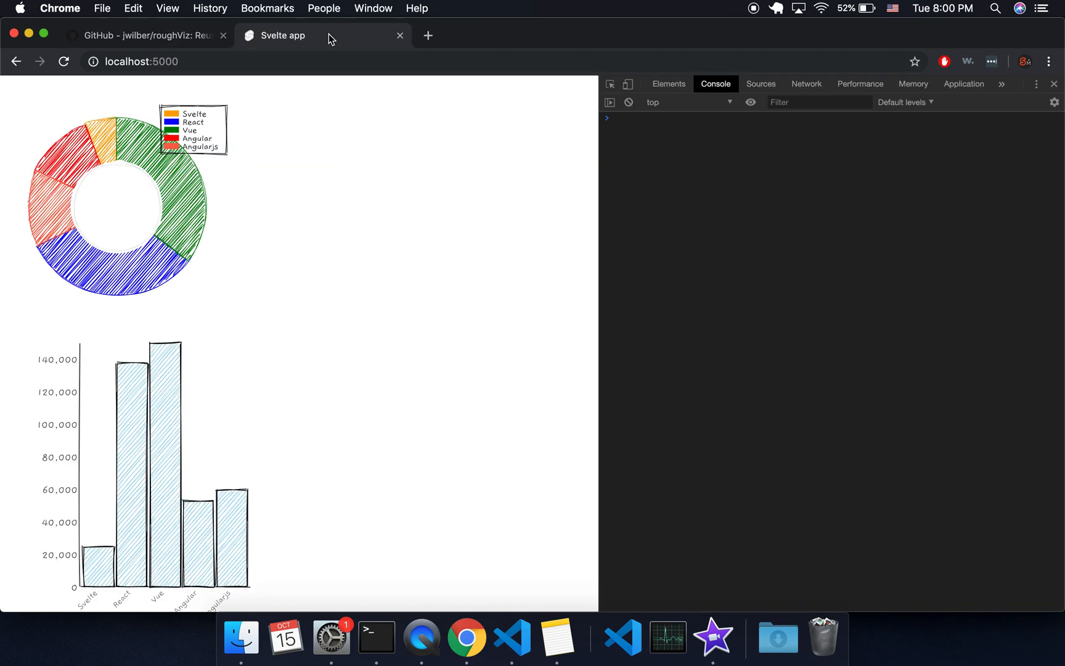
mouse_move(214, 148)
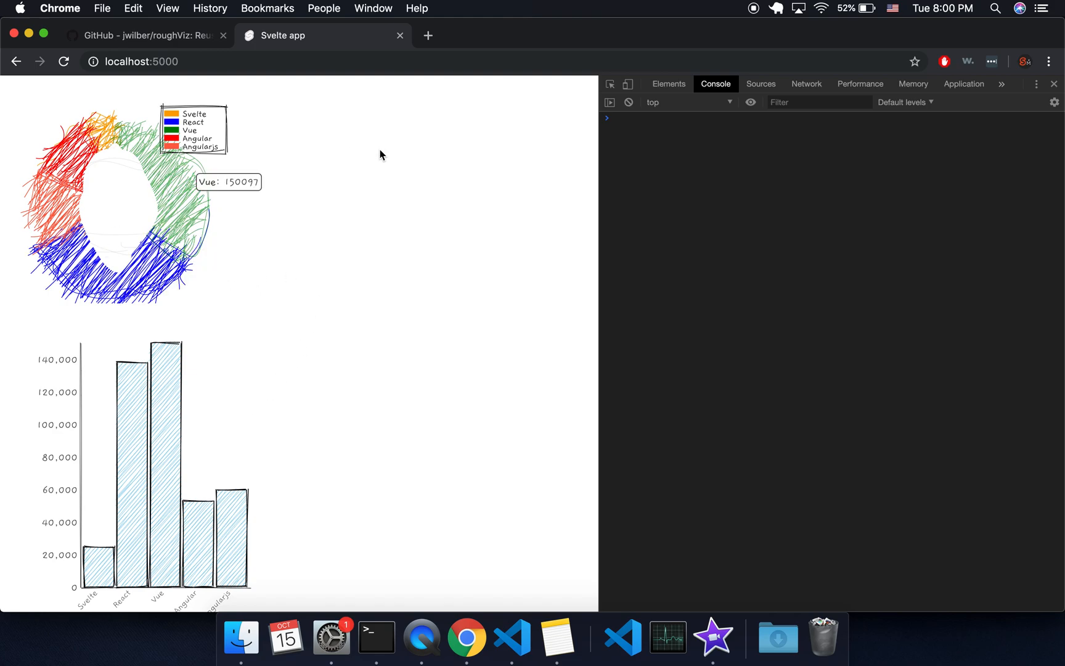
left_click(151, 35)
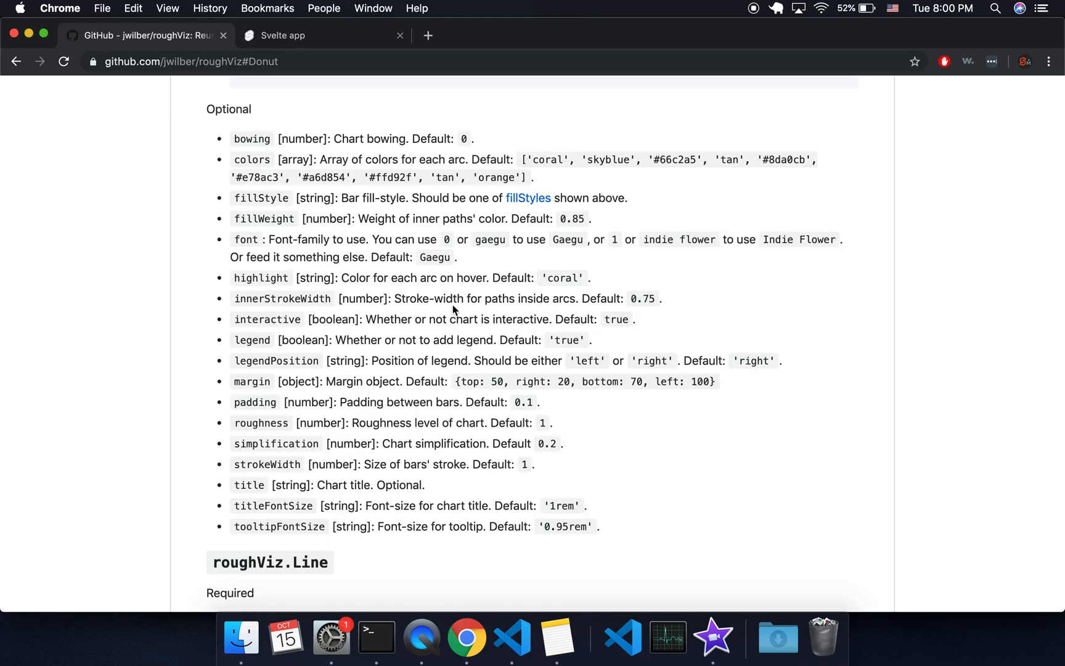
scroll("up", 3)
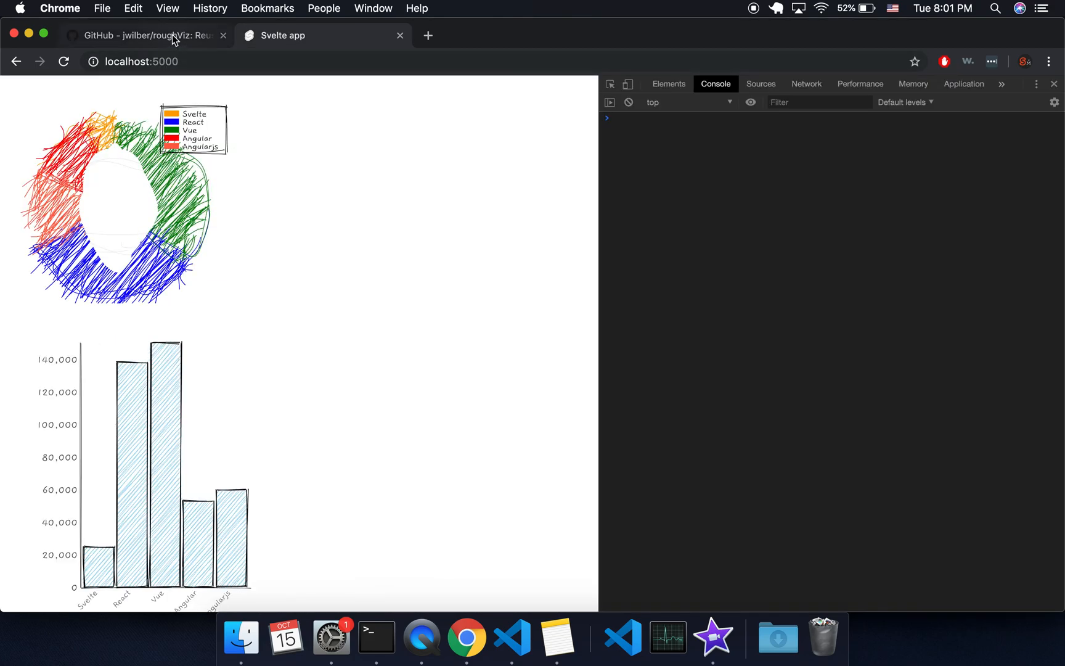
Step: Open the roughViz.Scatter API section from the README's Chart Types list on GitHub
left_click(151, 35)
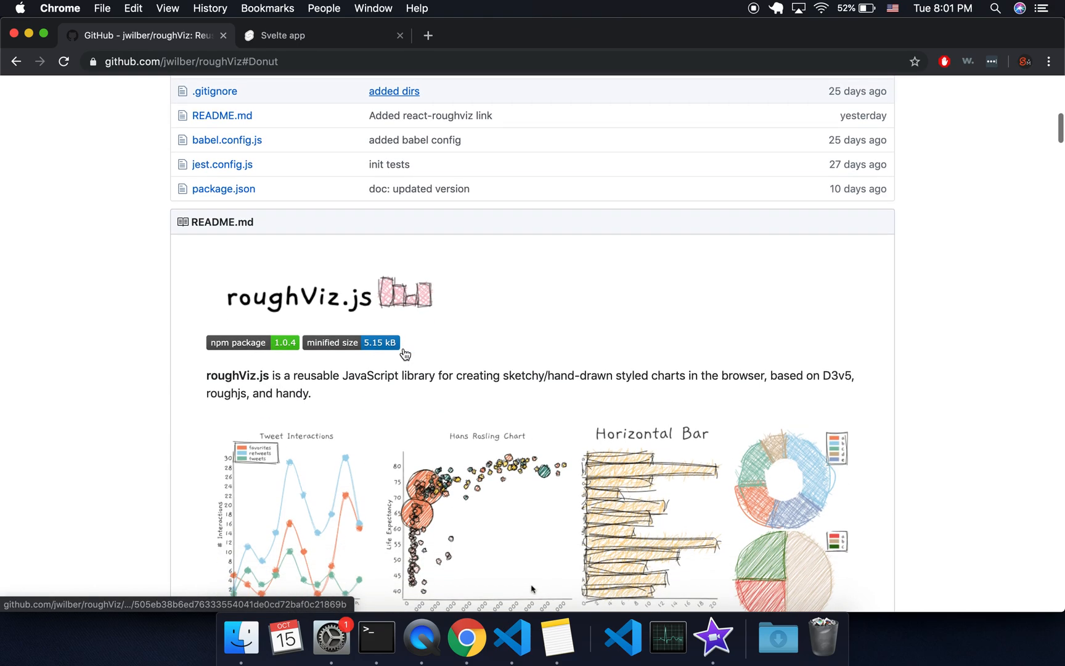
scroll("down", 3)
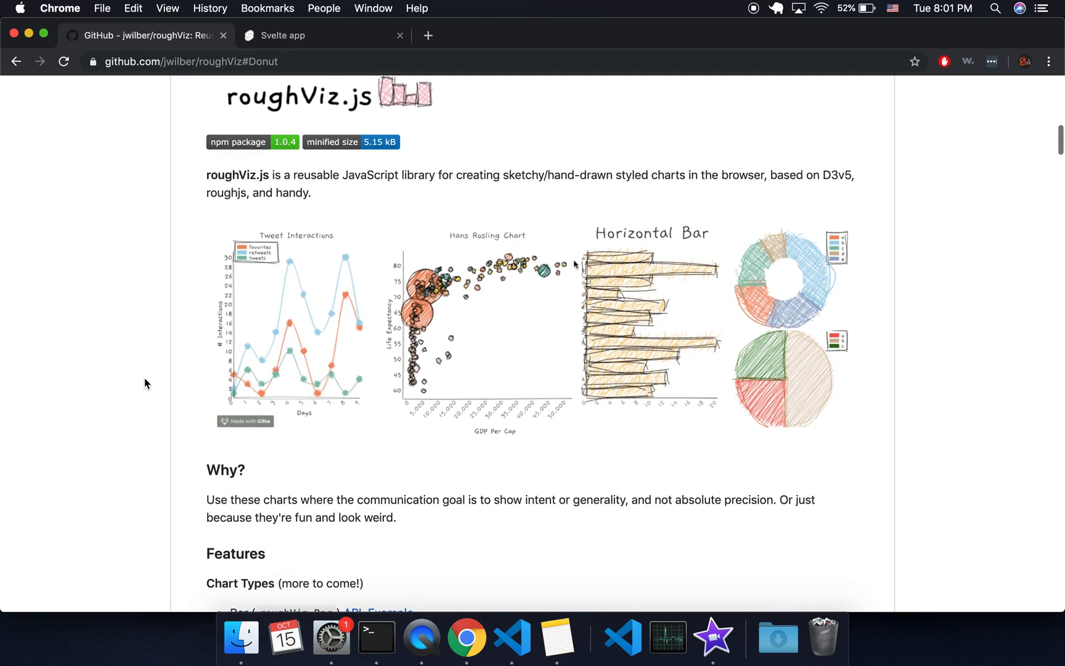
scroll("down", 3)
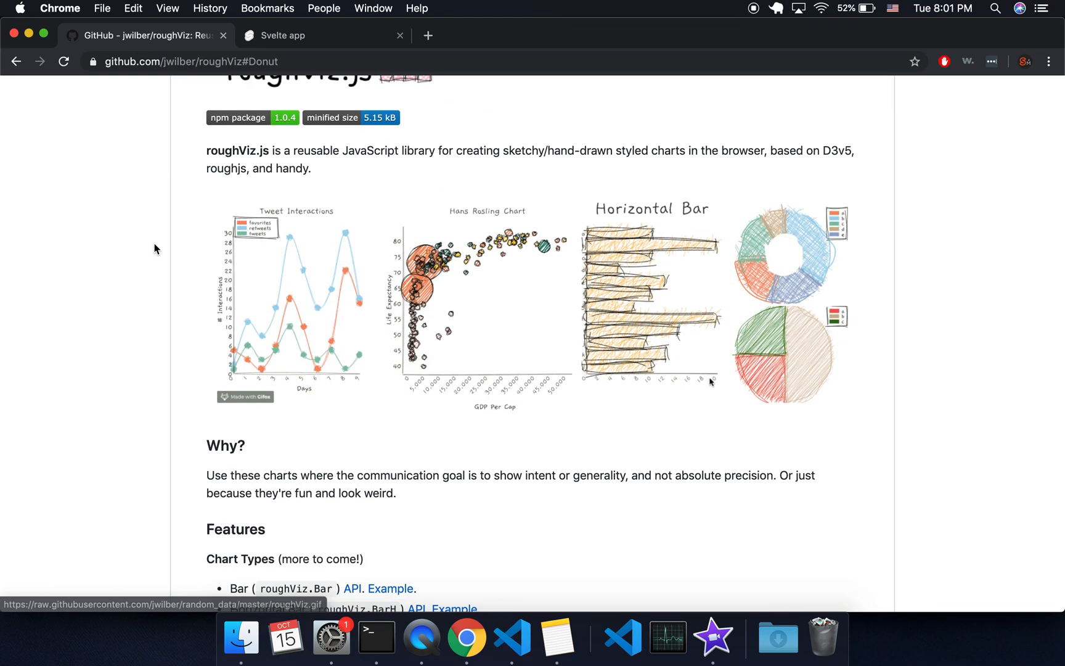
scroll("down", 3)
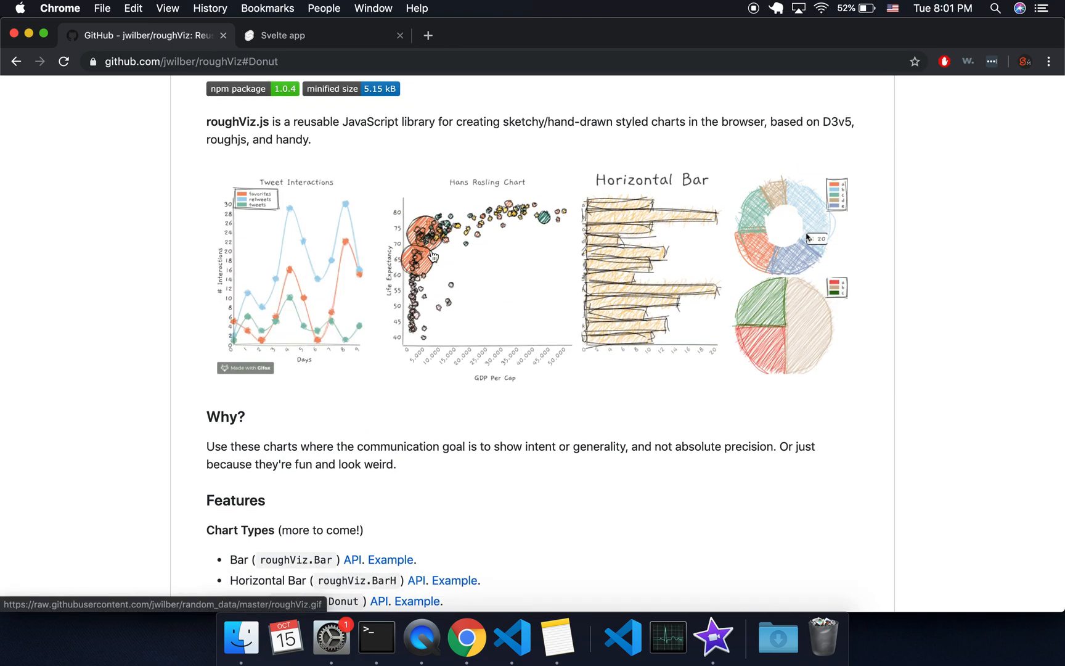
scroll("down", 3)
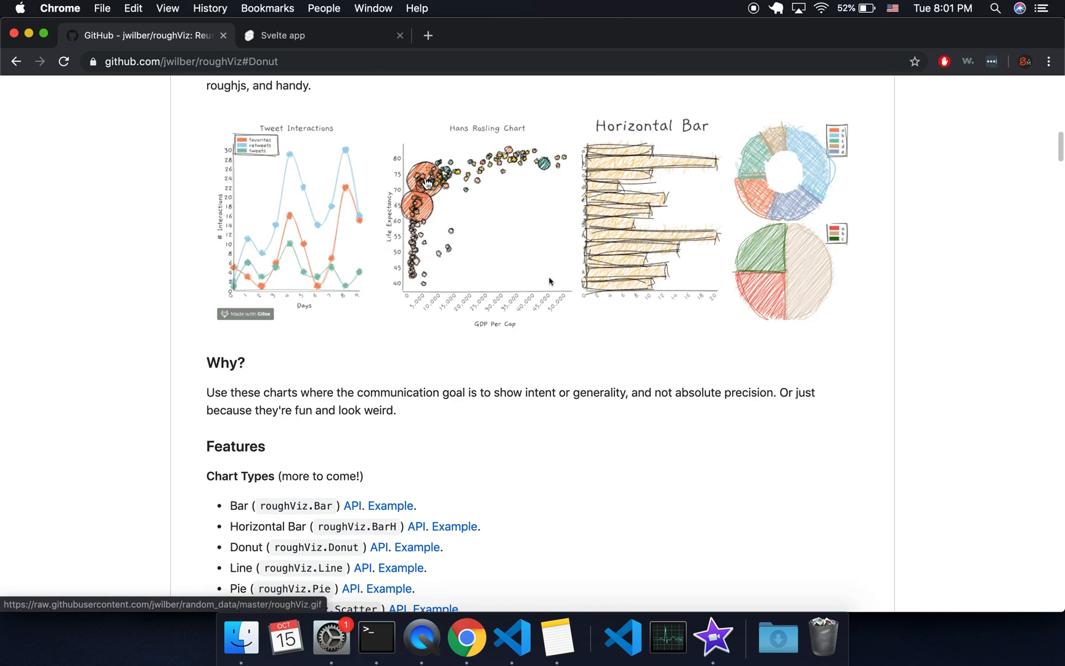
scroll("down", 3)
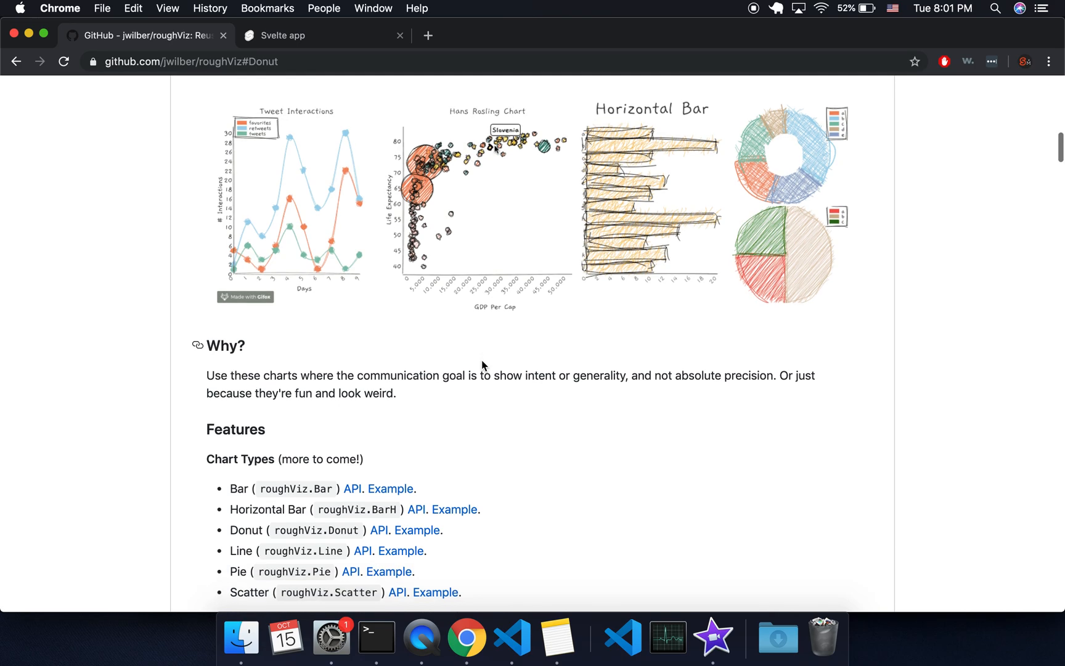
scroll("down", 3)
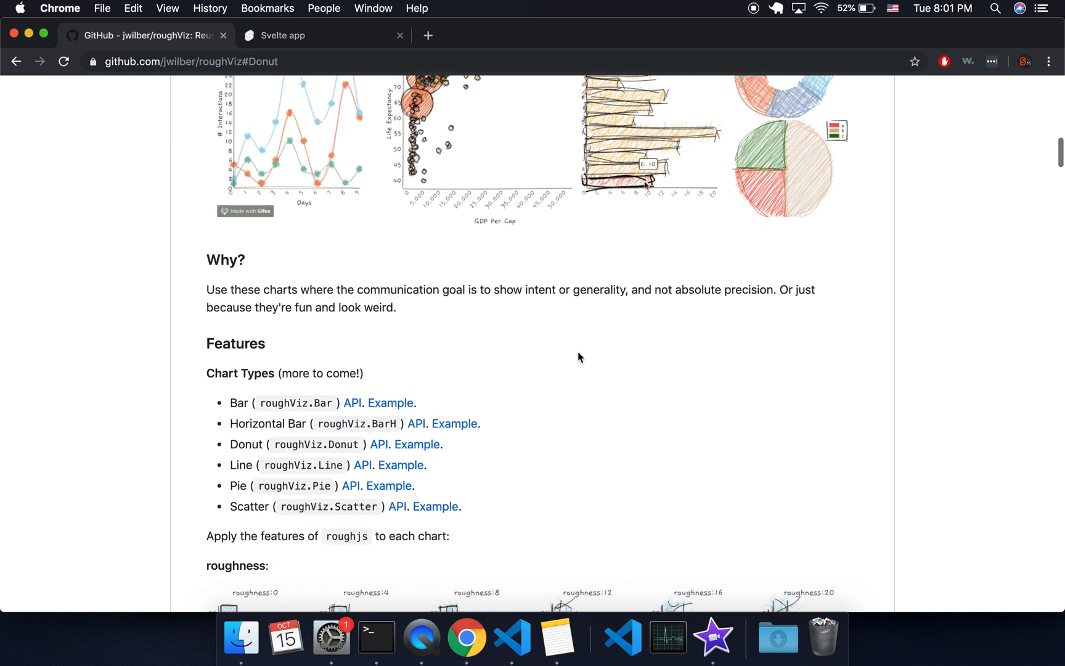
scroll("down", 3)
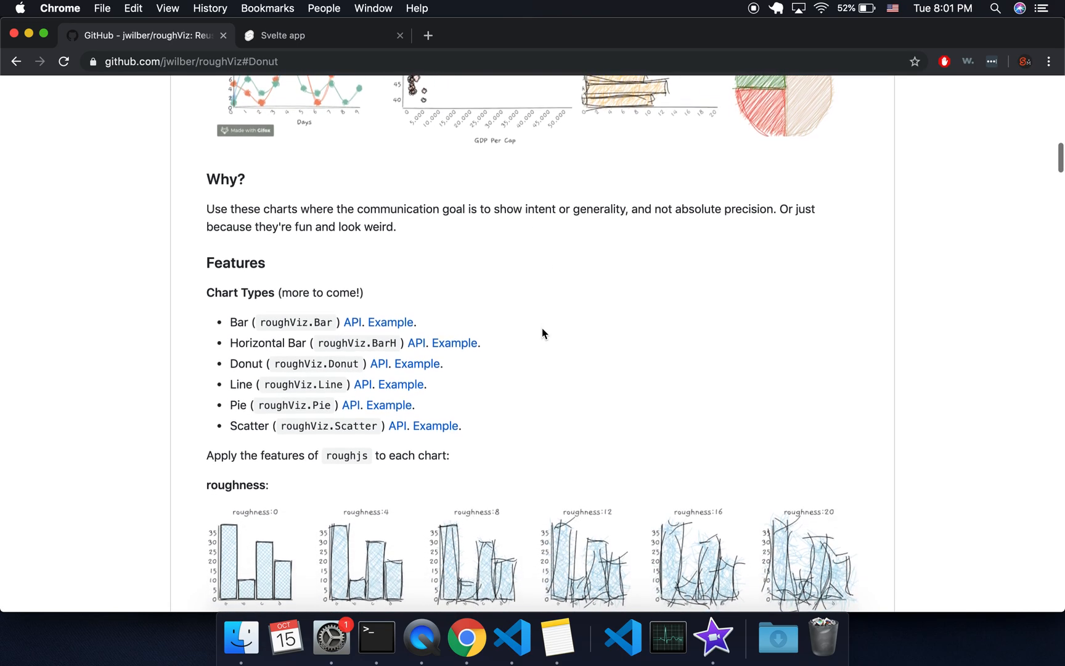
scroll("down", 3)
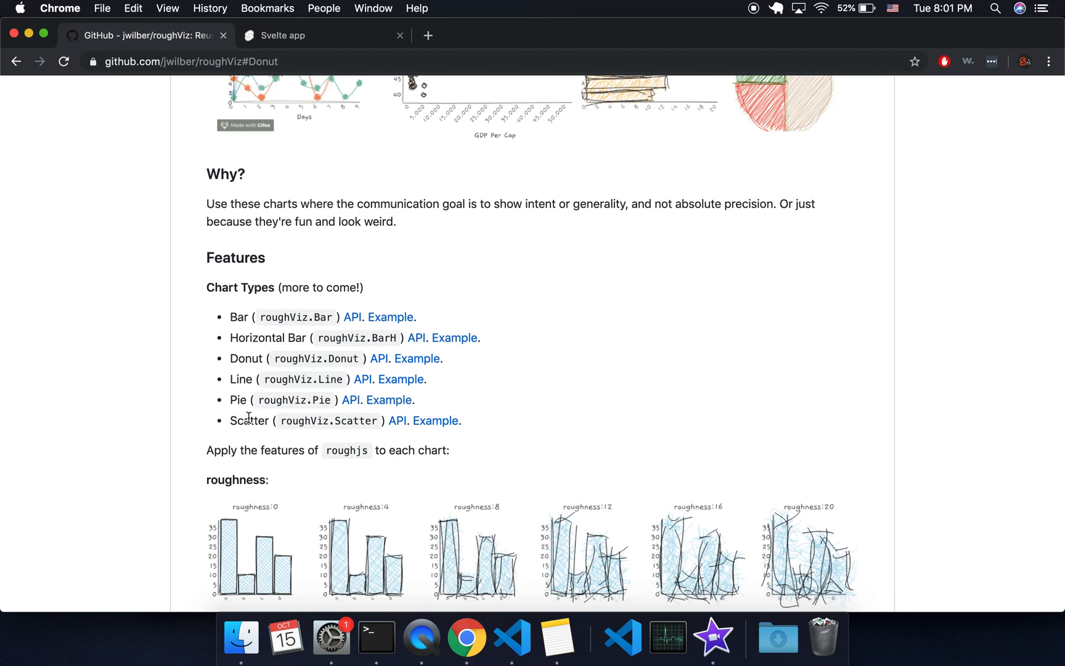
mouse_move(398, 428)
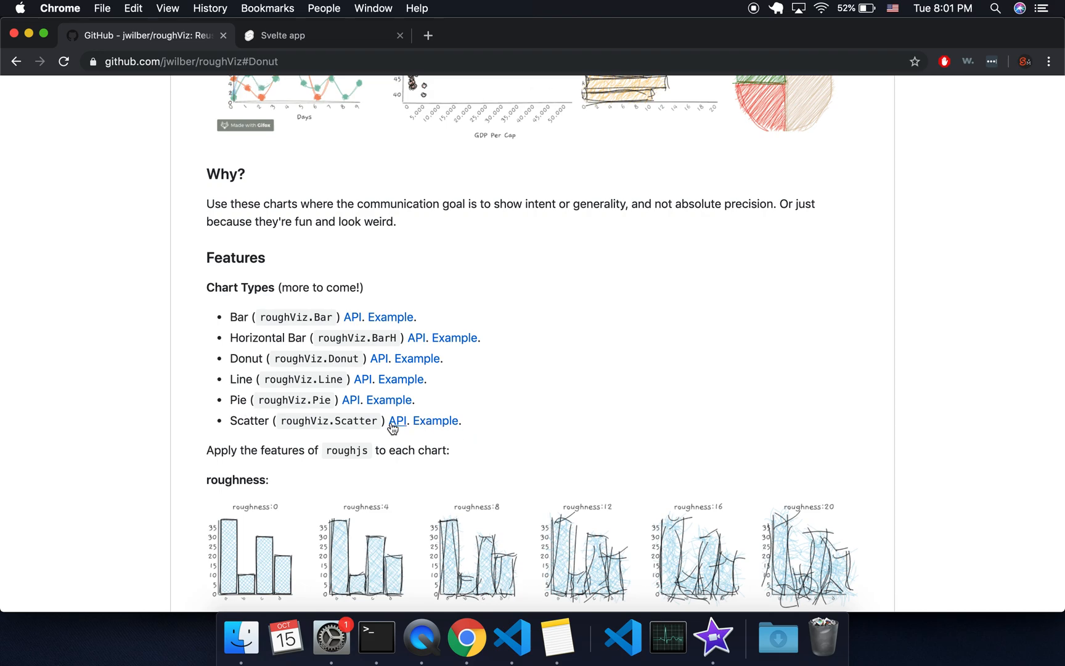
left_click(397, 420)
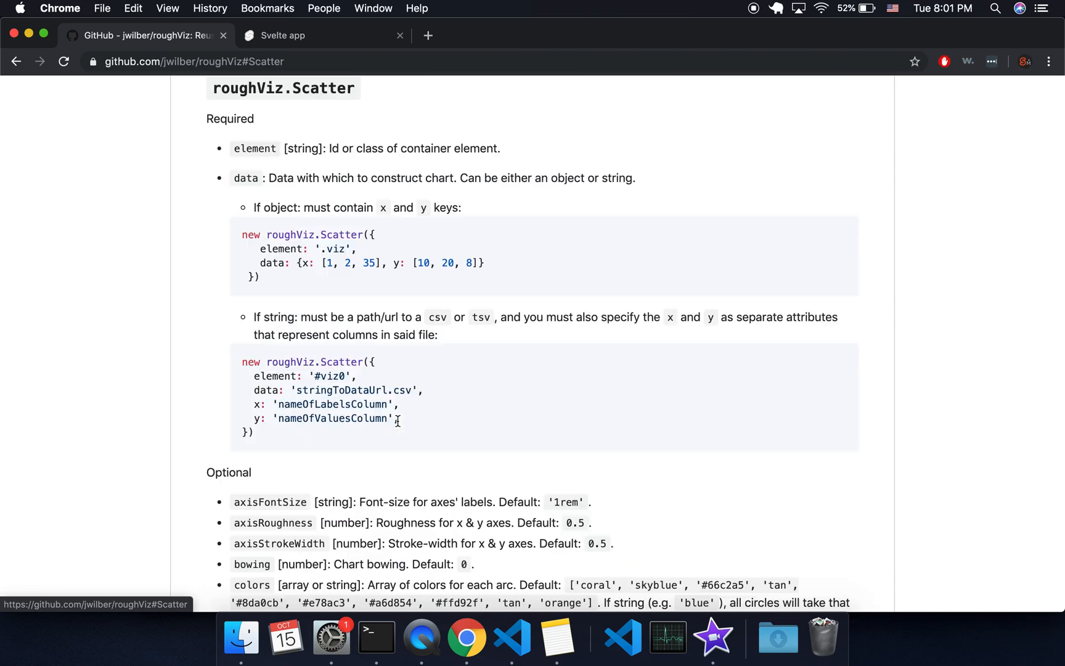
scroll("down", 3)
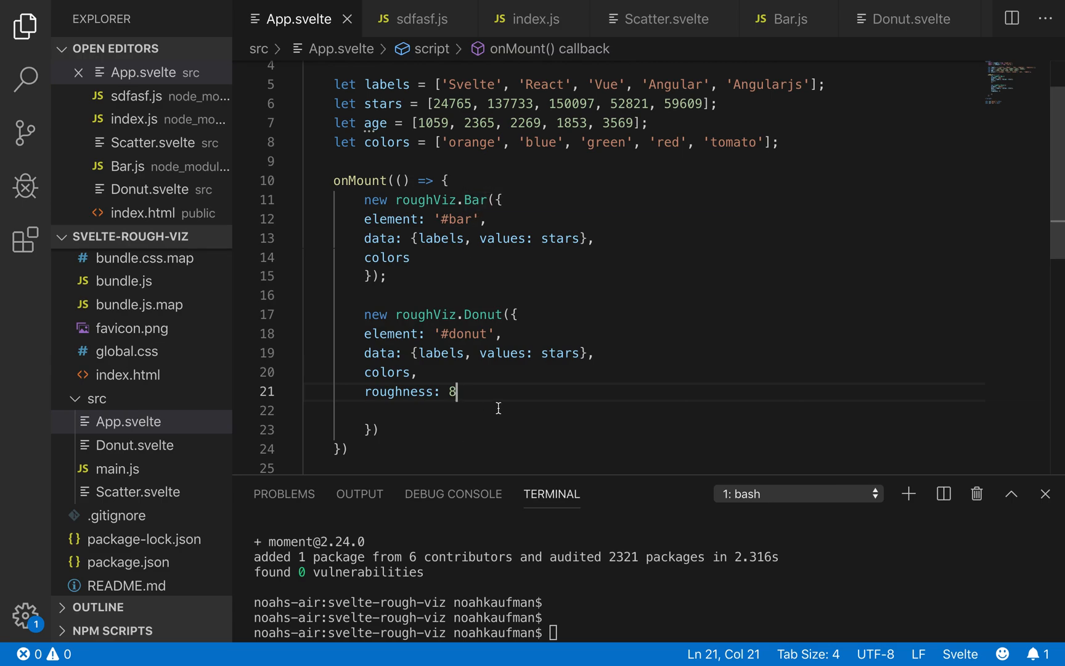
Step: Target the chart at '#scatter' and add a matching scatter container div
scroll("down", 3)
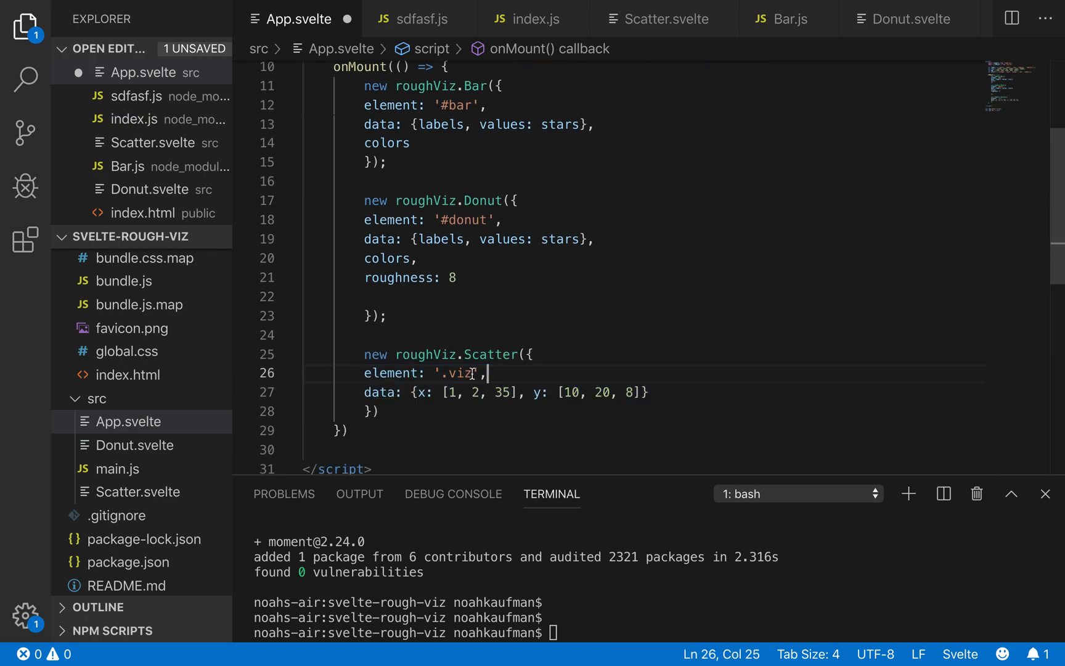
key("Backspace")
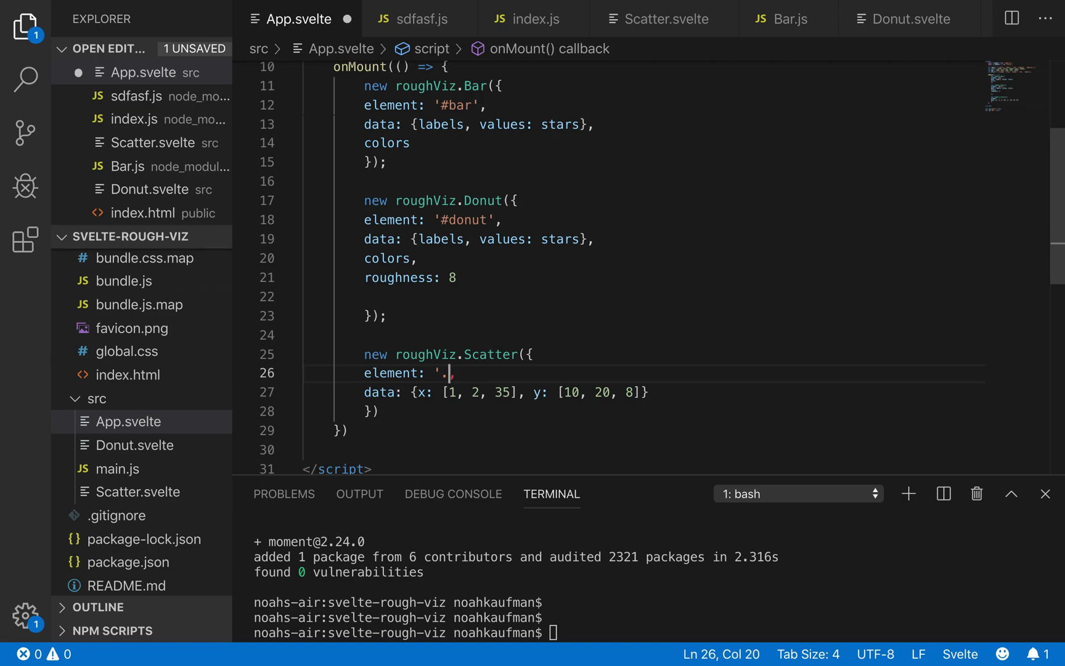
type("#scatter'")
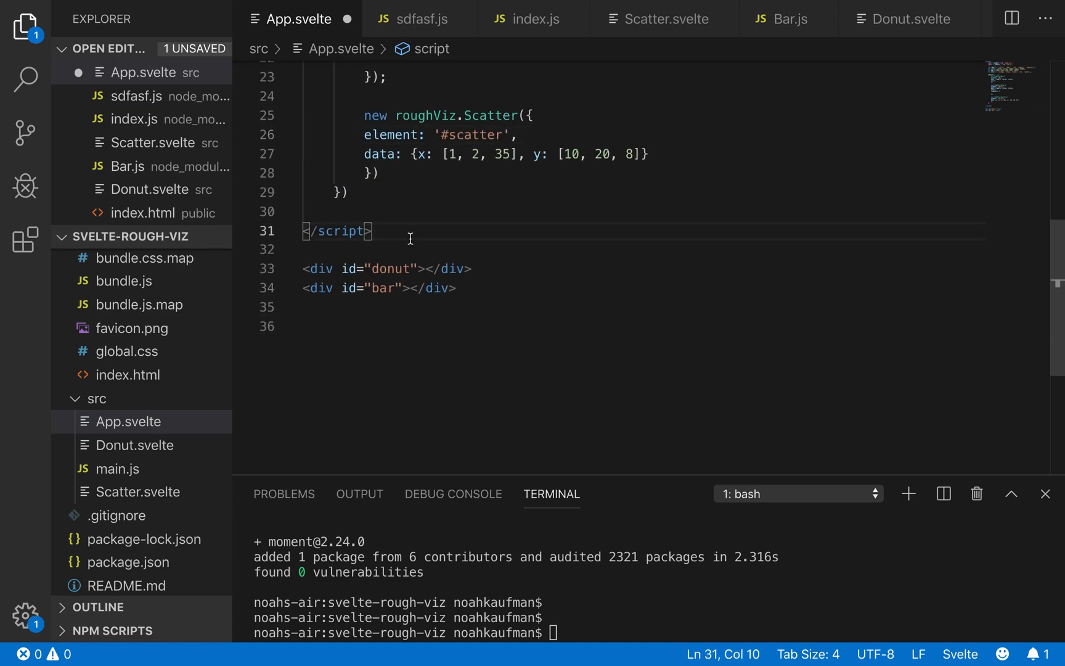
type("#scatt")
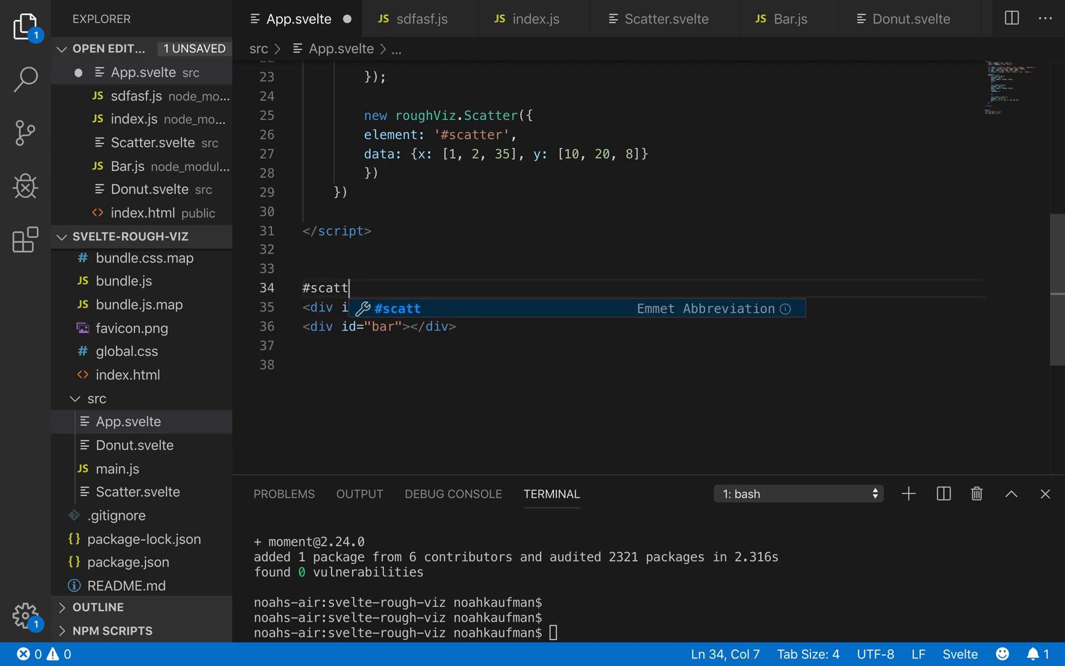
key("Tab")
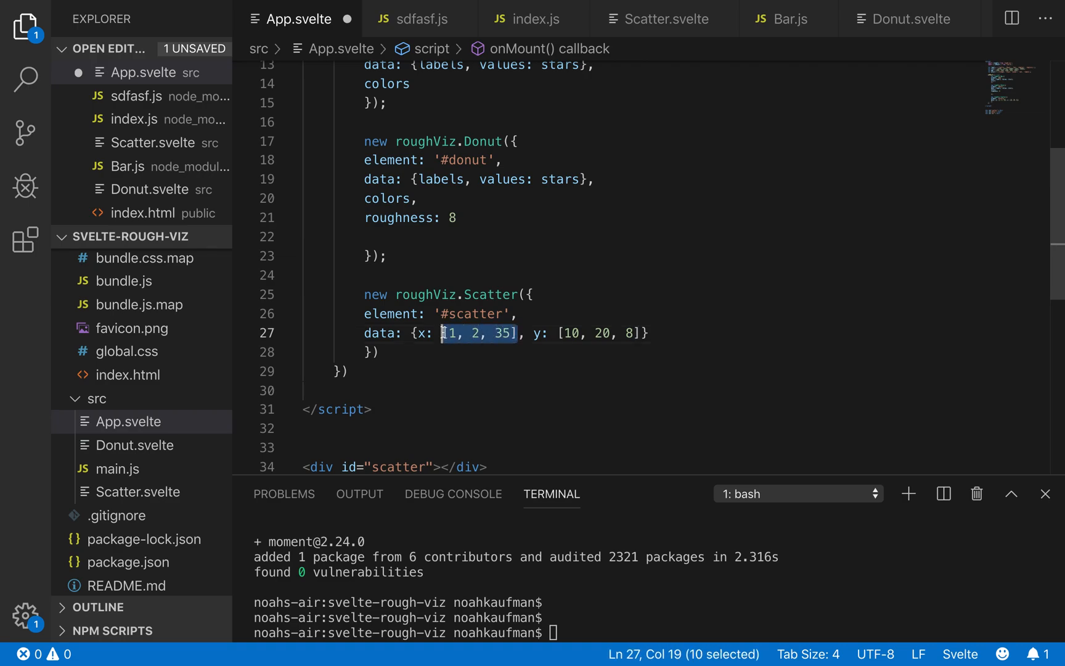
Step: Set the Scatter x to age, replace y [10, 20, 8] with stars, and add colors
type("age")
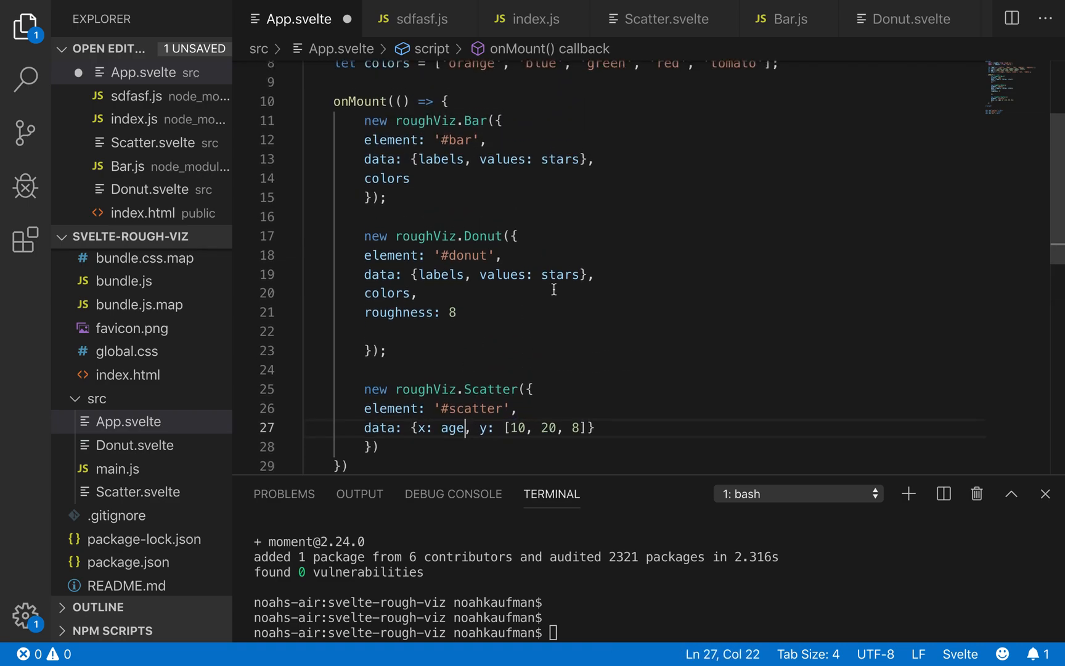
scroll("down", 3)
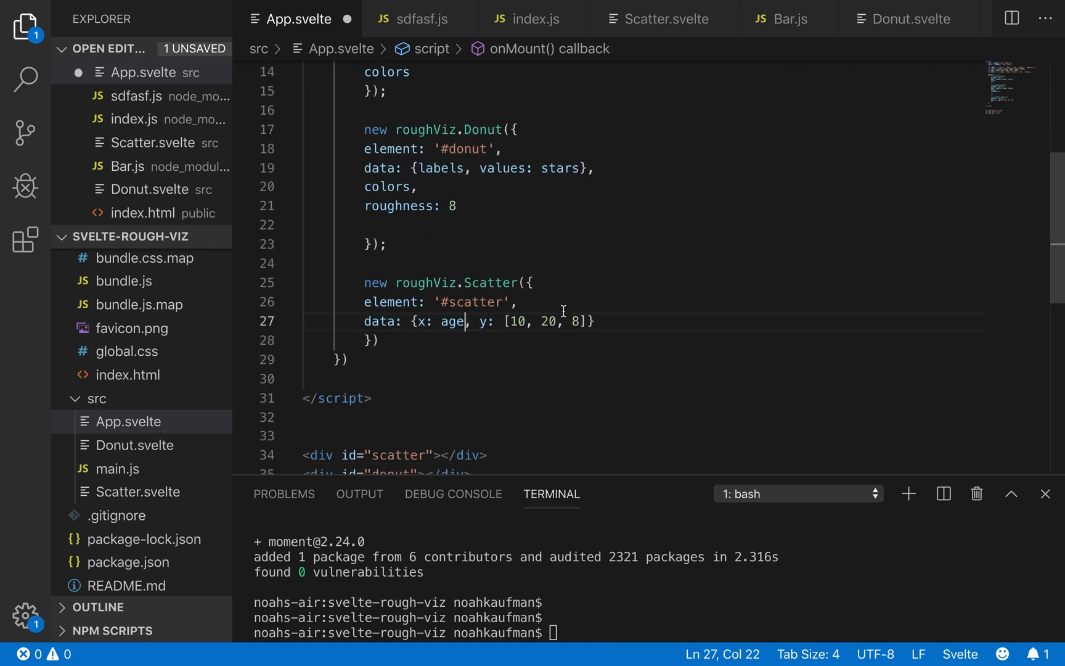
left_click_drag(503, 320, 586, 321)
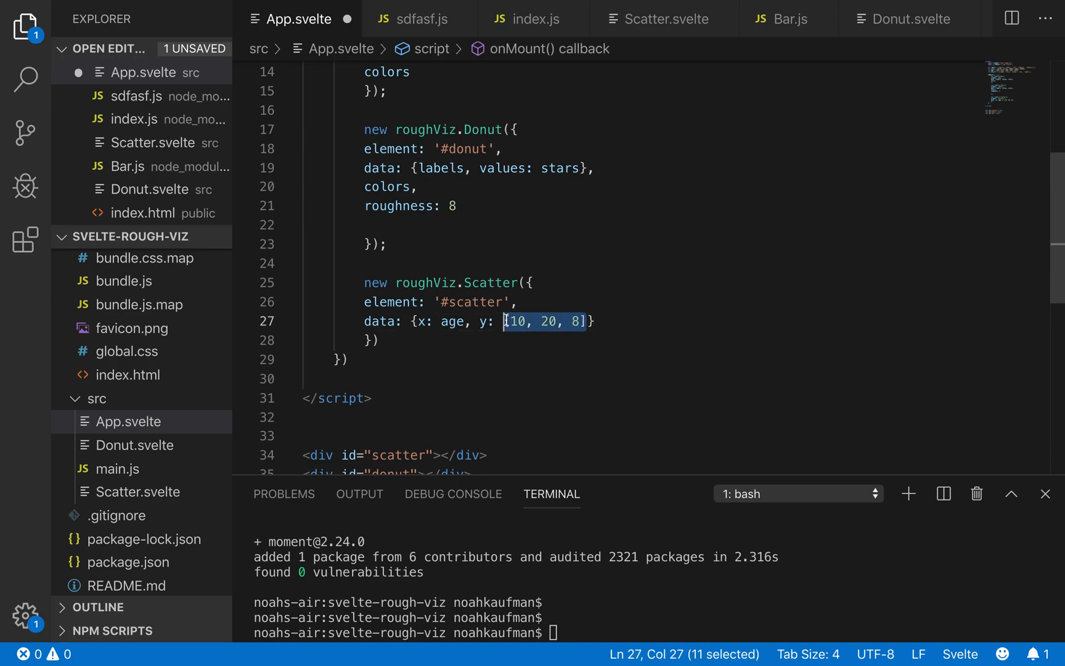
type("stars")
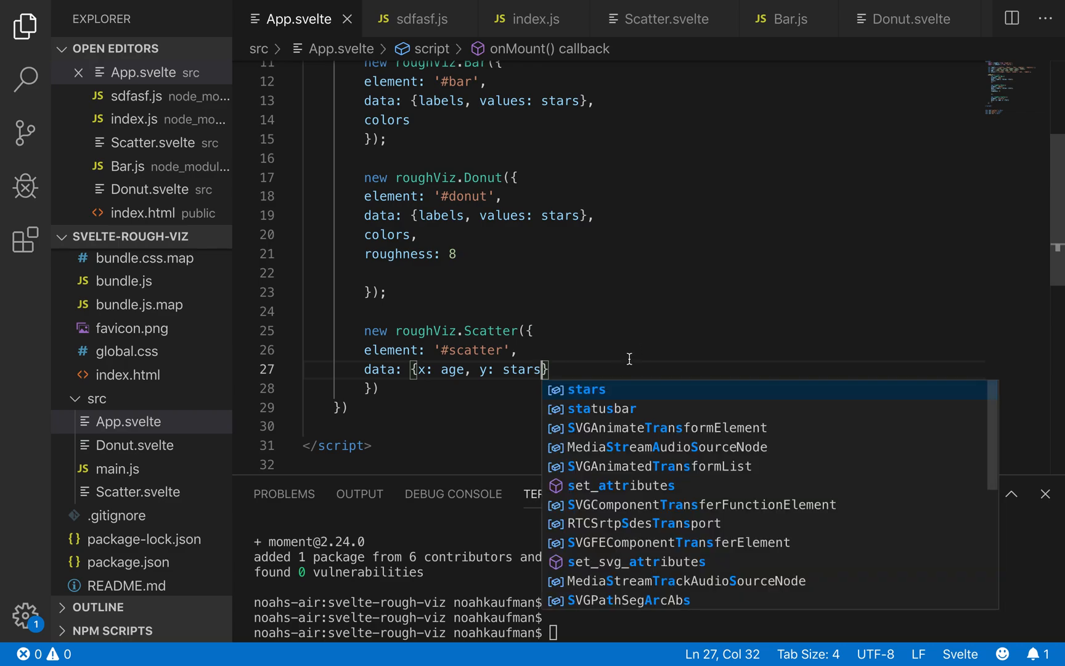
type("col")
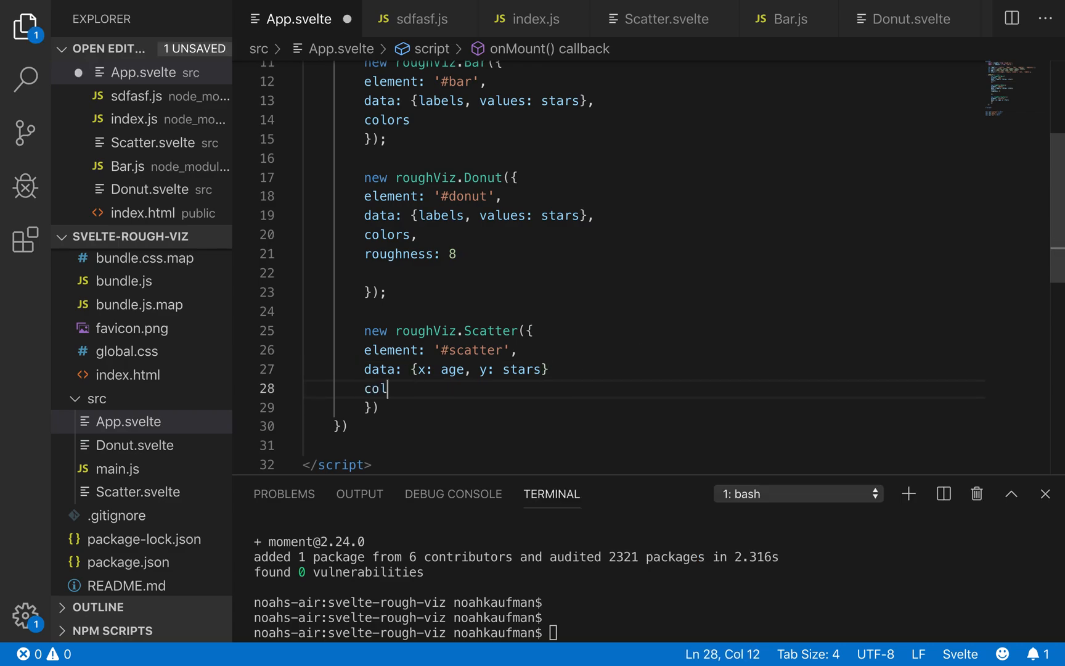
type("ors,")
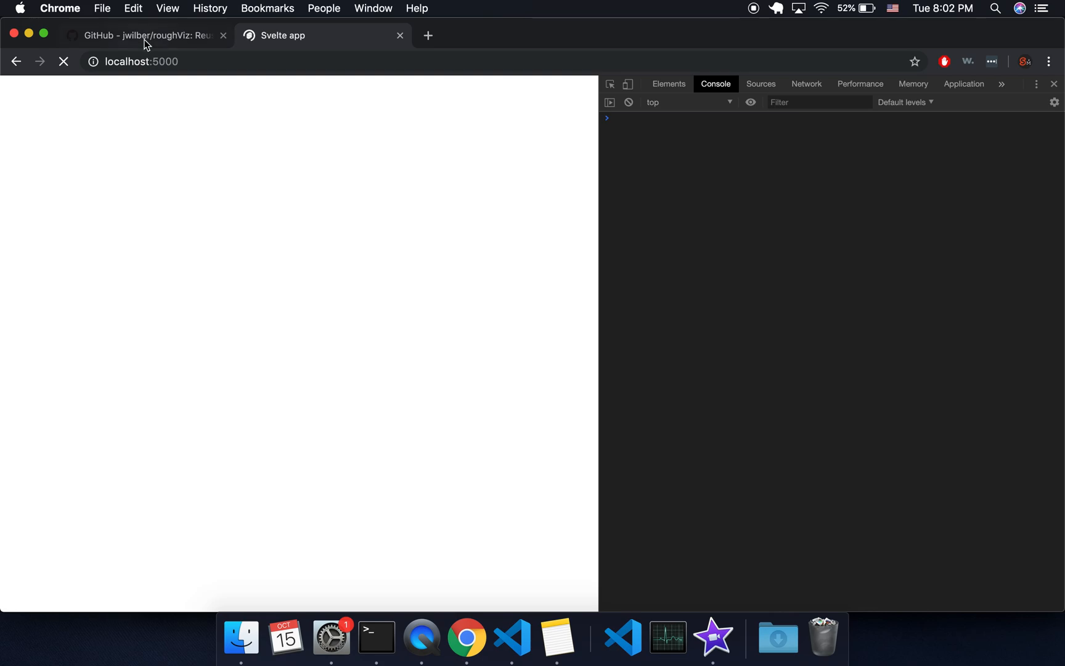
Step: Give the Scatter chart radius 24 and reload the localhost app to view it
left_click(151, 36)
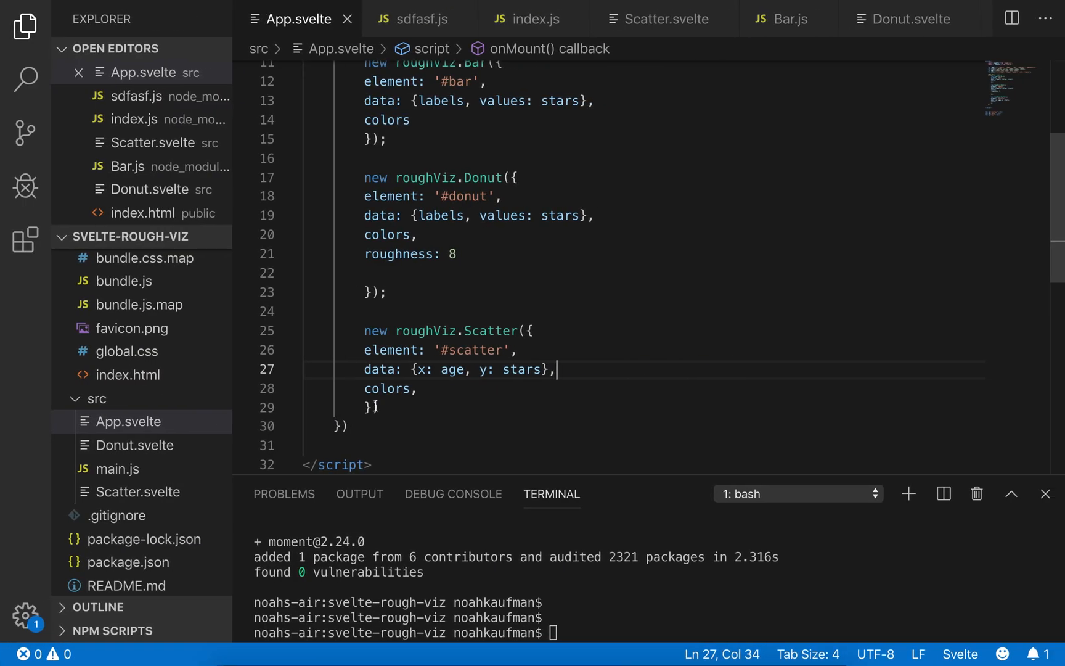
type("radius")
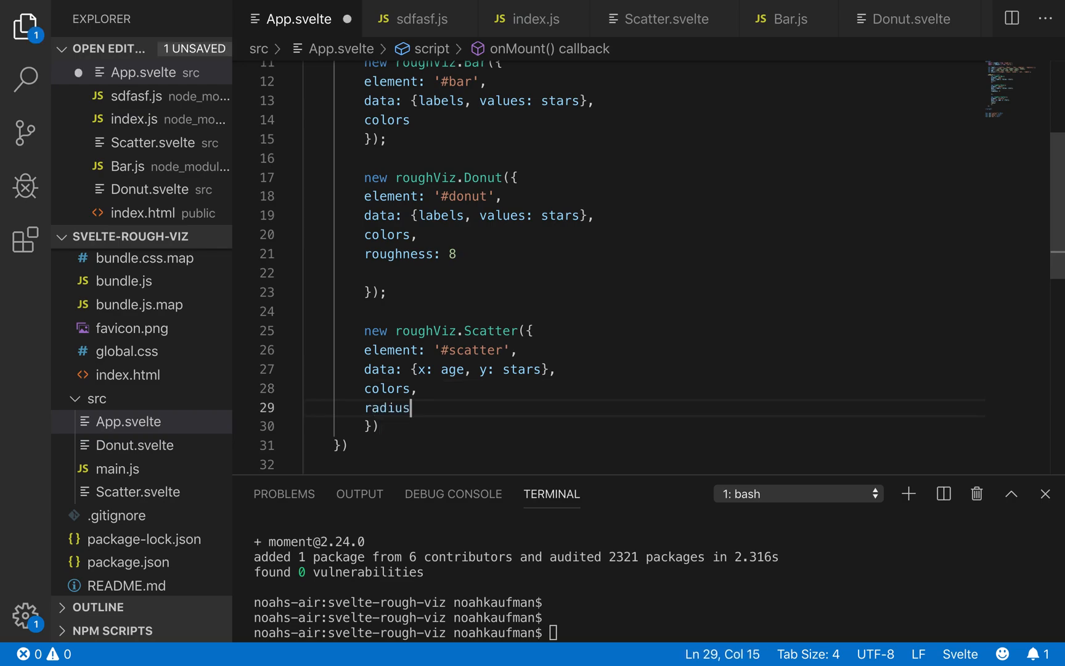
type(": 24")
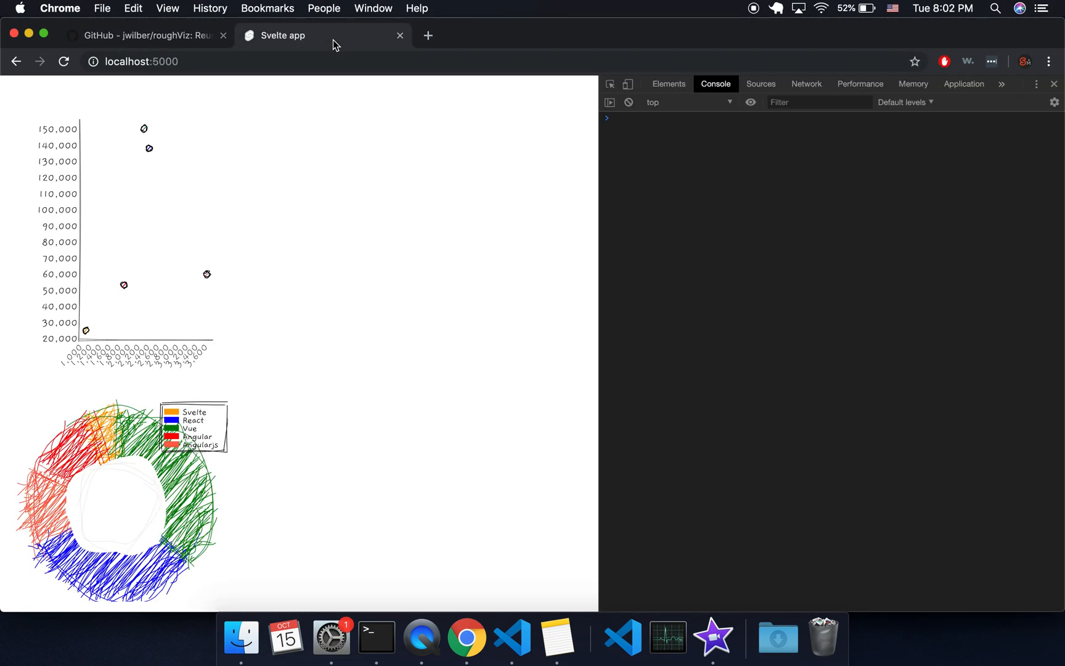
left_click(63, 61)
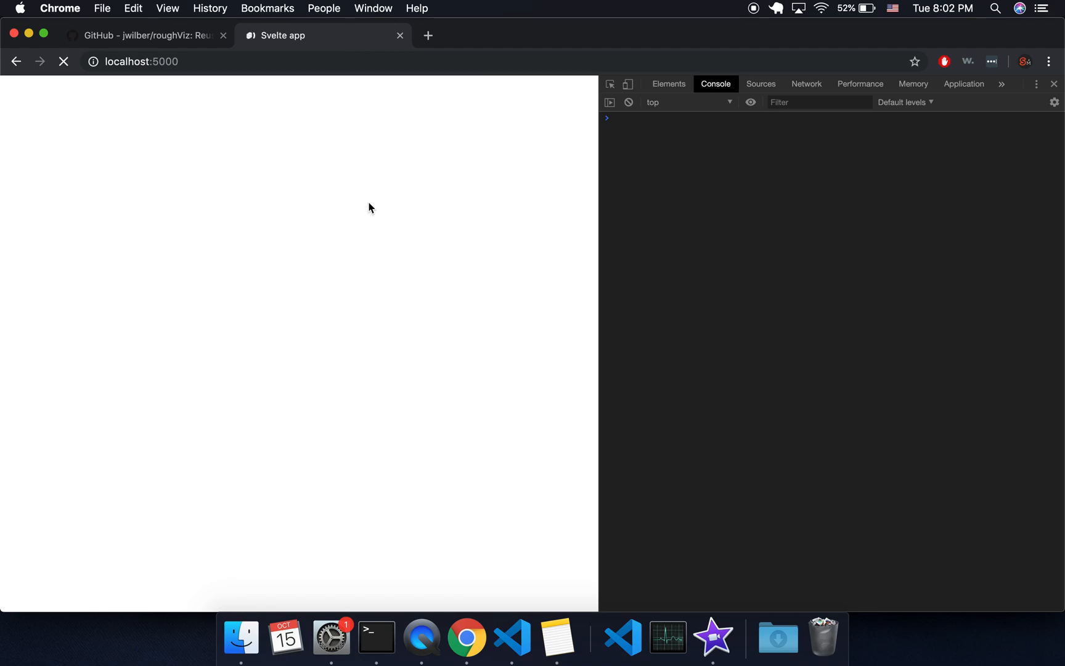
left_click(62, 61)
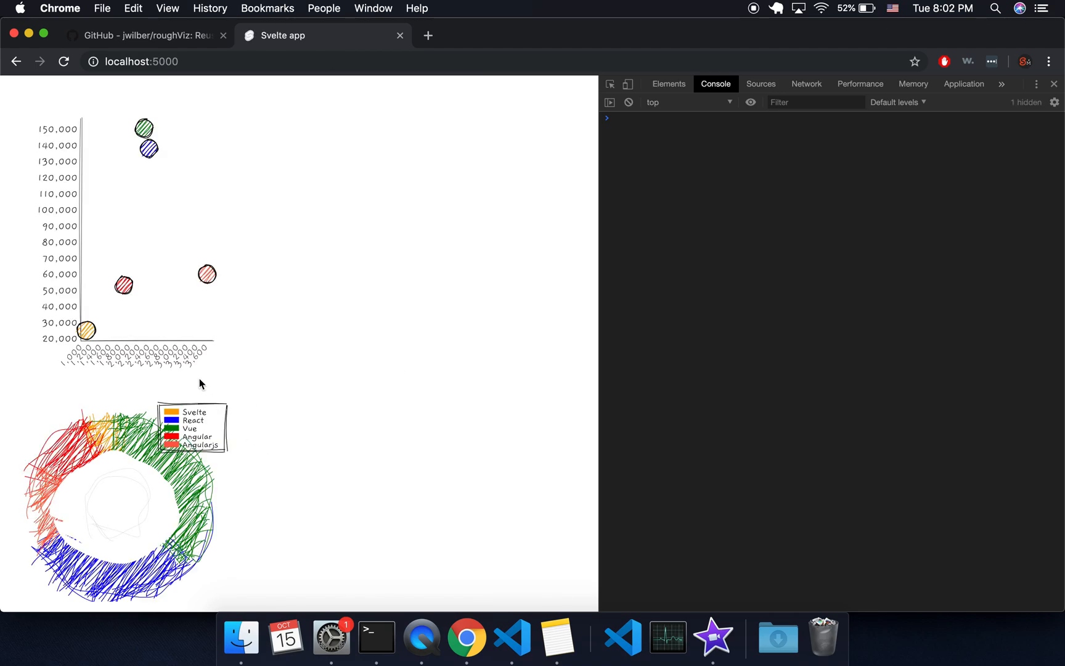
mouse_move(85, 331)
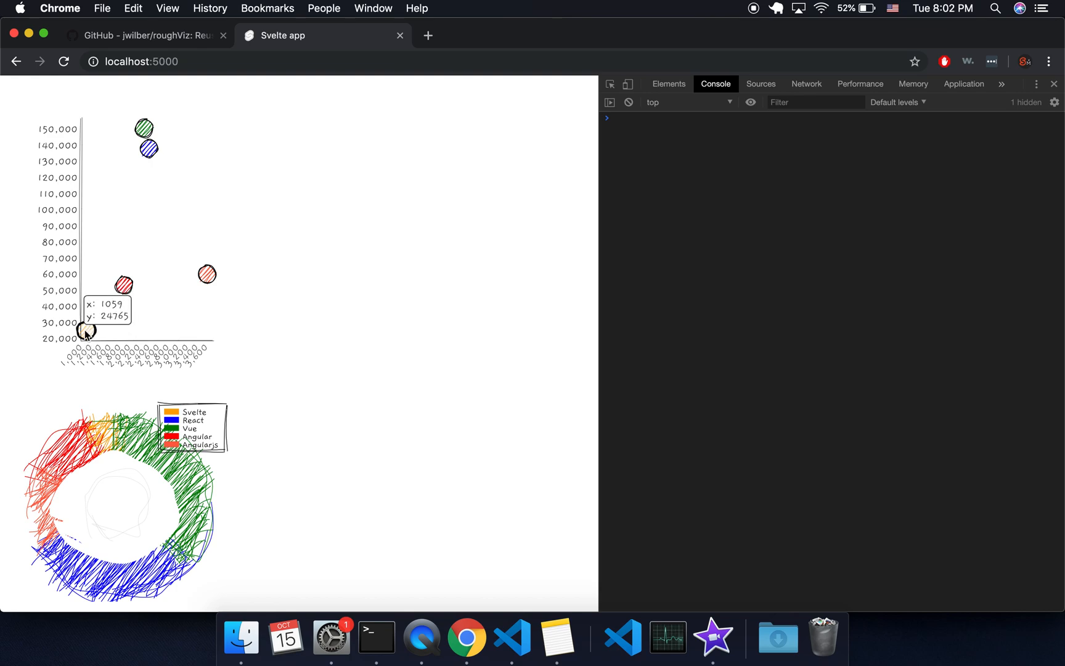
mouse_move(237, 231)
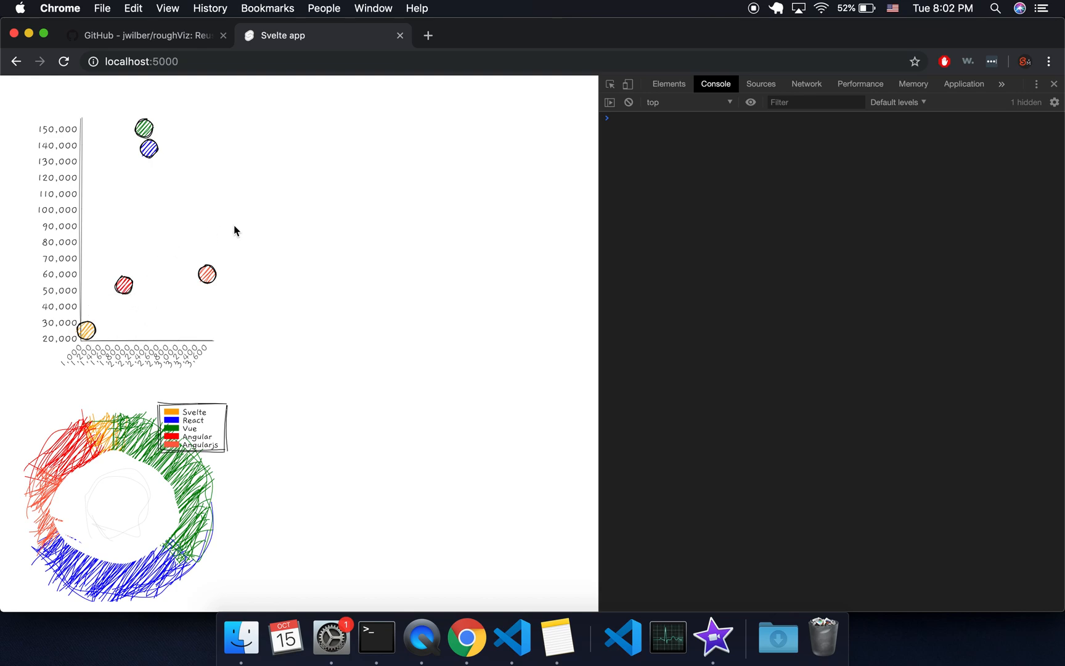
mouse_move(206, 275)
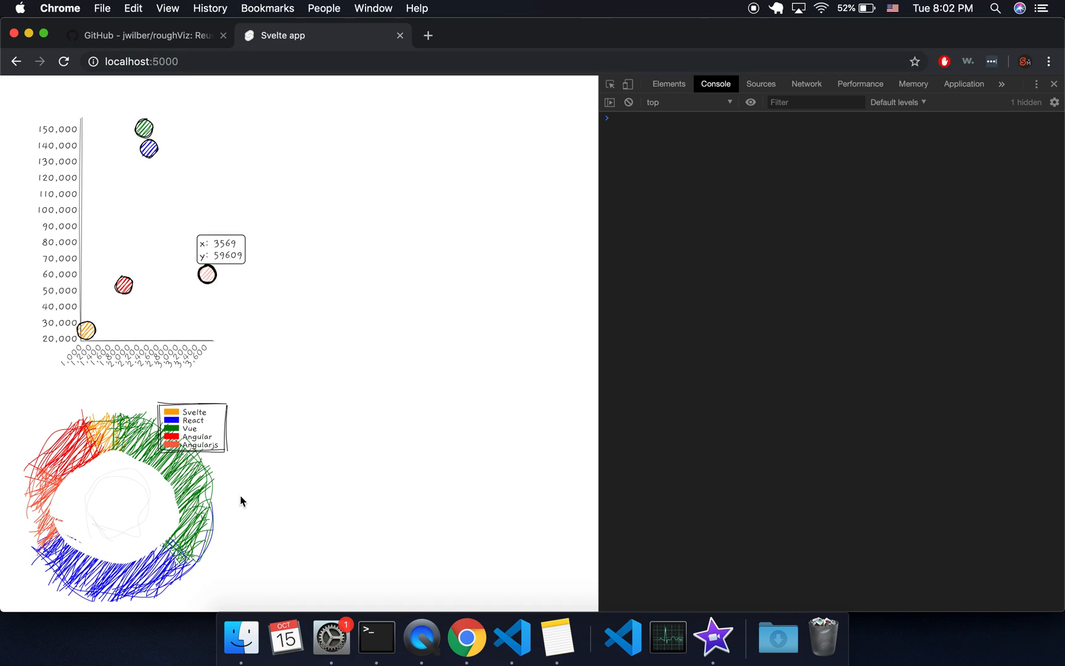
mouse_move(187, 346)
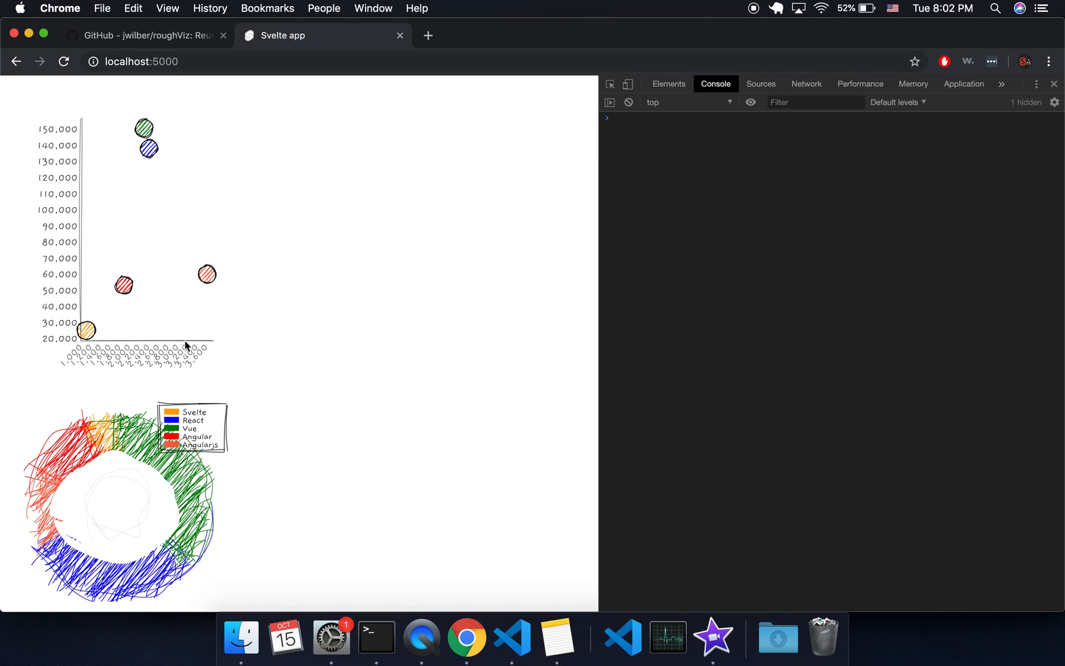
mouse_move(86, 331)
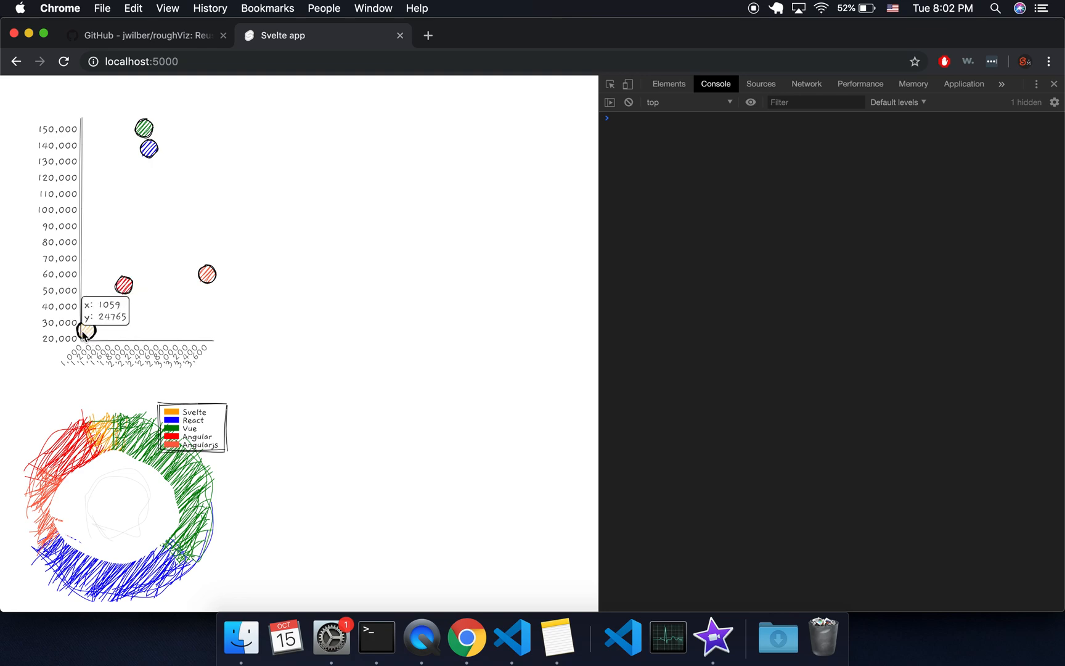
mouse_move(87, 398)
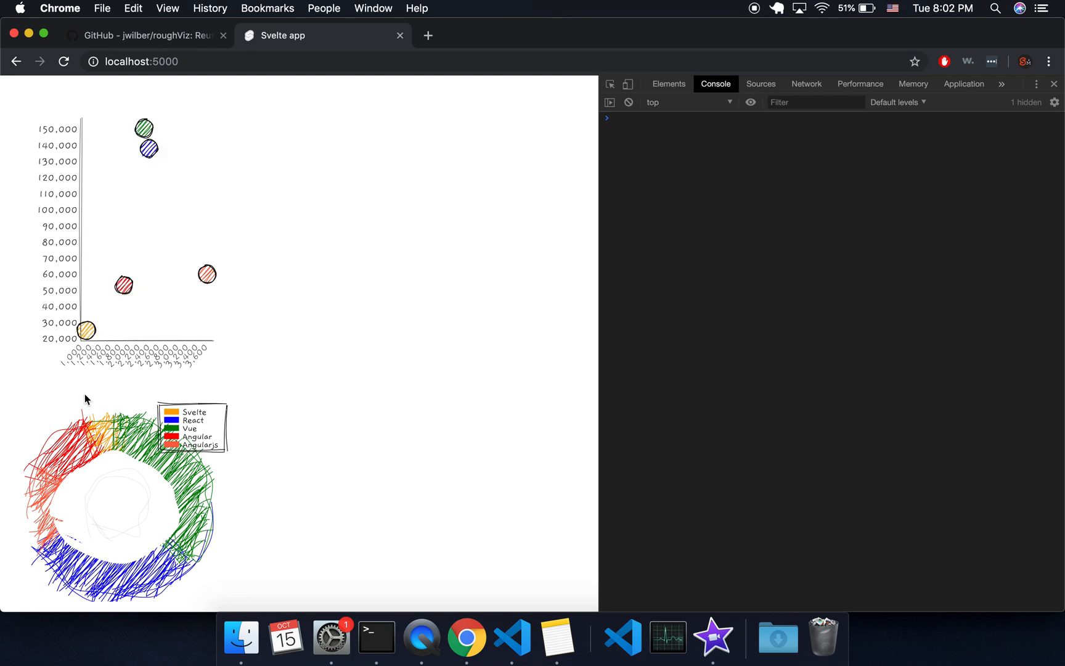
mouse_move(88, 339)
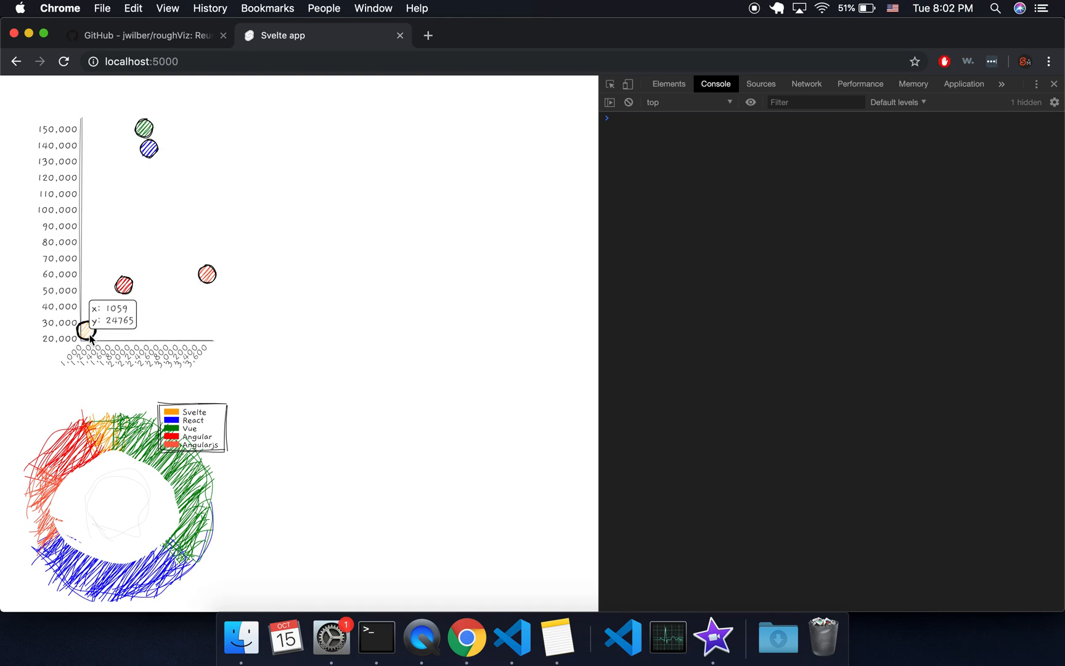
mouse_move(273, 315)
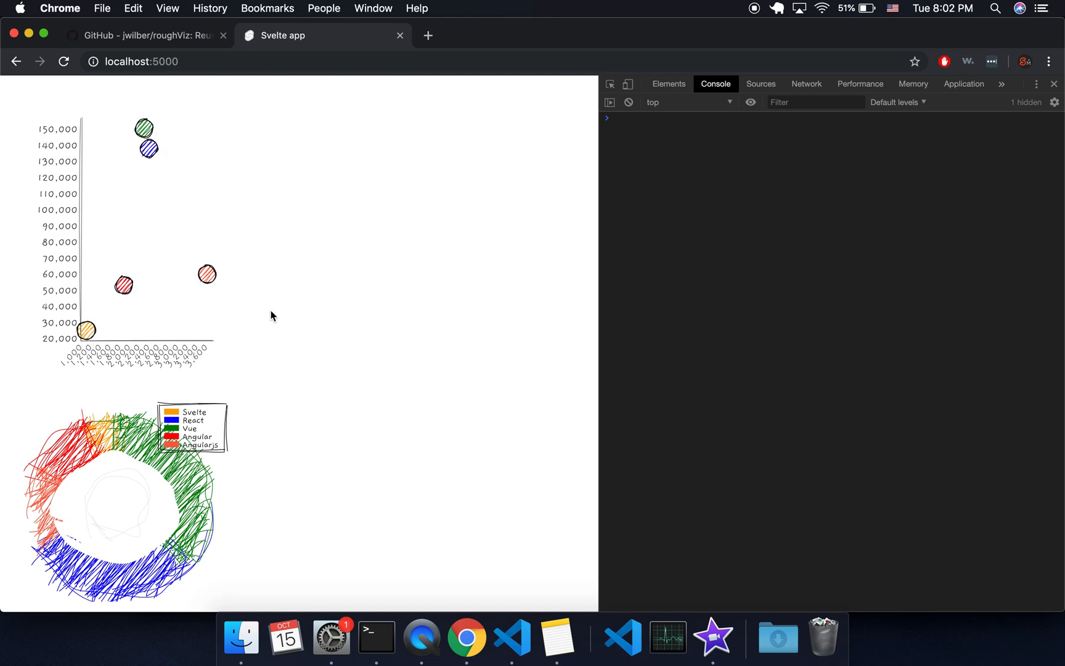
mouse_move(102, 327)
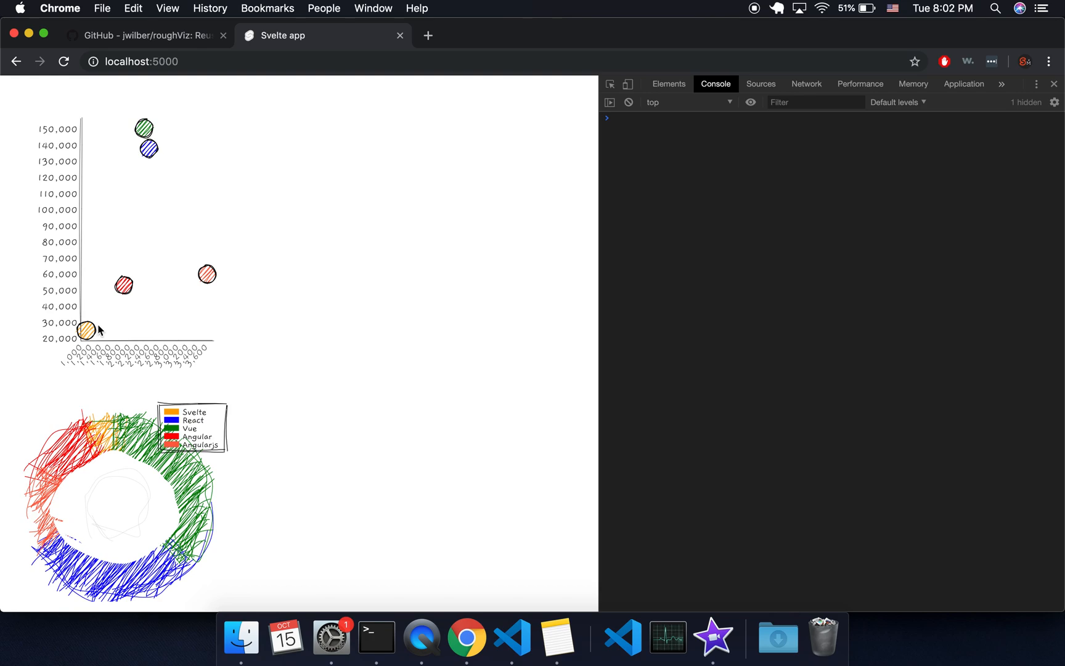
mouse_move(39, 133)
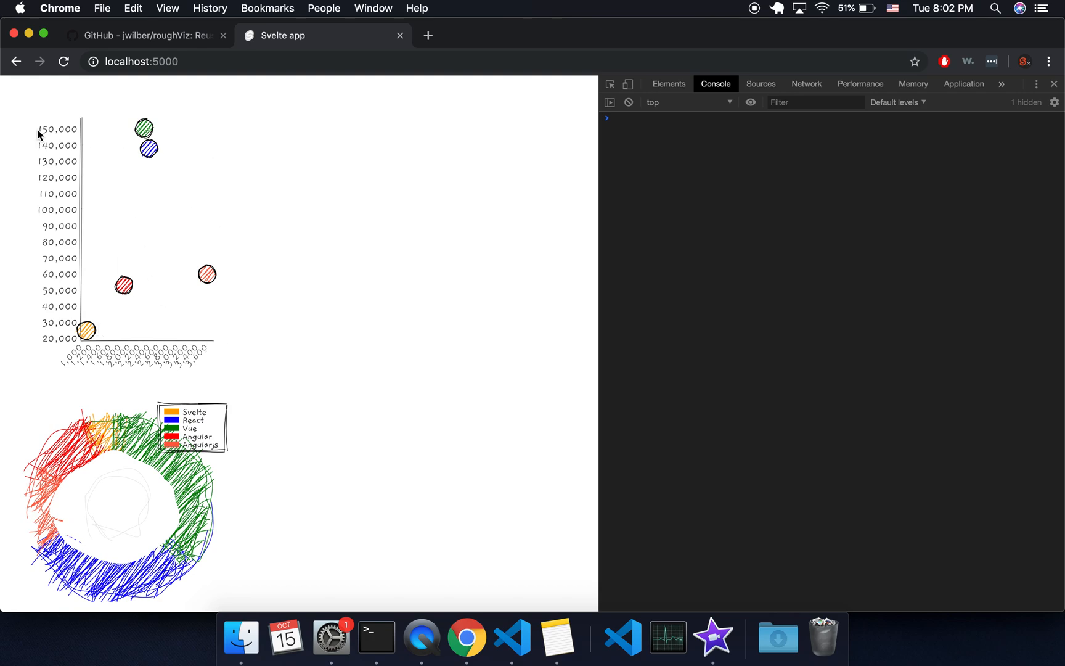
mouse_move(229, 195)
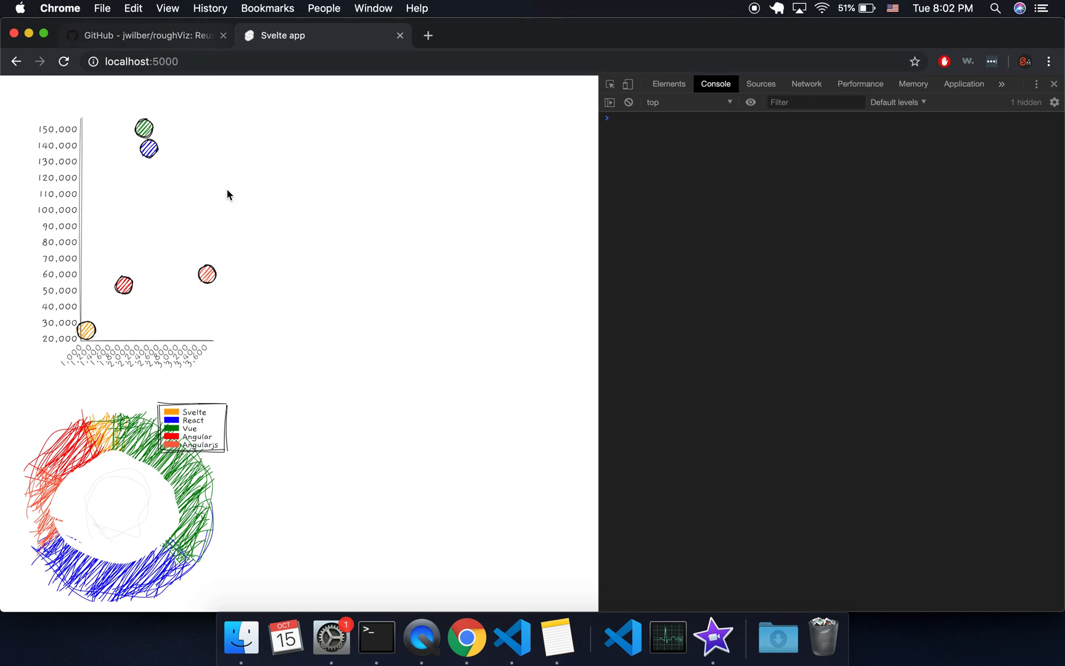
Step: Browse the roughViz GitHub README's chart types and API options
left_click(151, 36)
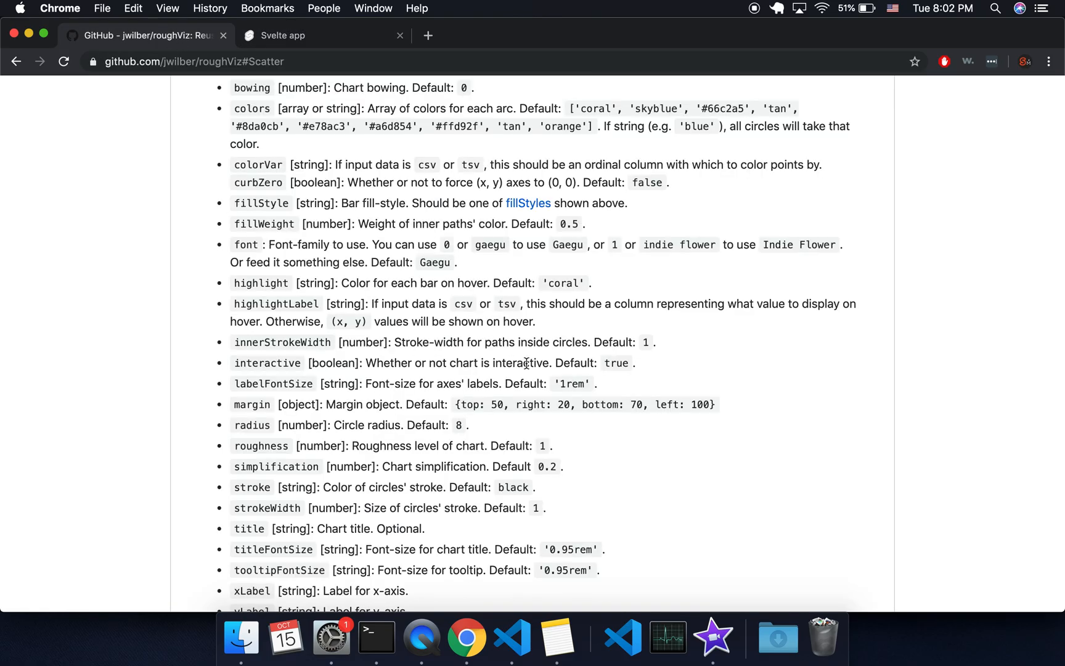
scroll("down", 3)
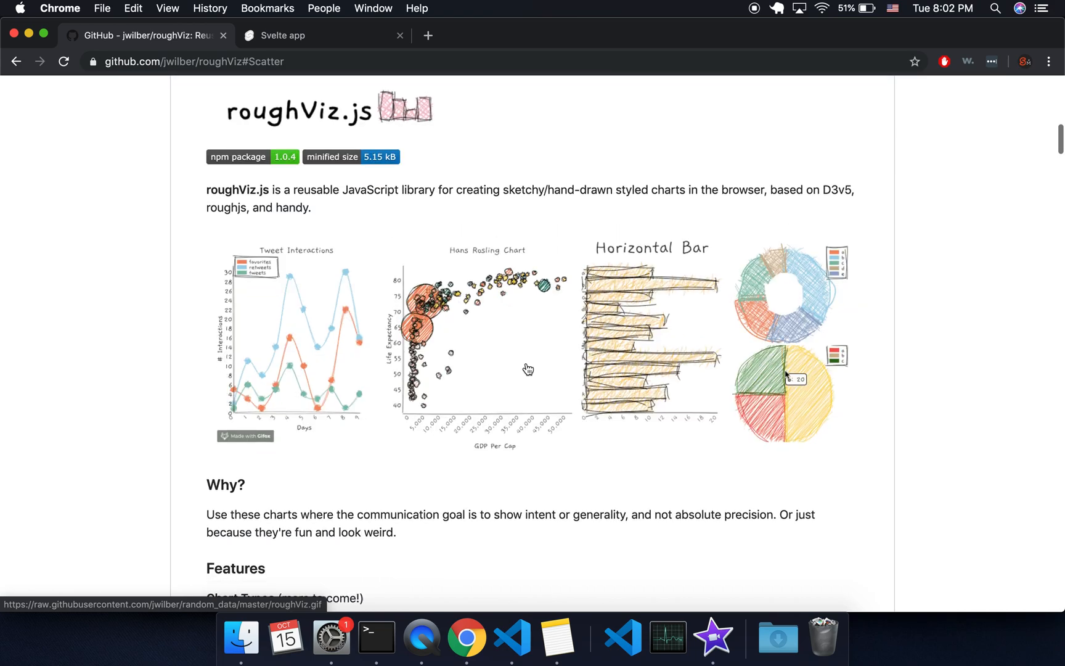
scroll("down", 3)
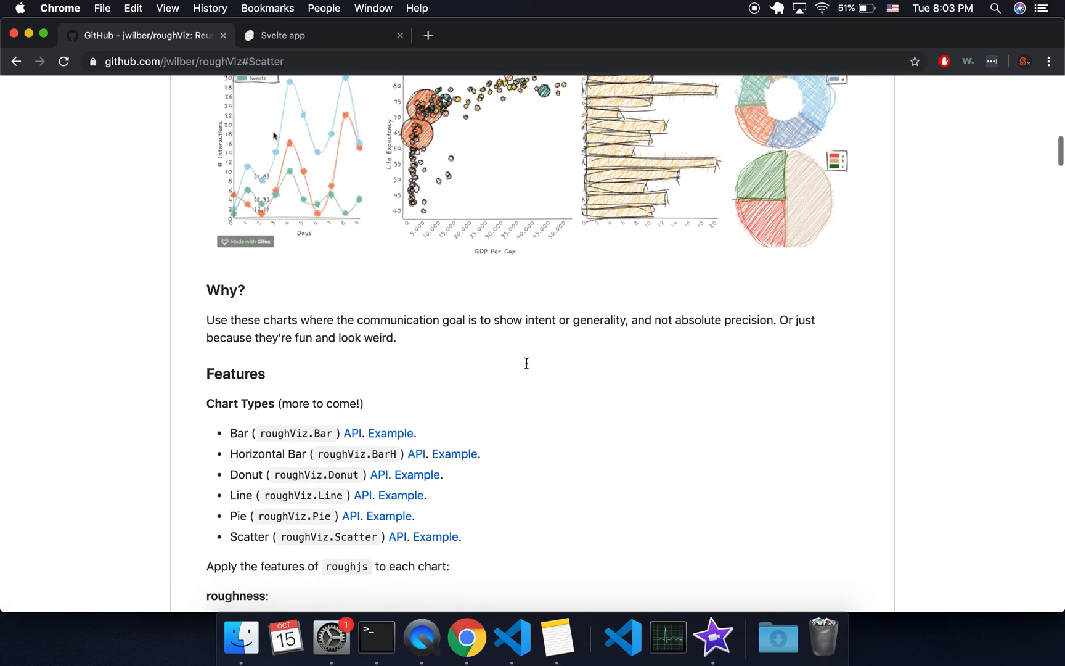
scroll("down", 3)
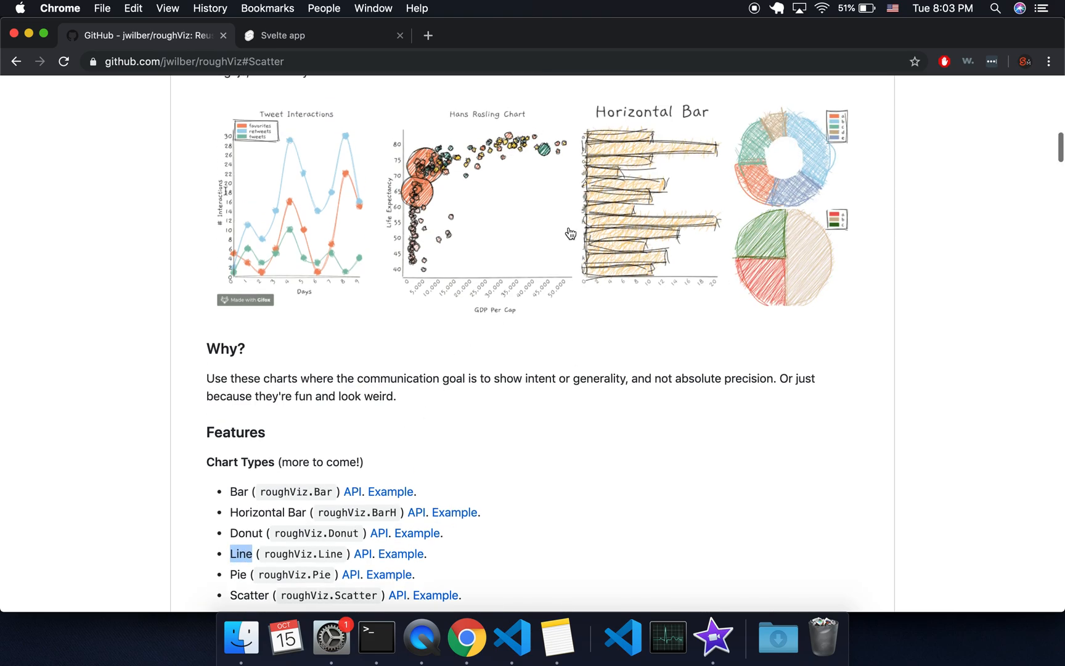
mouse_move(425, 209)
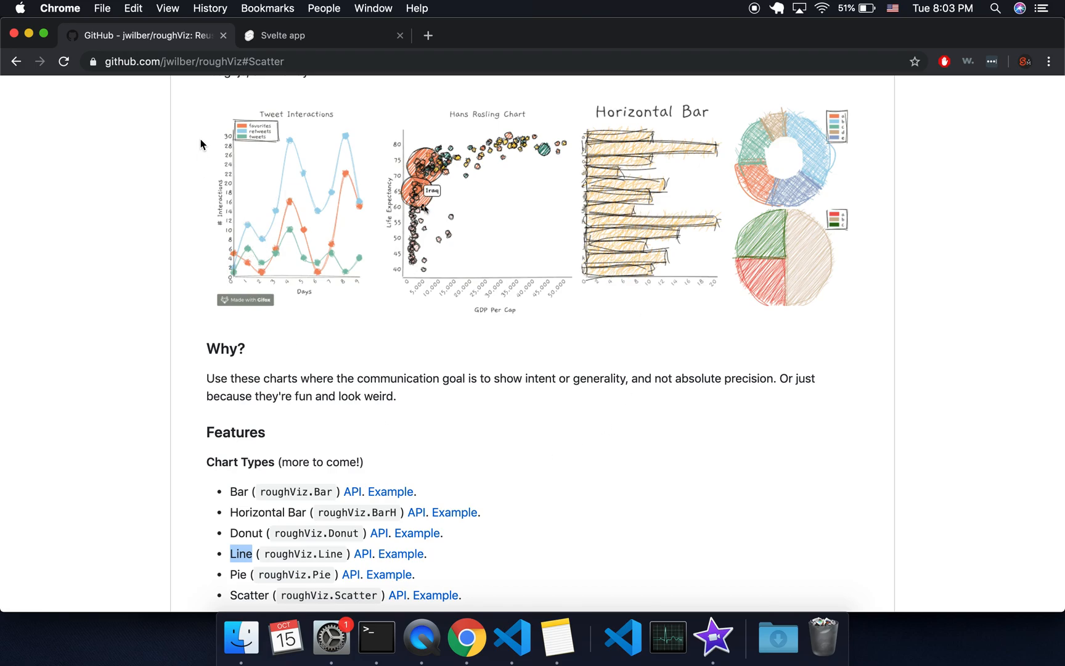
scroll("down", 3)
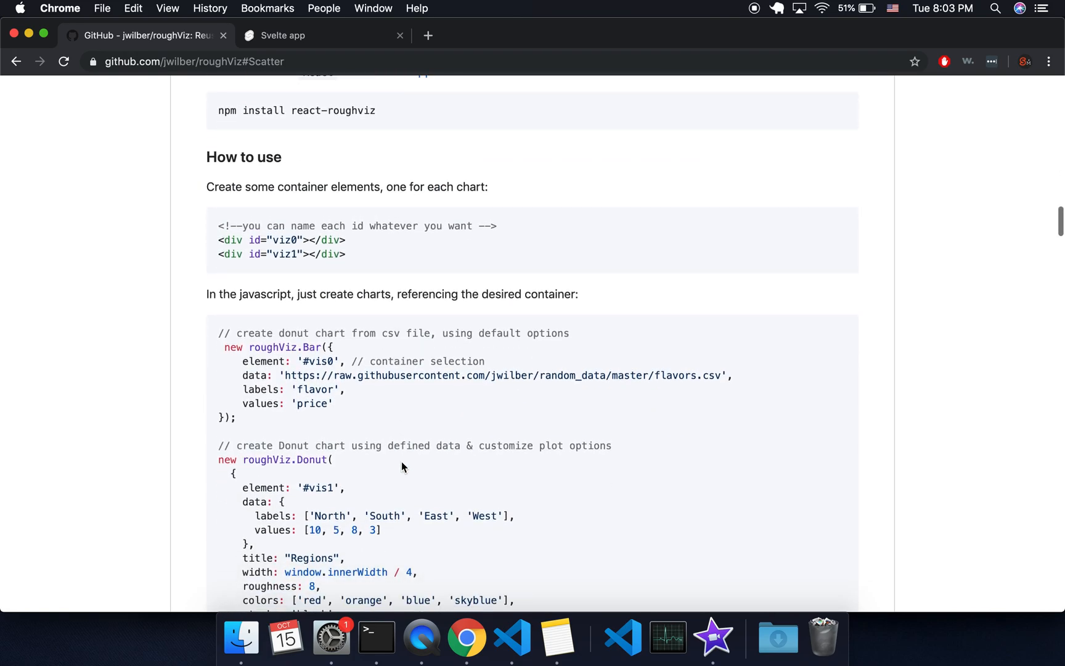
scroll("down", 3)
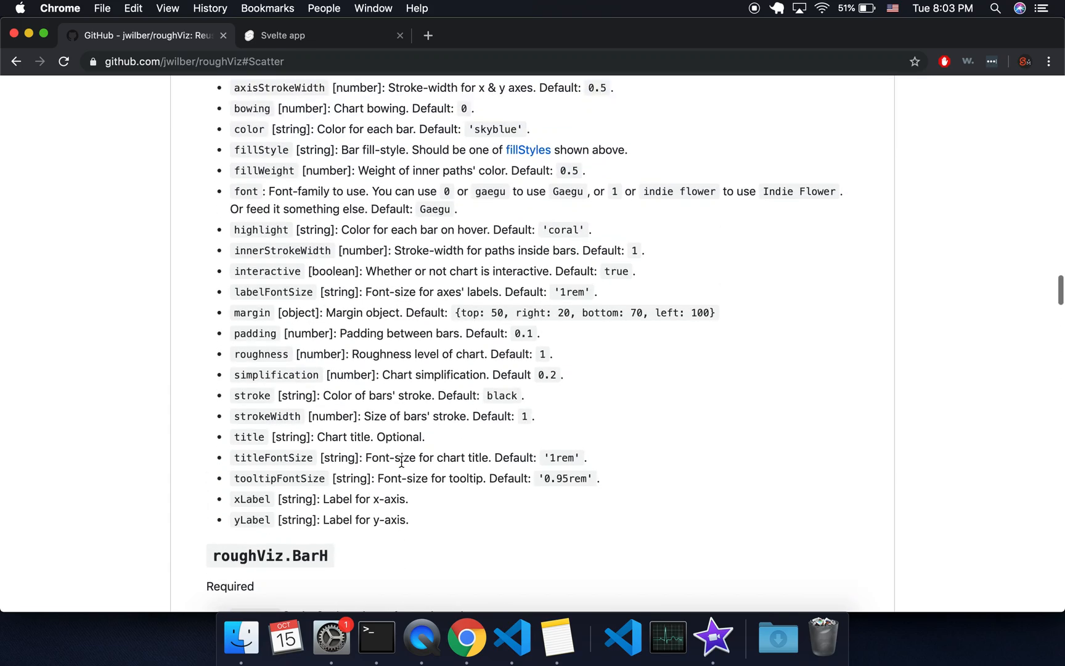
scroll("down", 3)
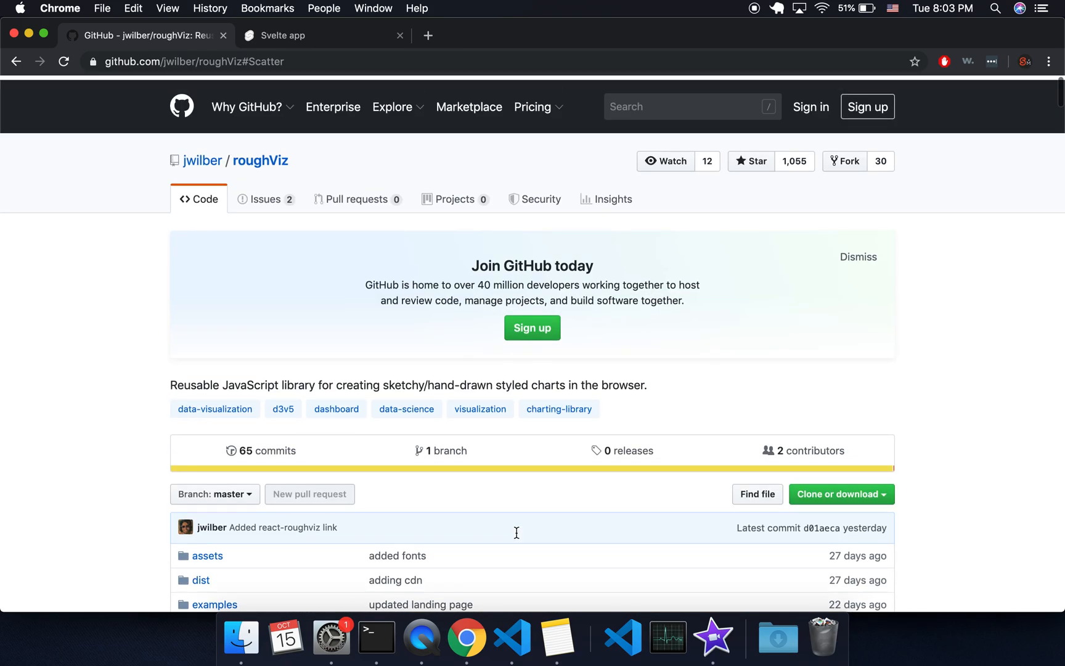
scroll("down", 3)
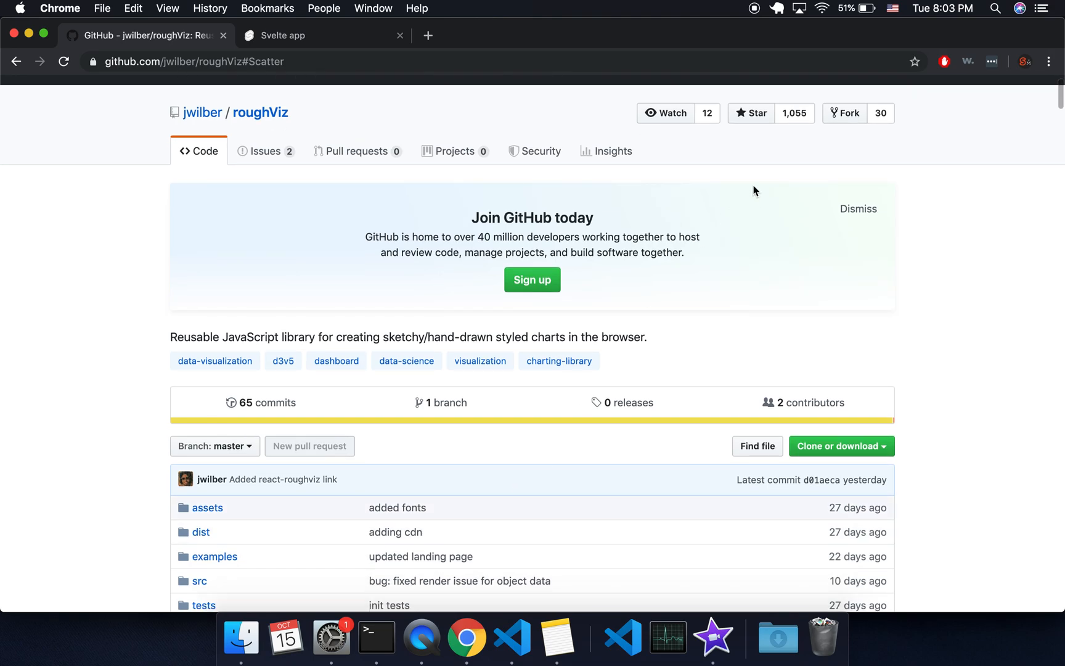